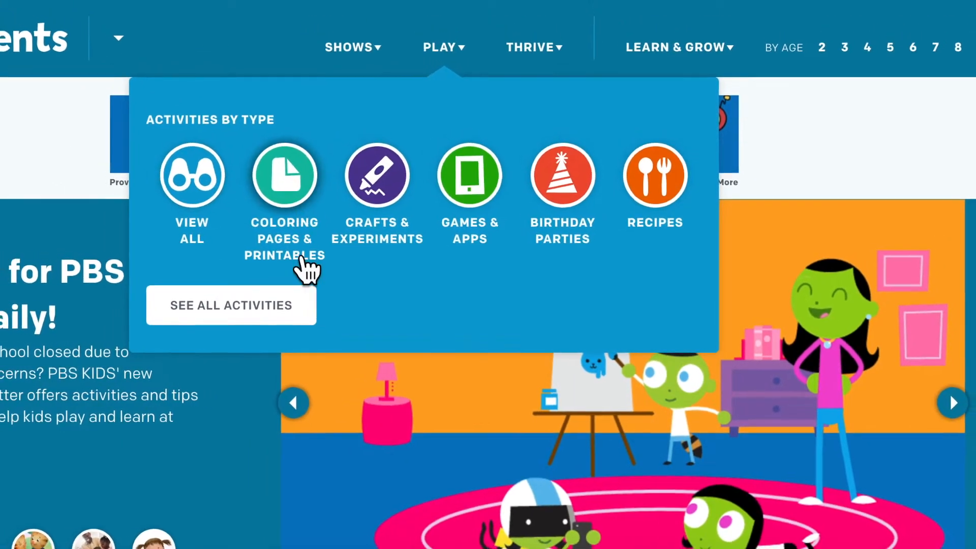
Scroll back up through the PBS Kids for Parents activity types.
scroll(up, 3)
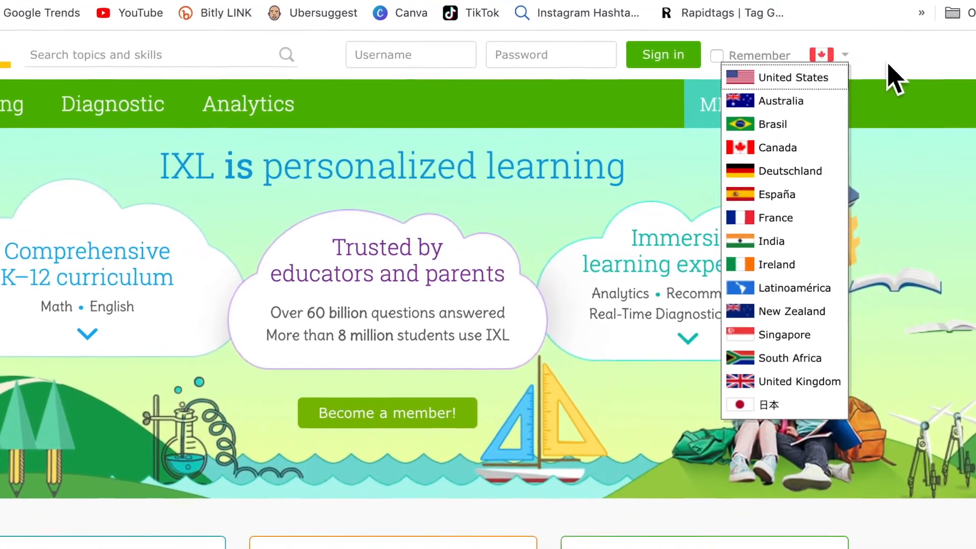
Close IXL's country list and scroll through the grade cards and learner-support features.
click(777, 147)
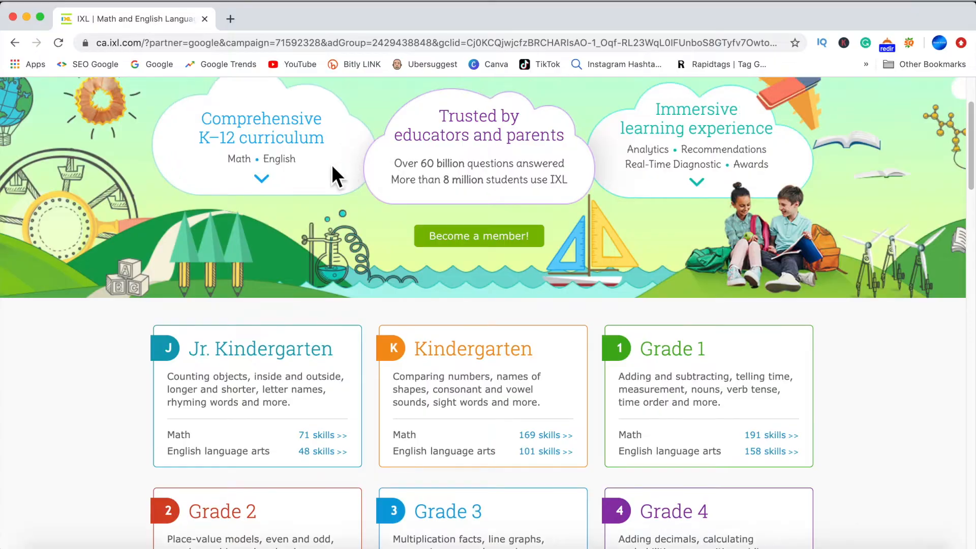
scroll(down, 3)
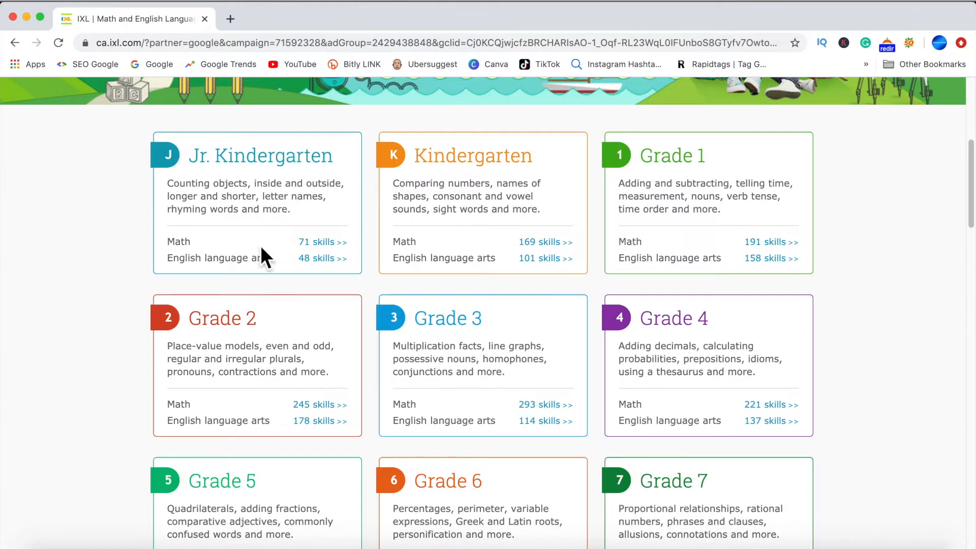
scroll(down, 3)
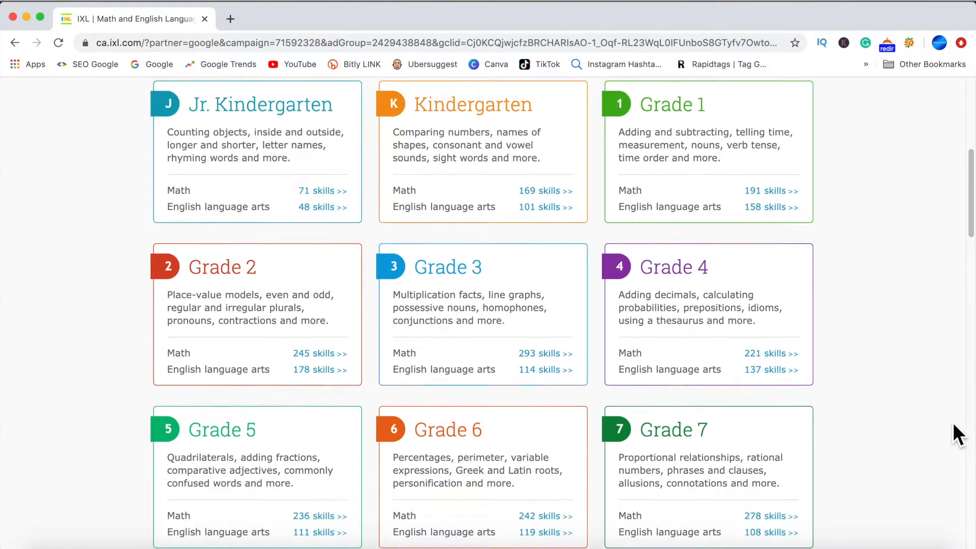
scroll(down, 3)
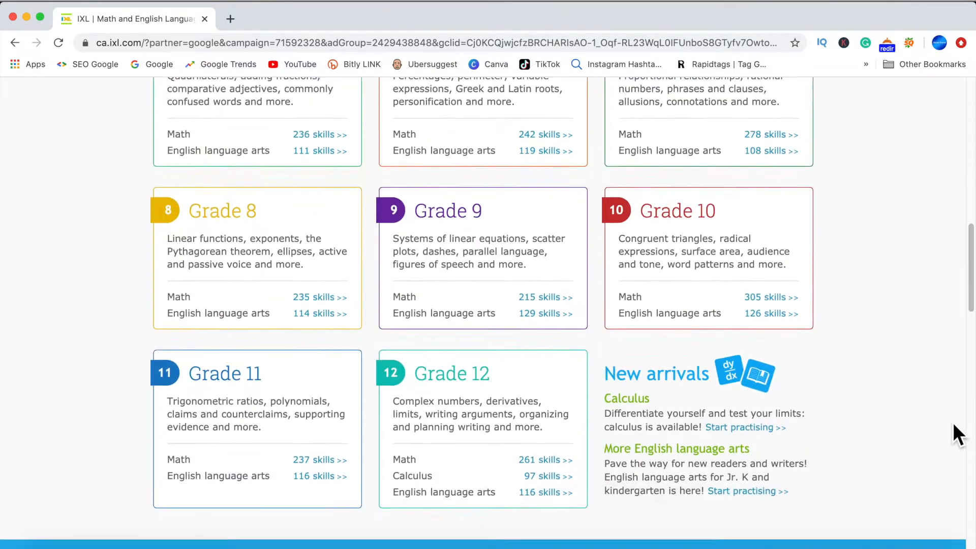
scroll(down, 3)
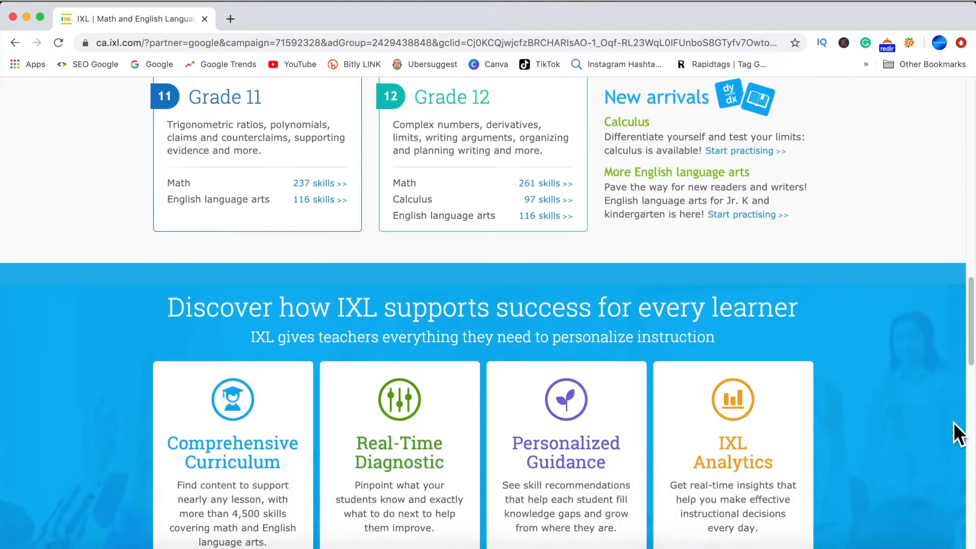
scroll(down, 3)
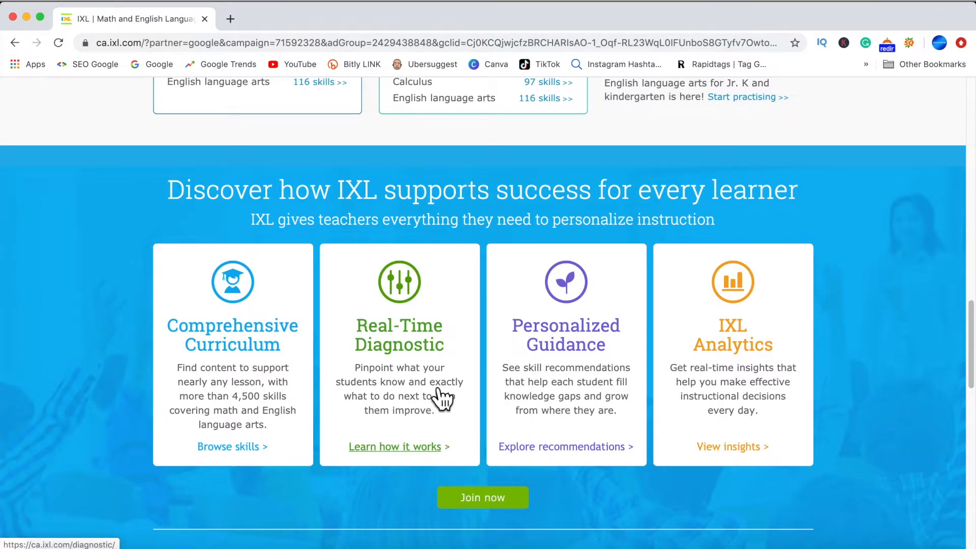
mouse_move(688, 398)
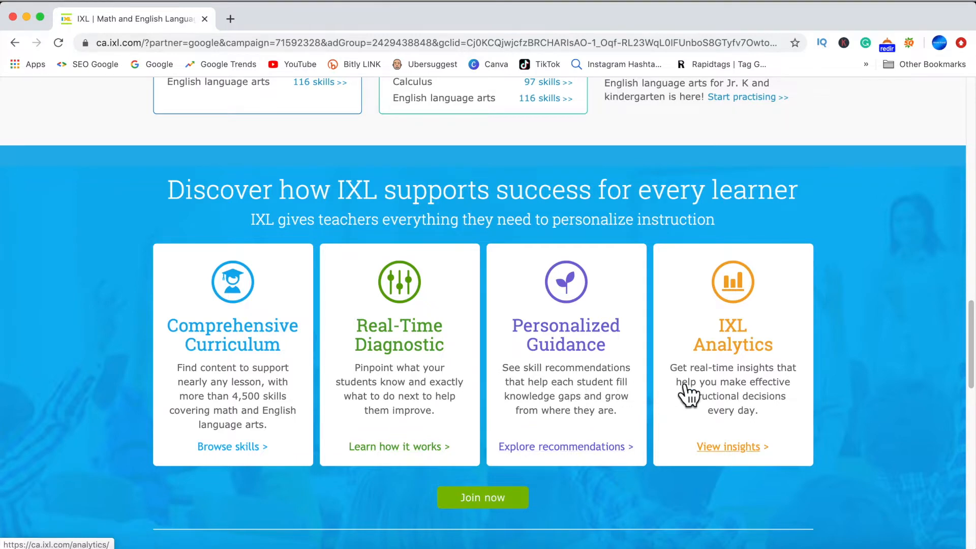
scroll(up, 3)
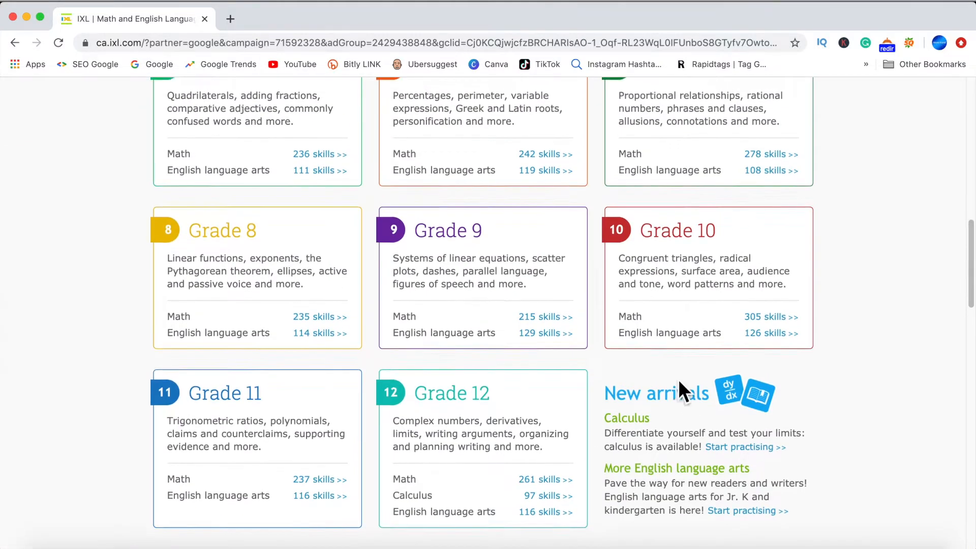
scroll(down, 3)
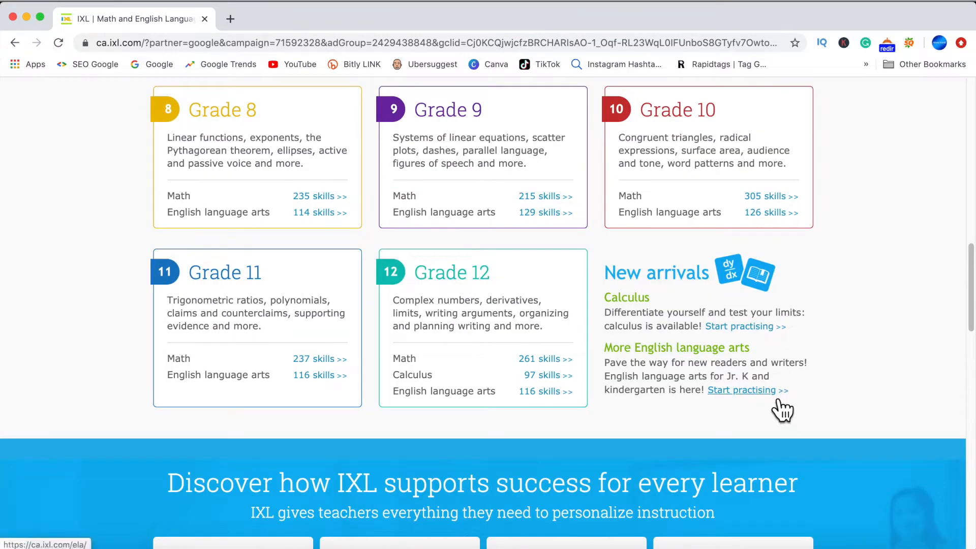
Open IXL's English language arts skills and the full Grade 1 English skill list.
click(743, 390)
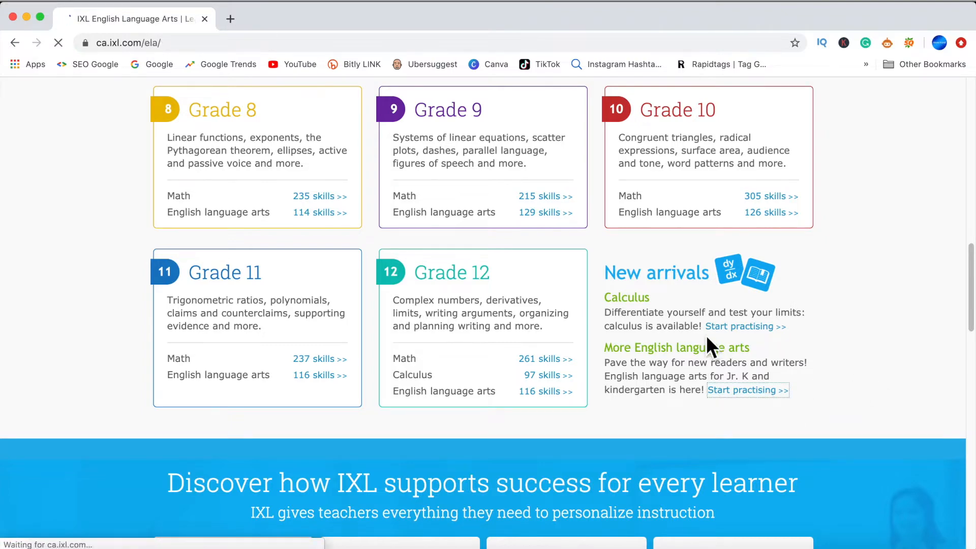
click(746, 390)
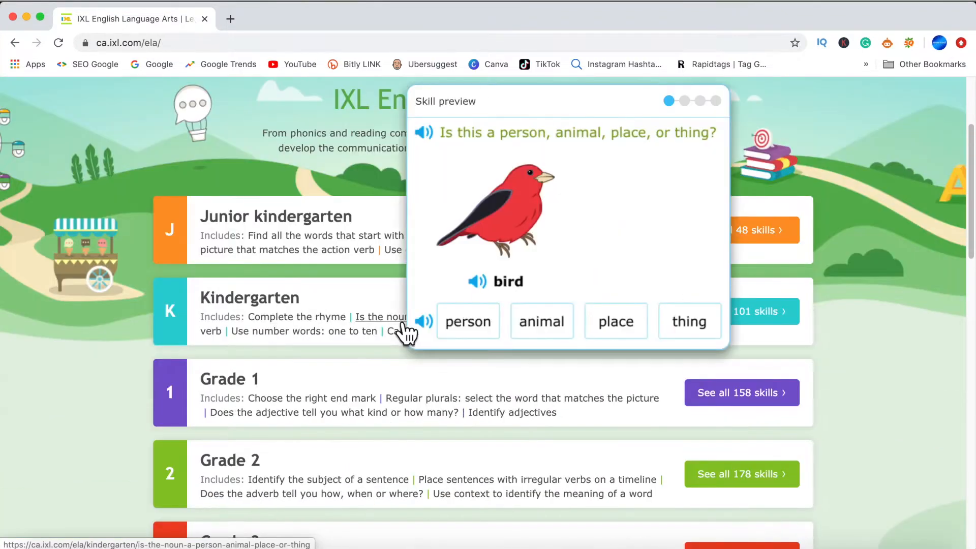
click(298, 317)
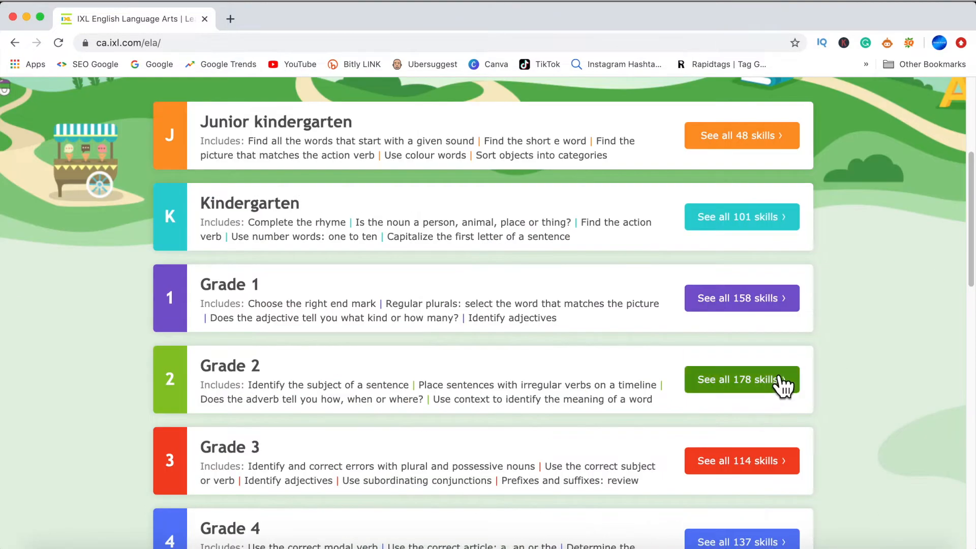
click(741, 297)
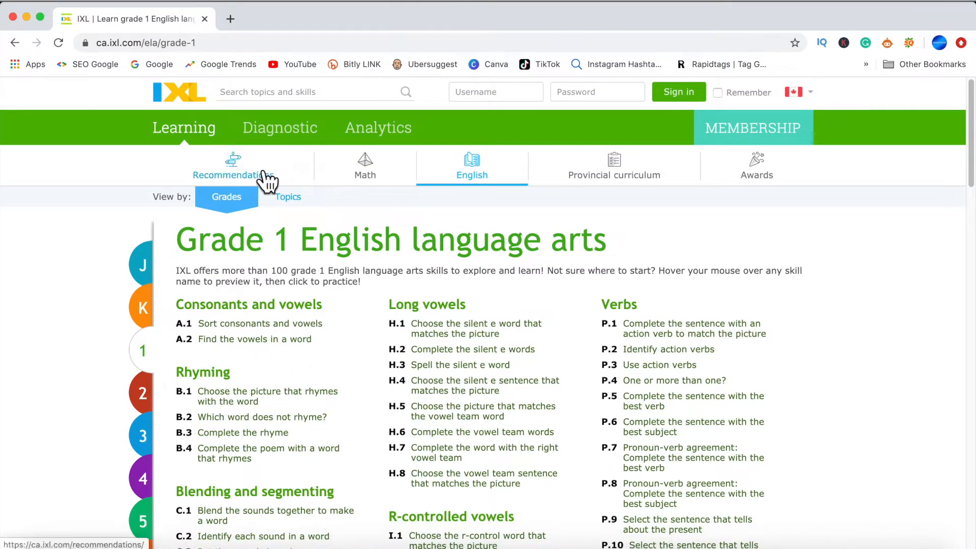
Show IXL's personalized skill recommendations for Grade 1.
click(238, 168)
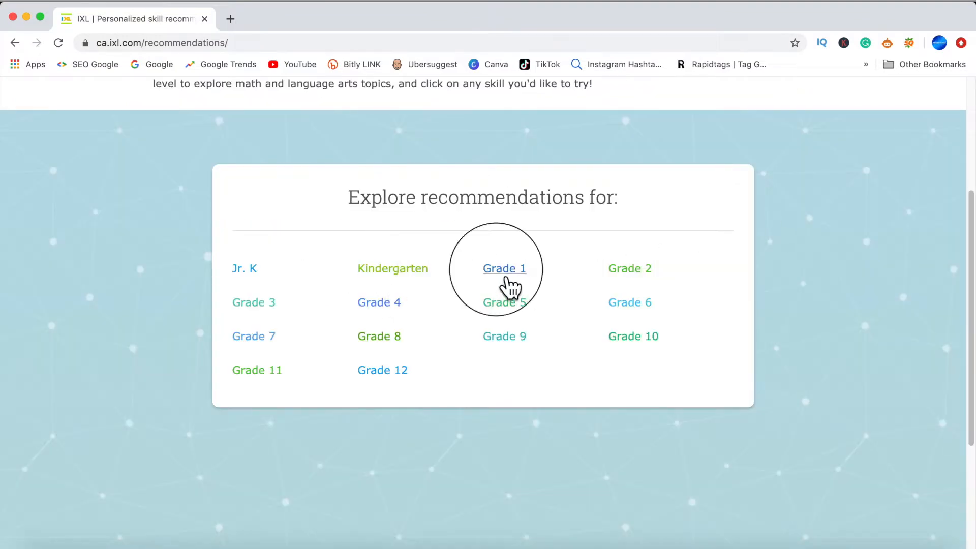
click(505, 269)
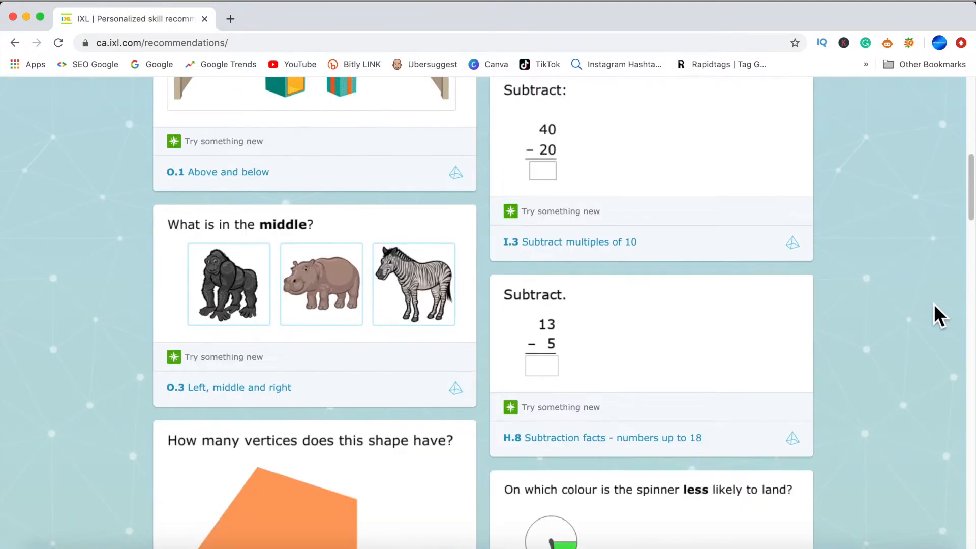
scroll(down, 3)
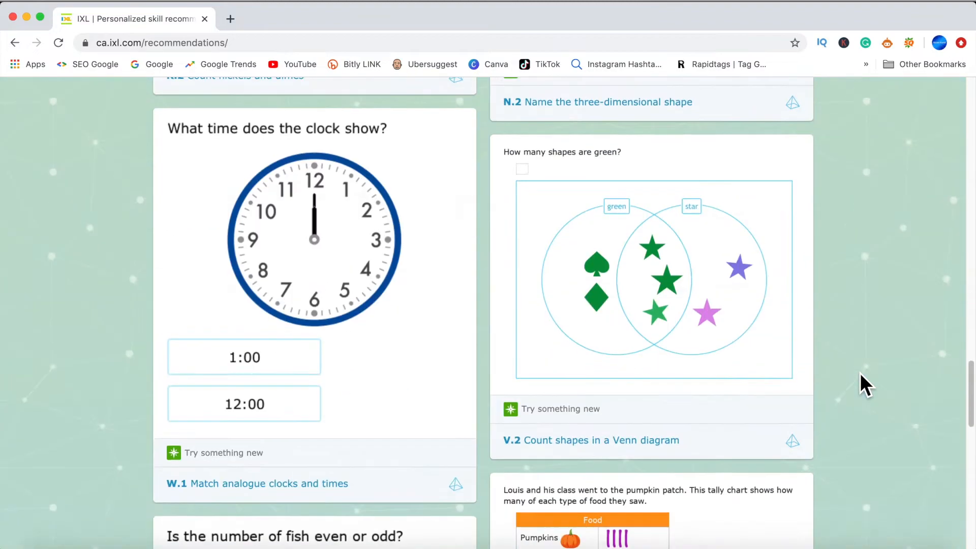
mouse_move(353, 409)
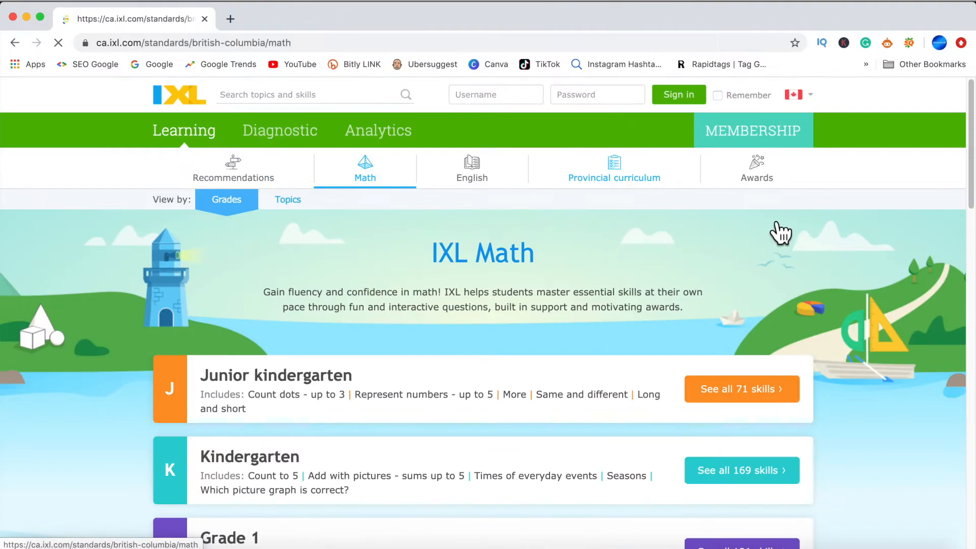
Open and scroll through the British Columbia Grade 1 math curriculum.
click(613, 169)
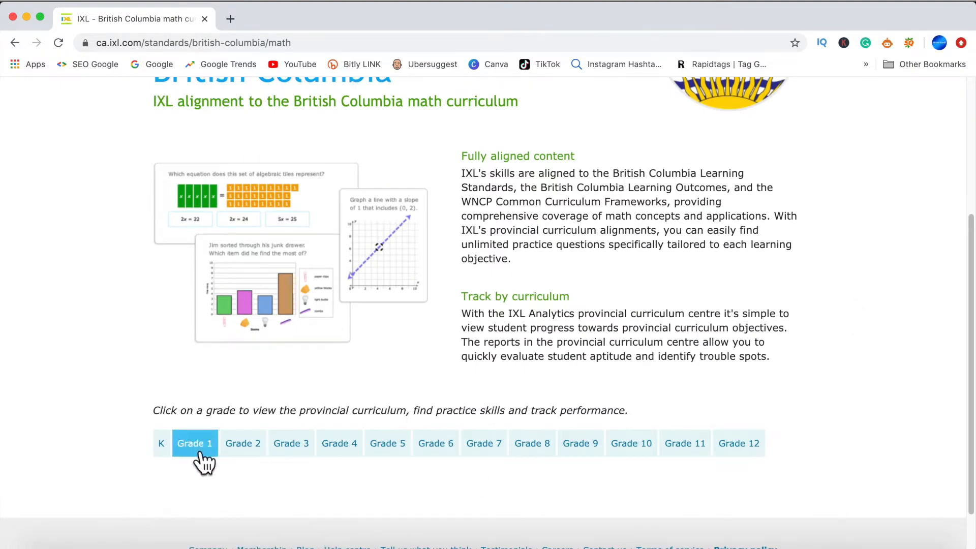
click(194, 444)
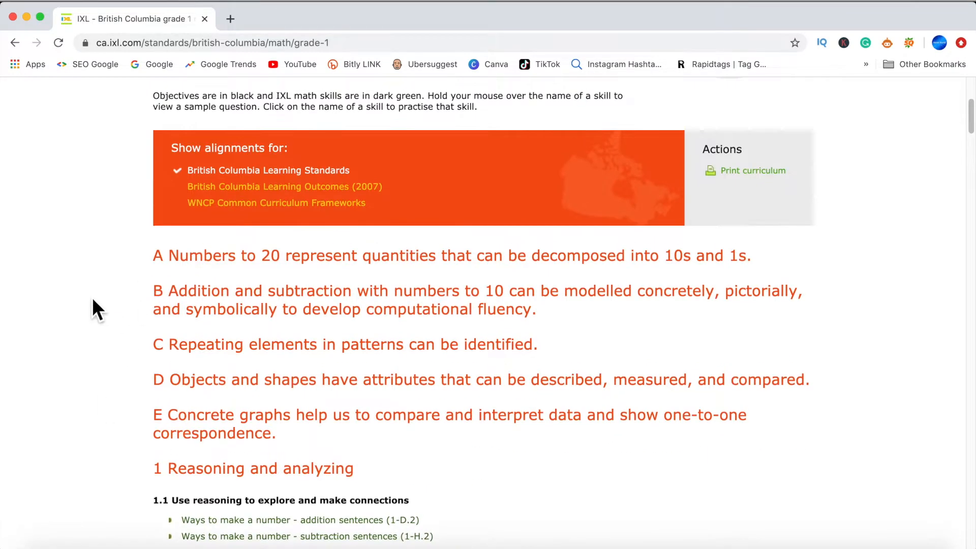
scroll(up, 3)
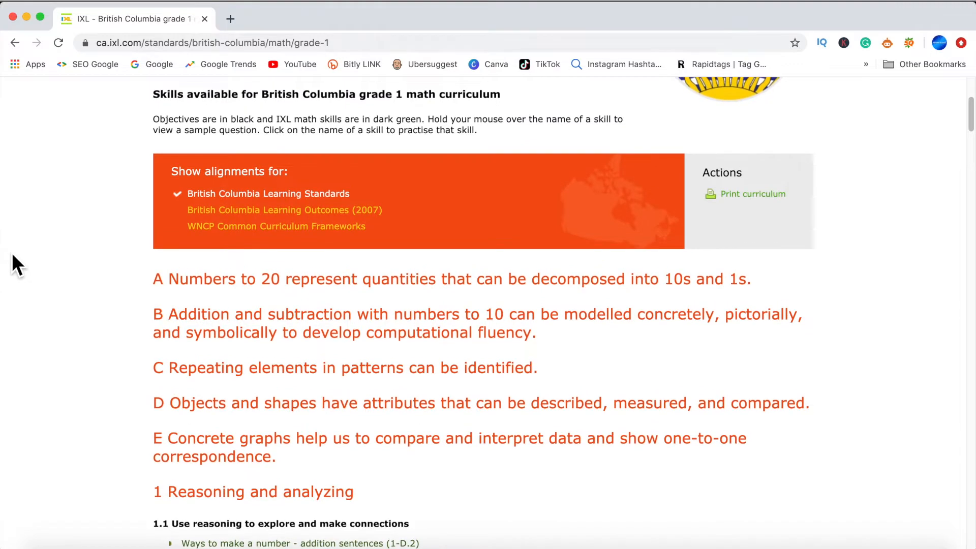
scroll(down, 3)
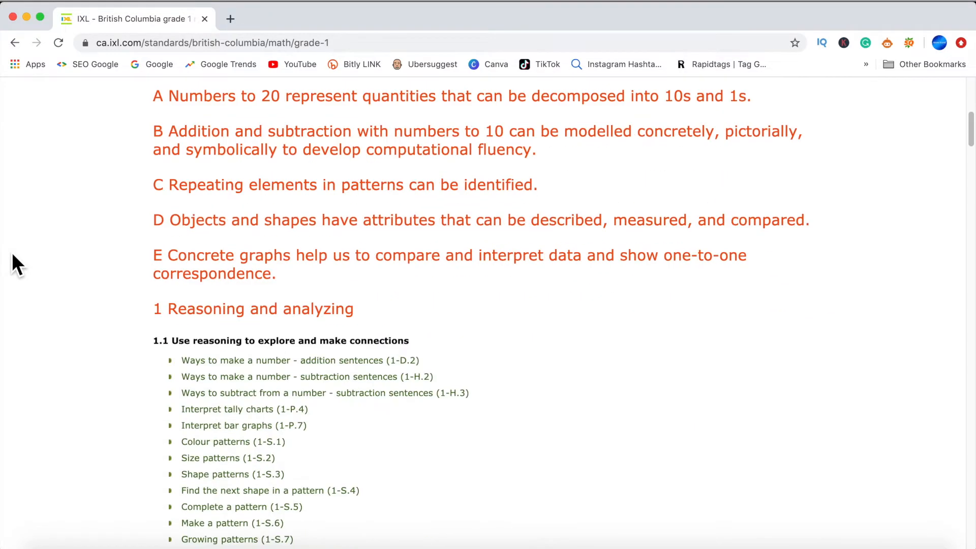
click(300, 361)
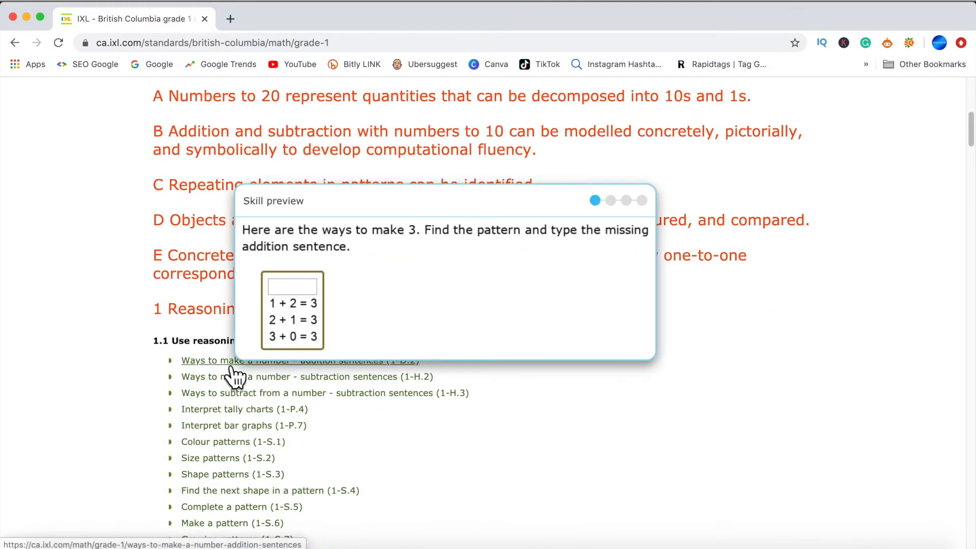
scroll(down, 3)
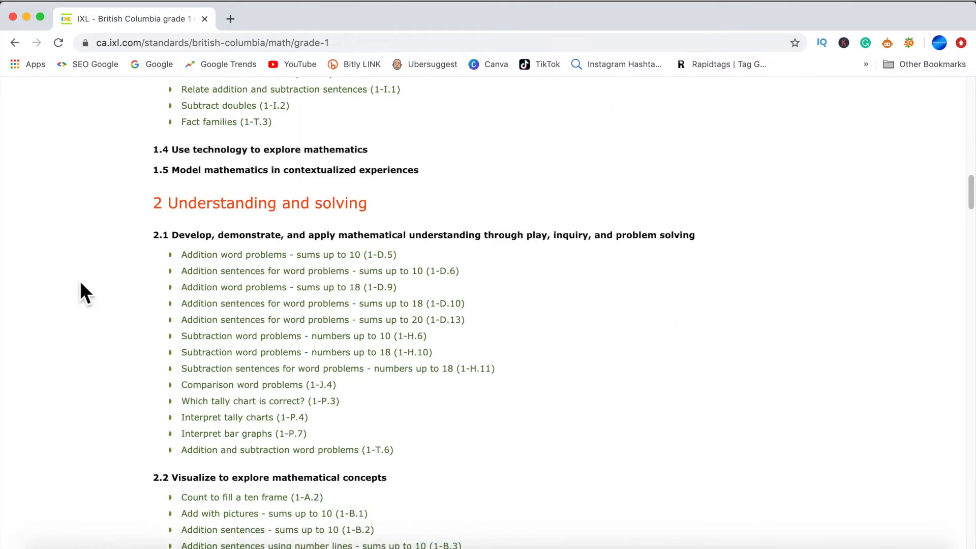
scroll(down, 3)
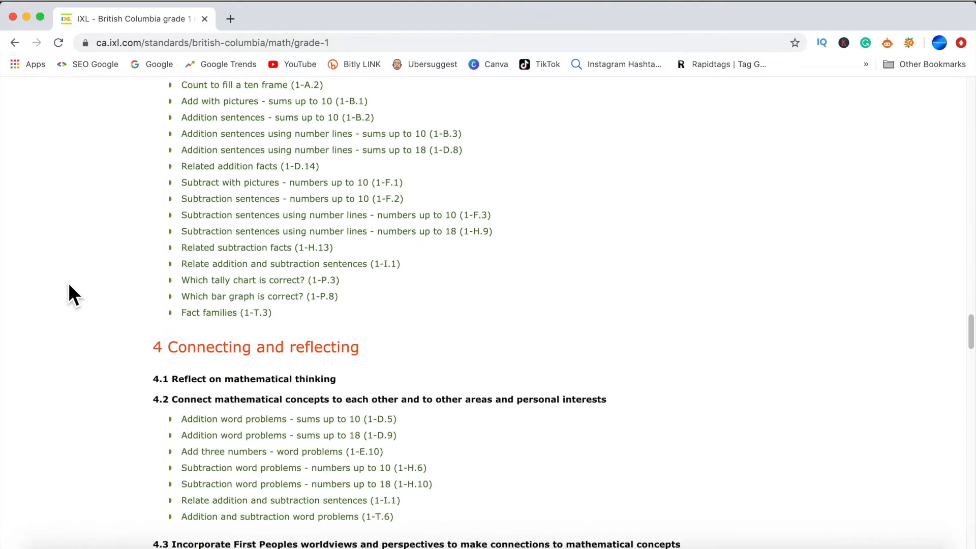
scroll(down, 3)
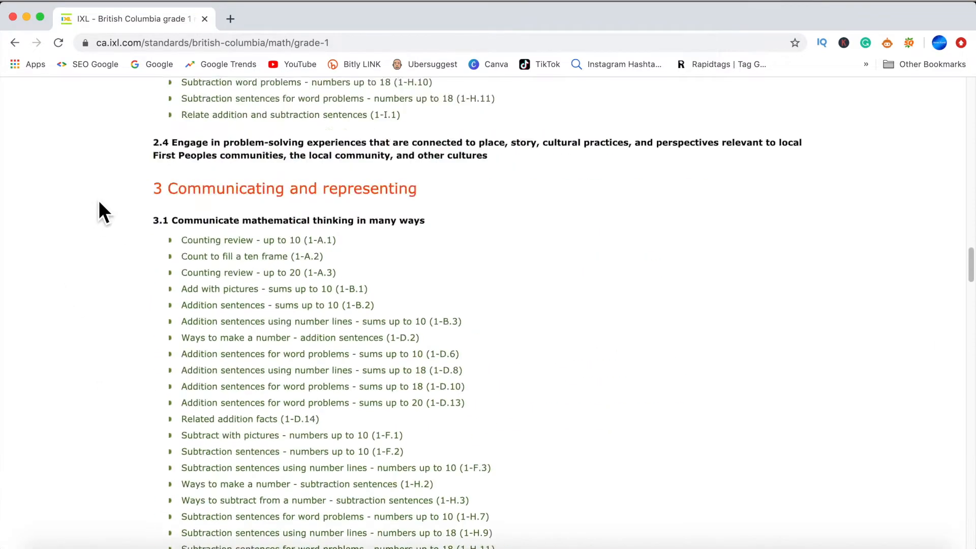
scroll(up, 3)
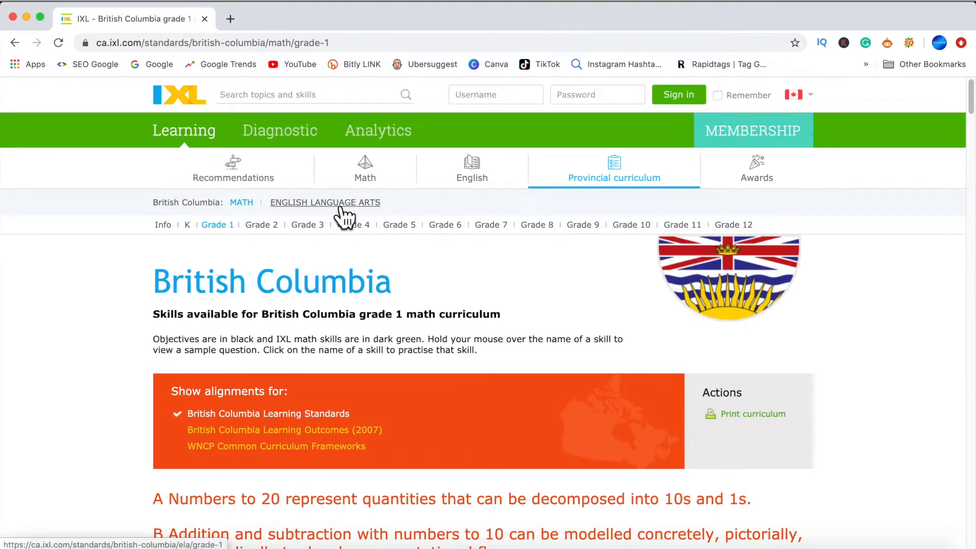
Switch to Grade 1 English language arts with WNCP Common Curriculum Frameworks alignments.
click(325, 202)
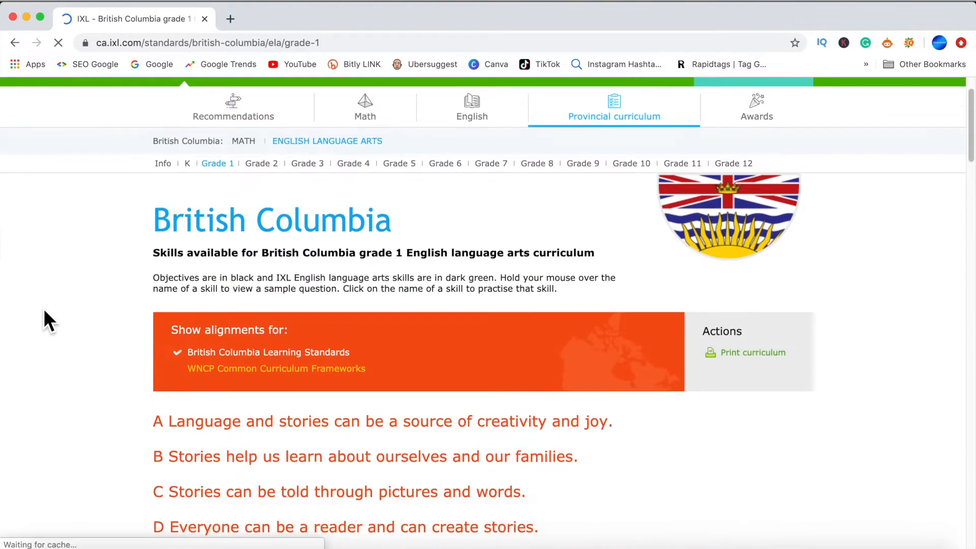
scroll(down, 3)
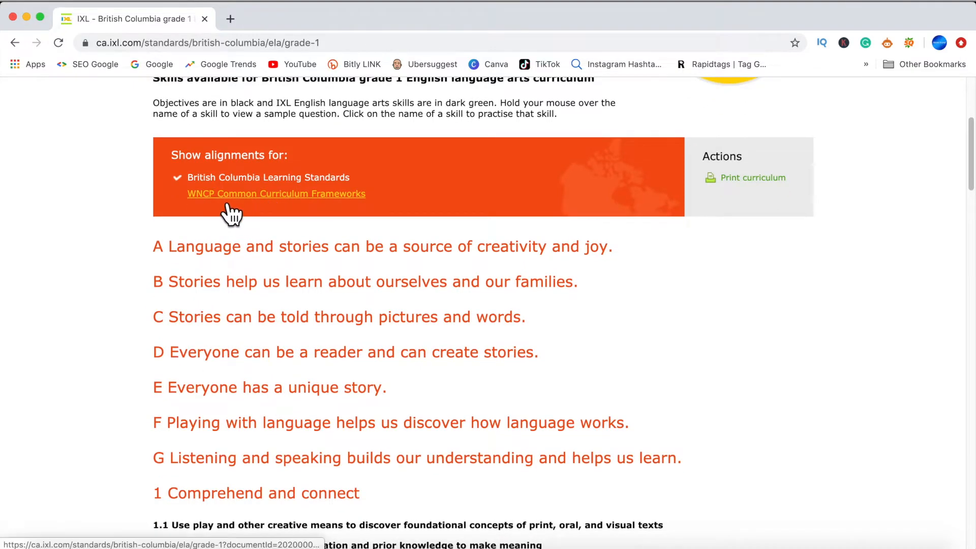
click(275, 193)
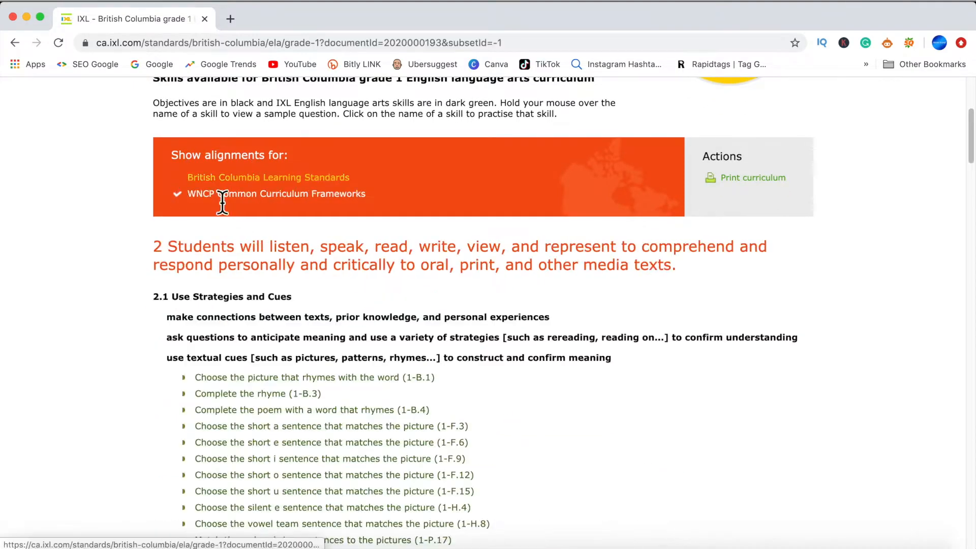
scroll(down, 3)
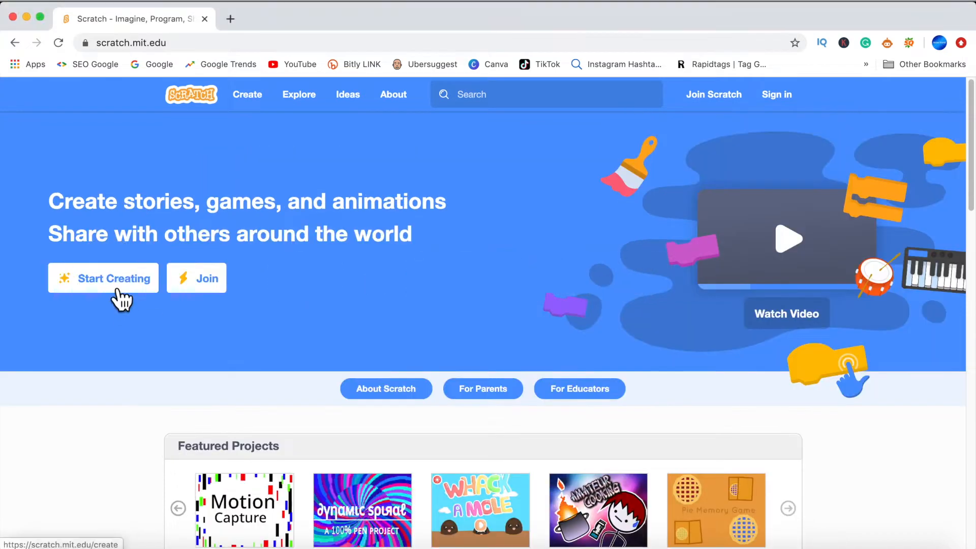
Start a new Scratch project and step through the Getting Started tutorial.
click(102, 278)
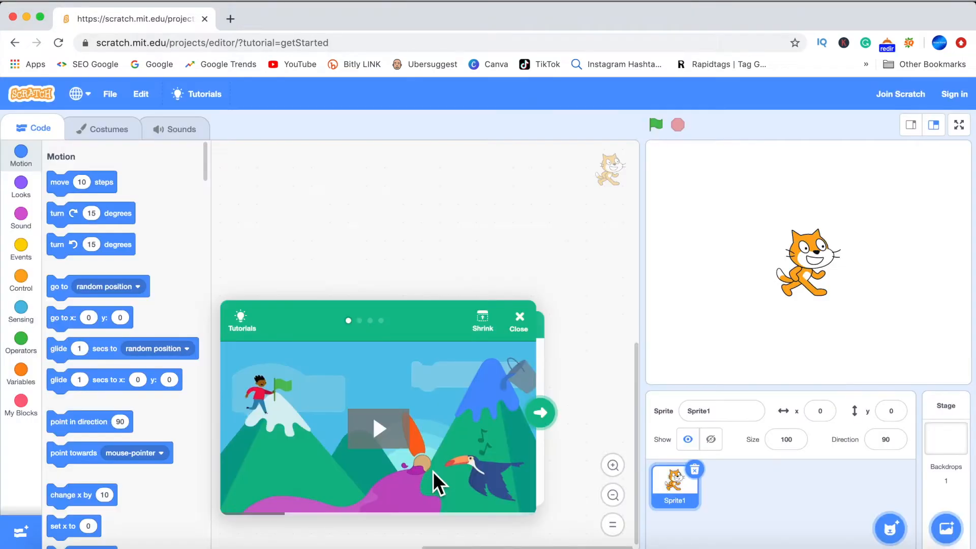
mouse_move(554, 425)
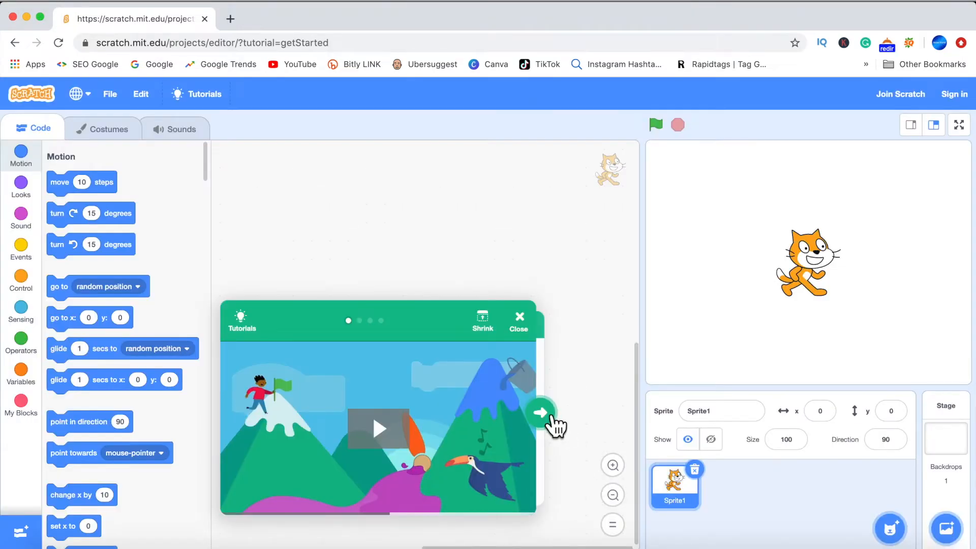
click(541, 413)
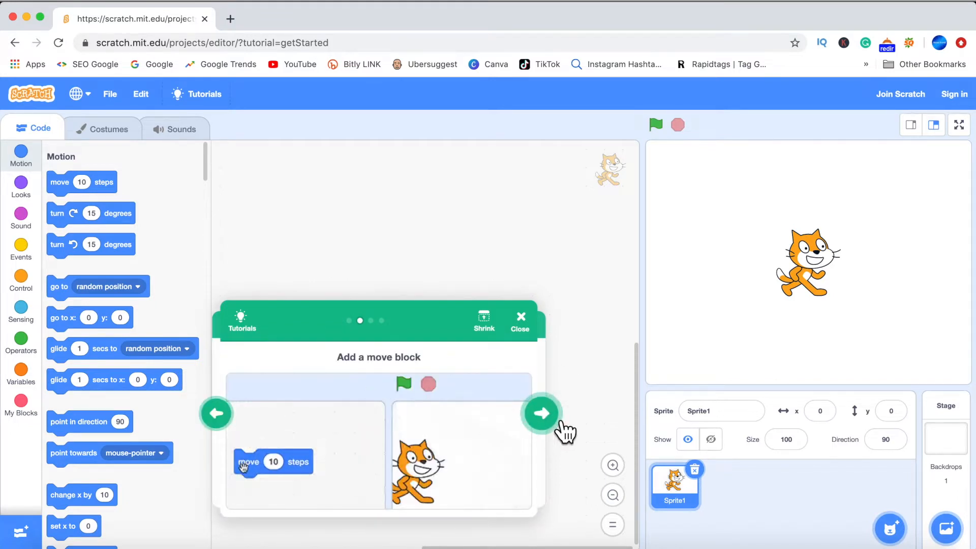
click(542, 413)
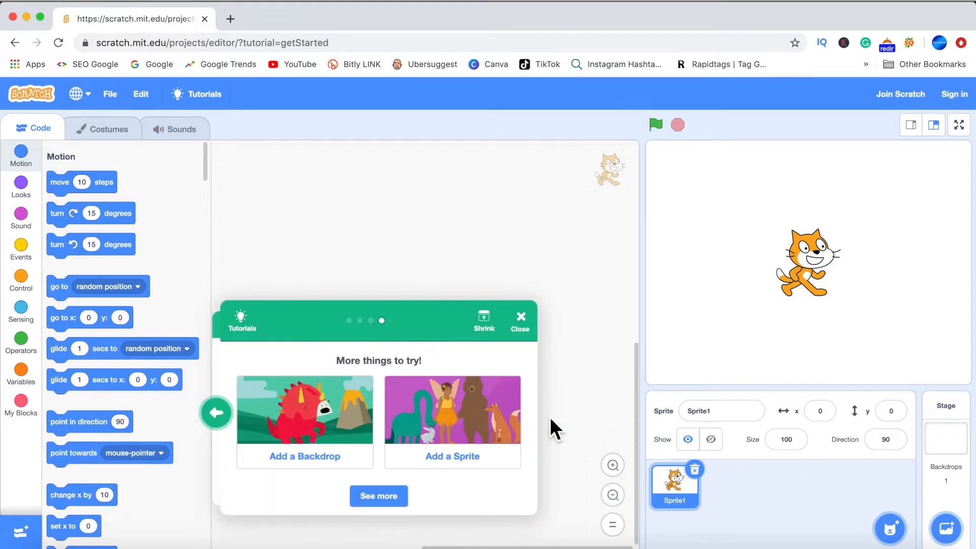
mouse_move(300, 261)
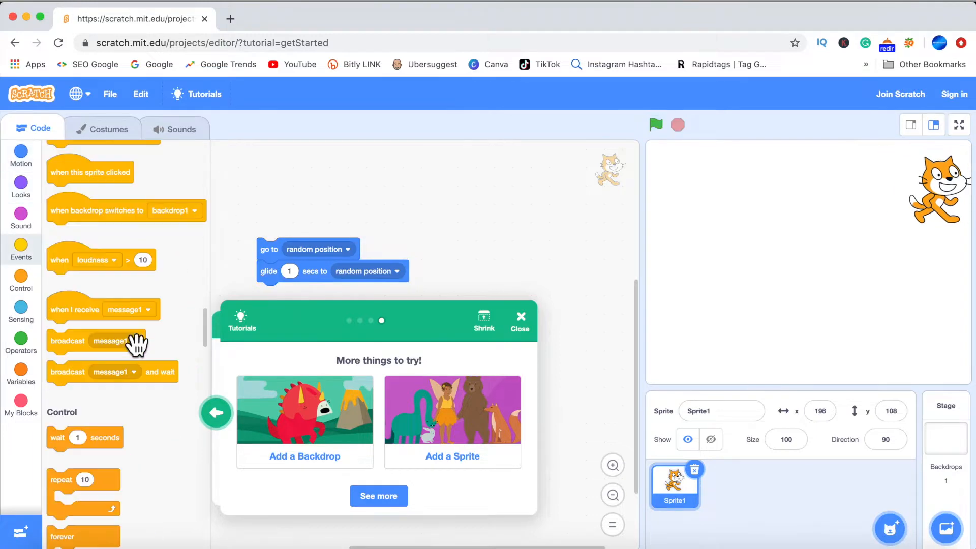
scroll(down, 3)
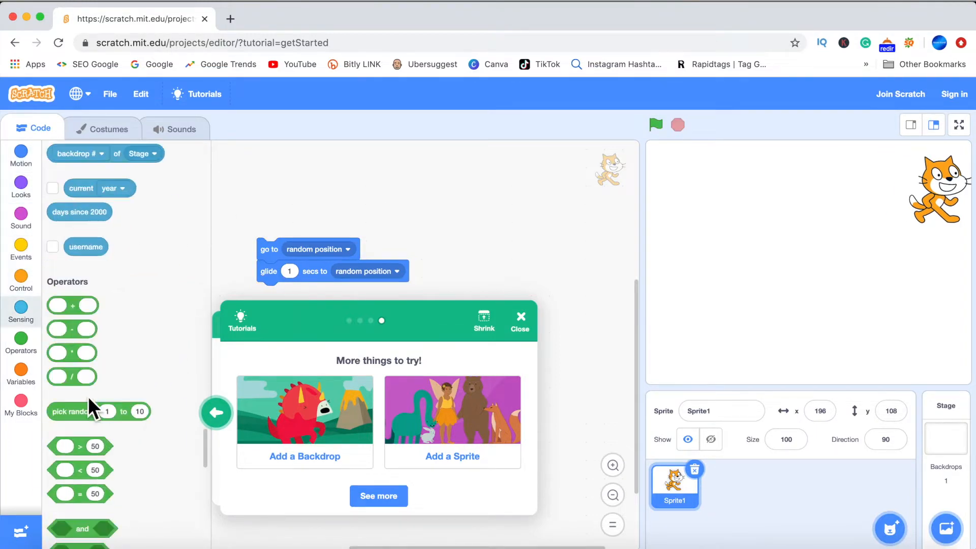
scroll(down, 3)
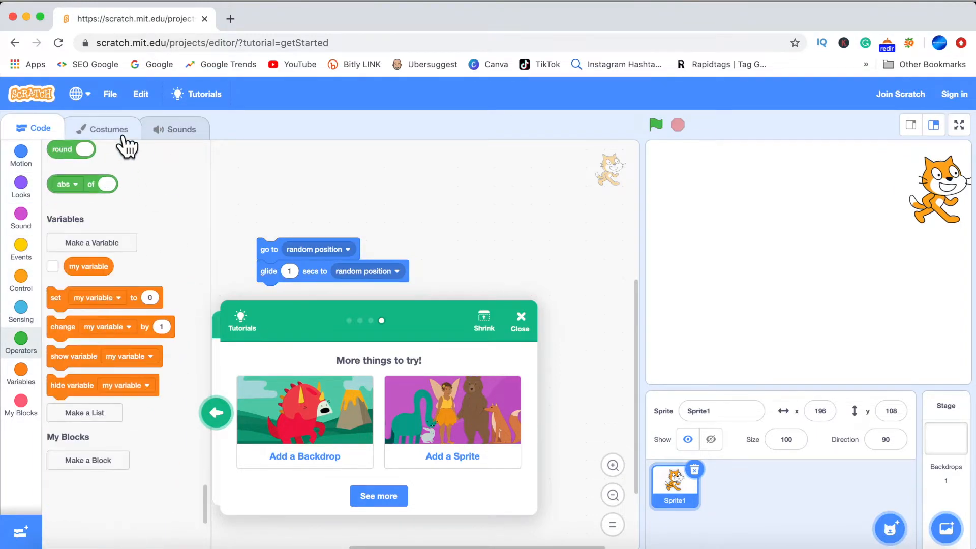
View the sprite's costumes and sounds, return to code, and open the tutorial library.
click(102, 128)
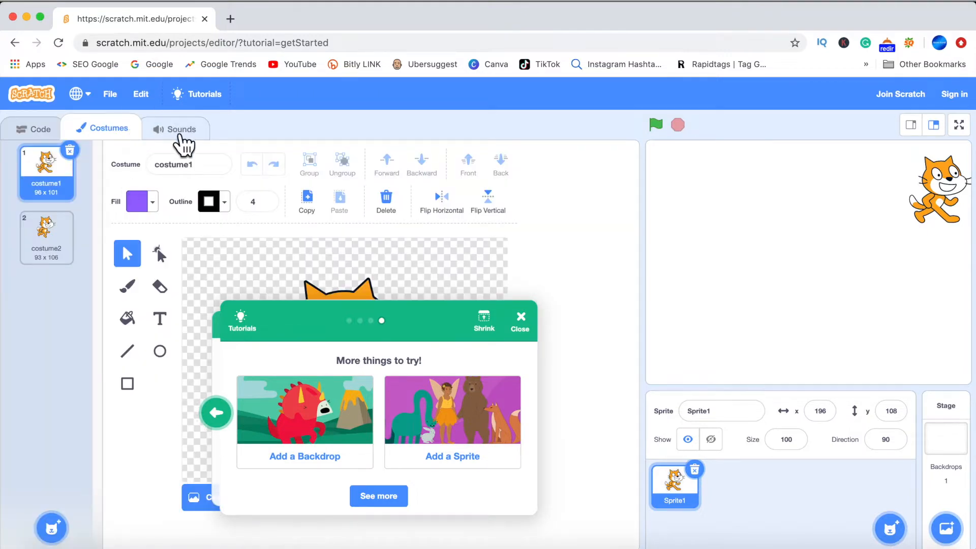
click(520, 320)
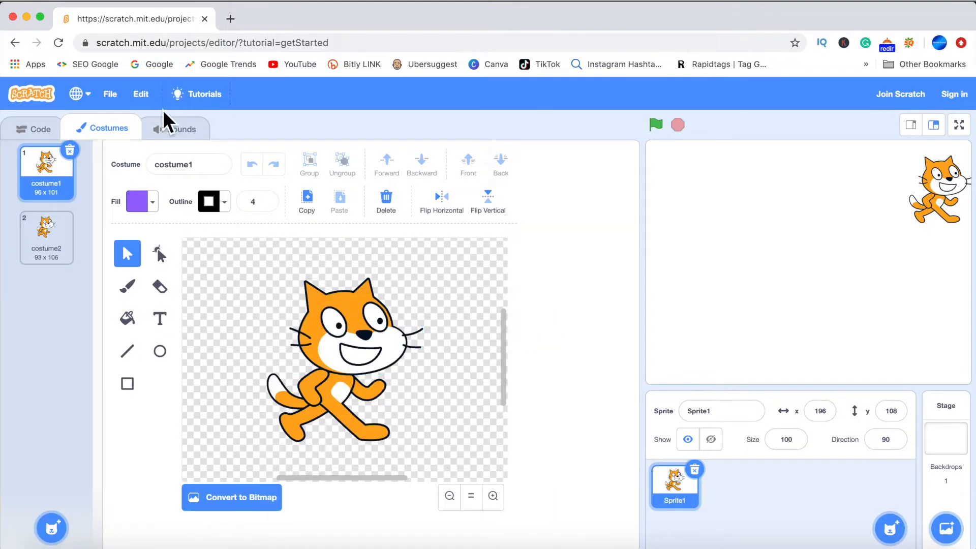
click(174, 129)
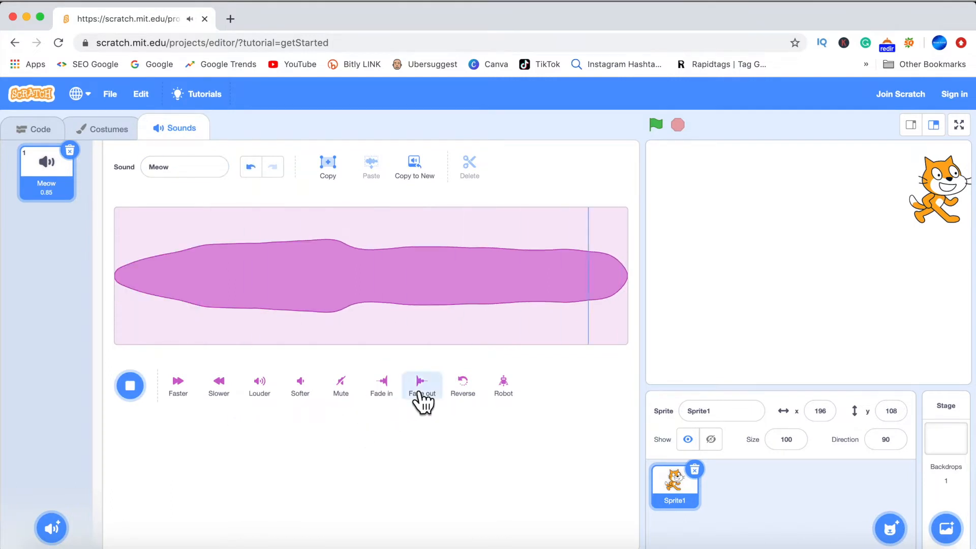
click(33, 128)
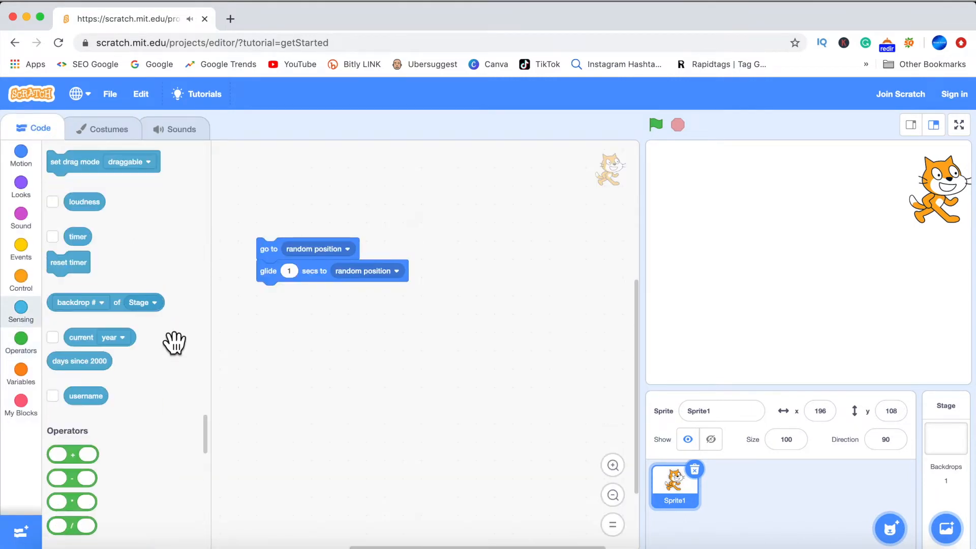
click(202, 94)
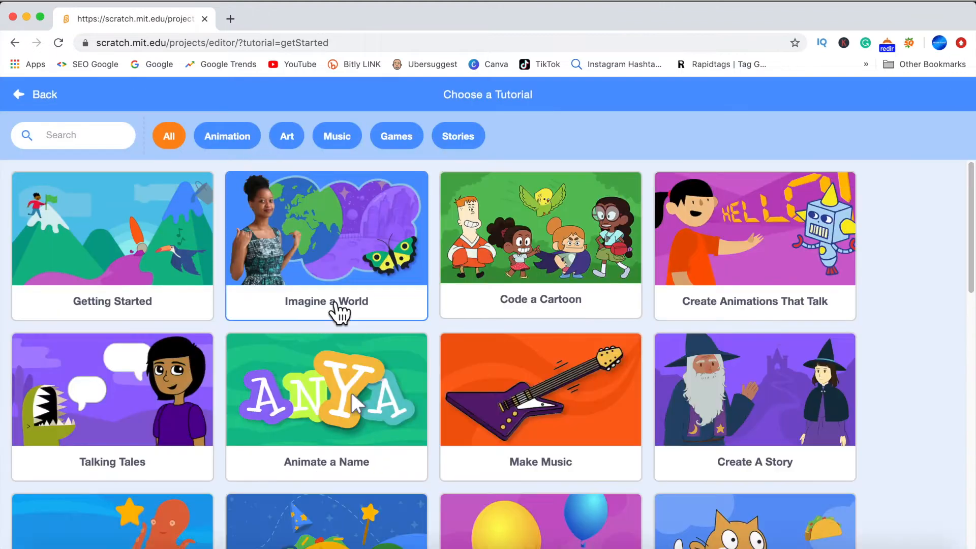
Open the Code a Cartoon tutorial and look over the language, File and Edit menus.
click(540, 229)
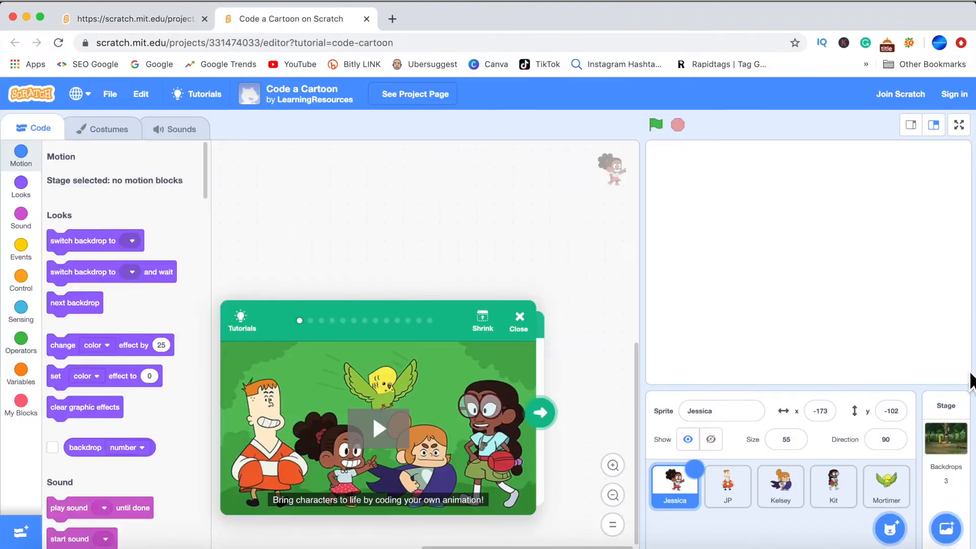
click(75, 94)
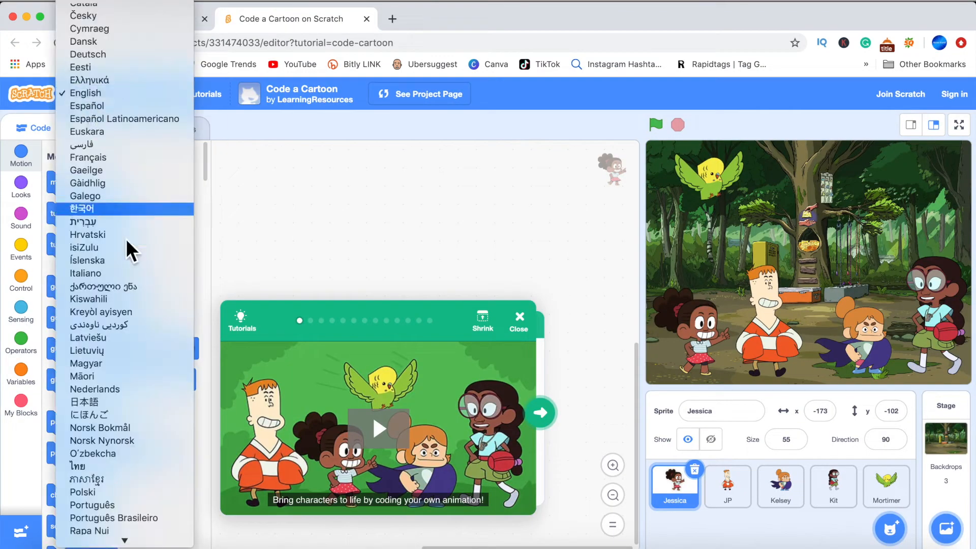
scroll(up, 3)
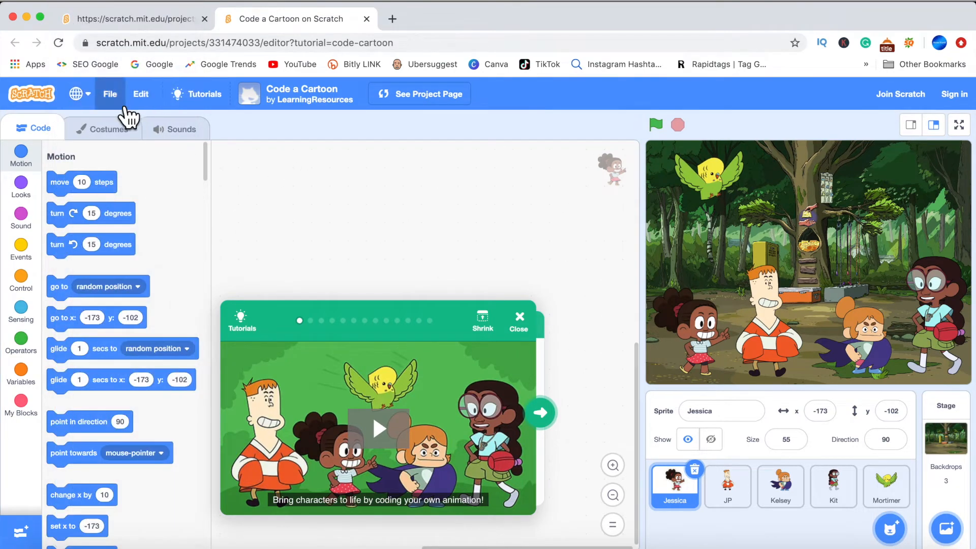
click(109, 94)
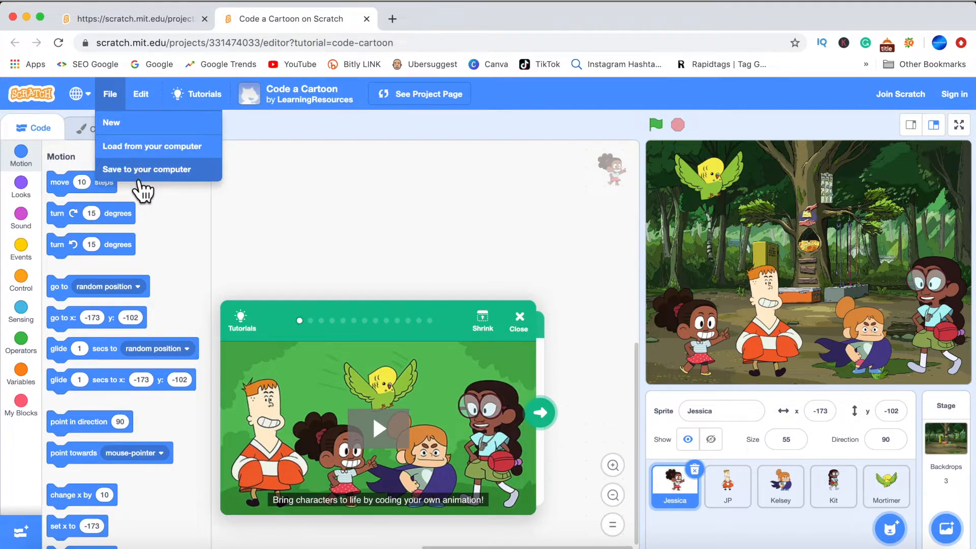
click(141, 94)
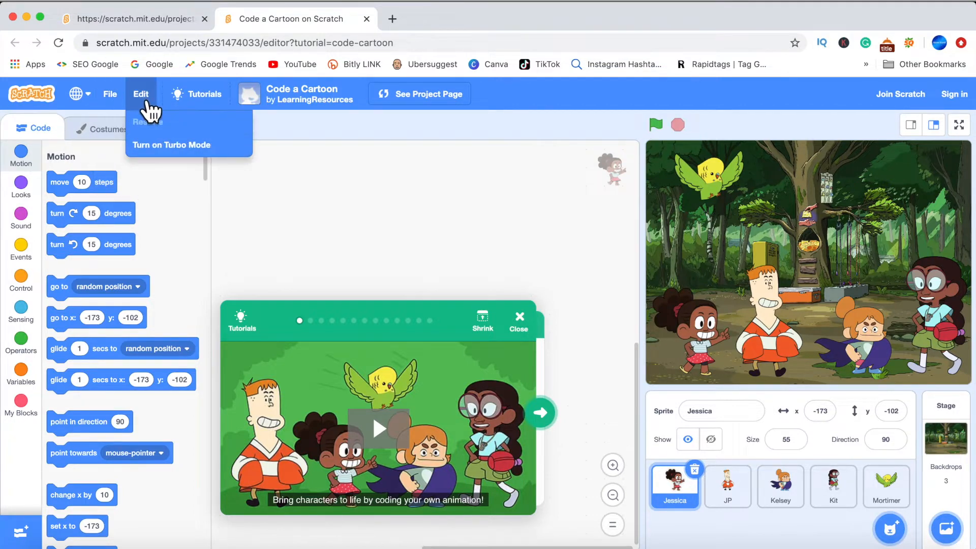
mouse_move(180, 168)
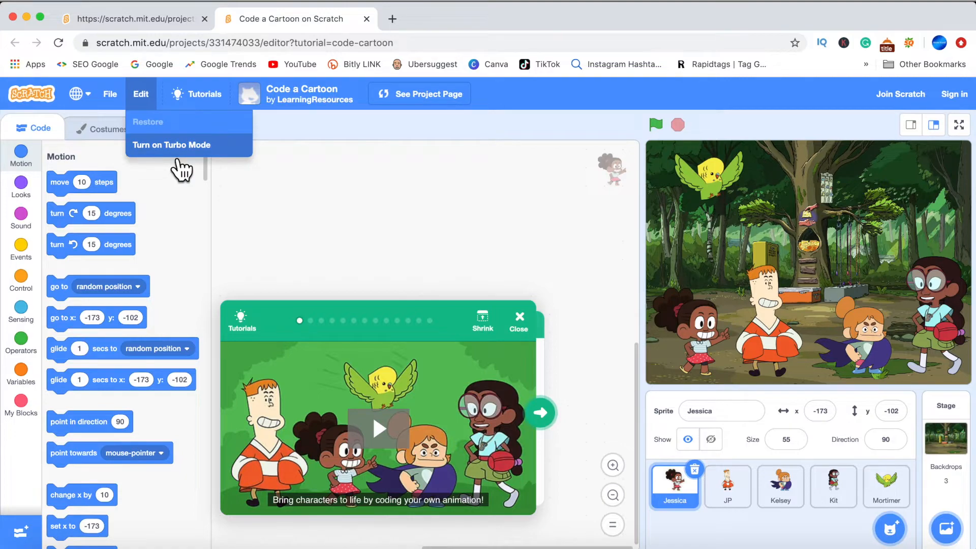
mouse_move(47, 109)
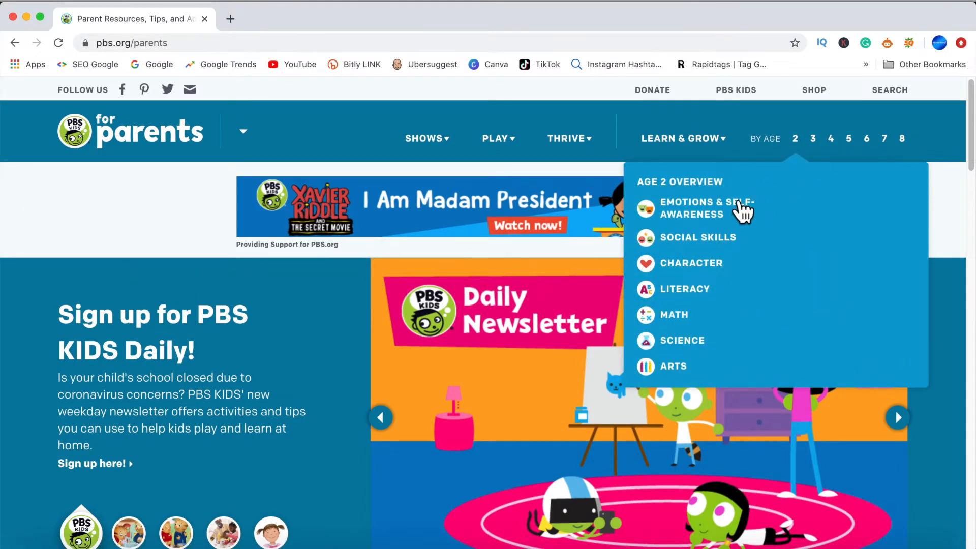
mouse_move(699, 237)
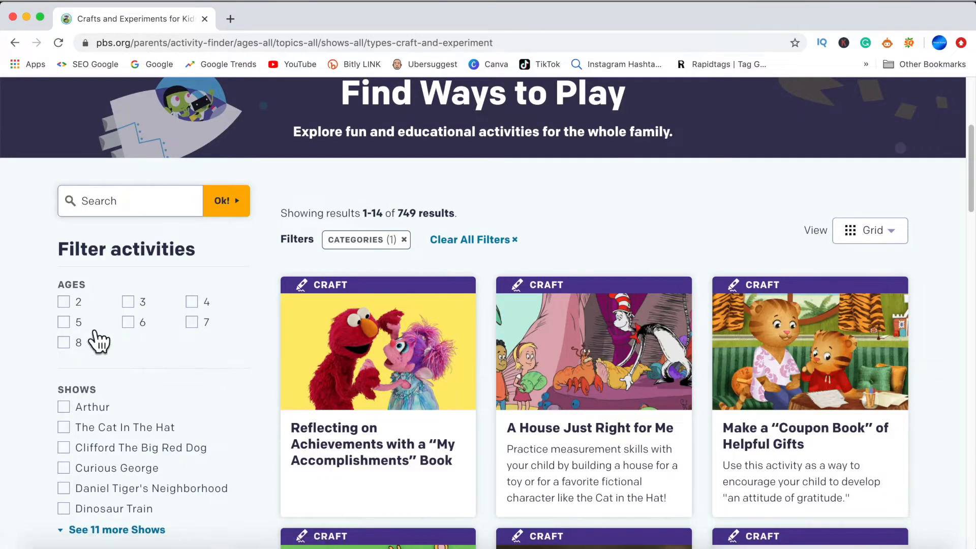
Open PBS for Parents' Crafts & Experiments section and scroll through the activity cards.
scroll(down, 3)
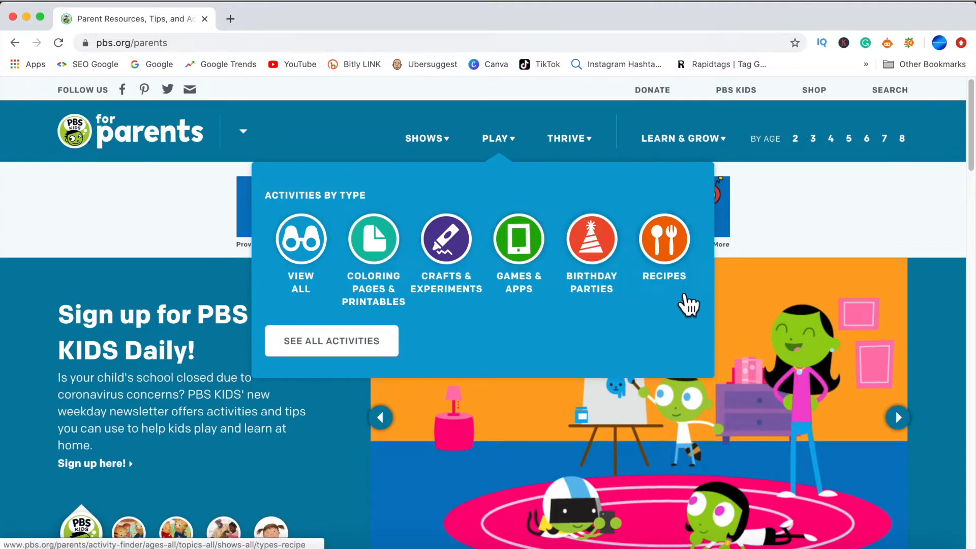
click(445, 238)
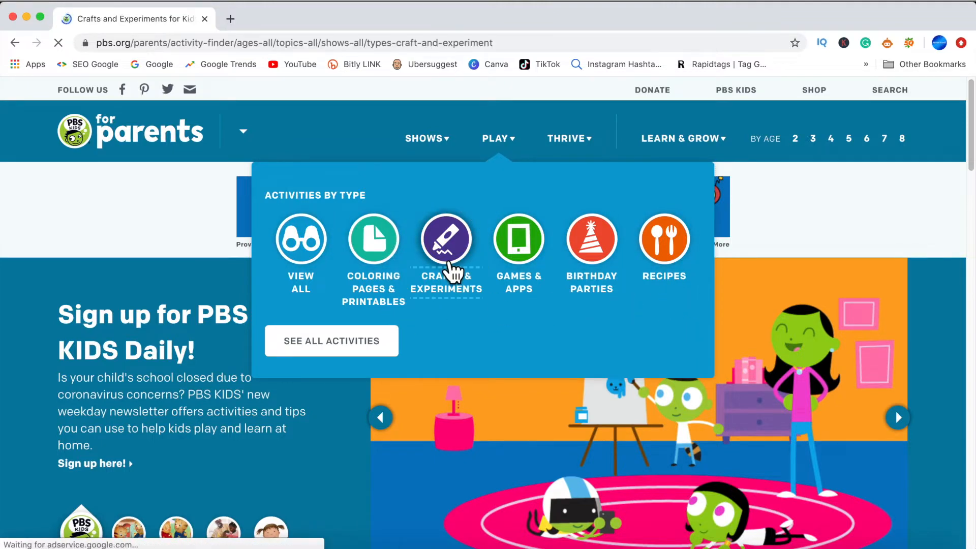
click(446, 238)
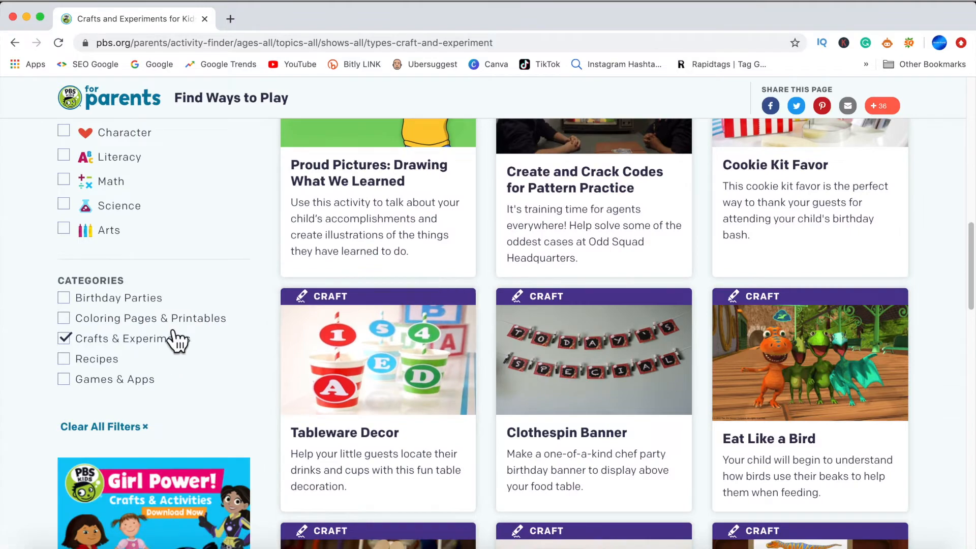
scroll(down, 3)
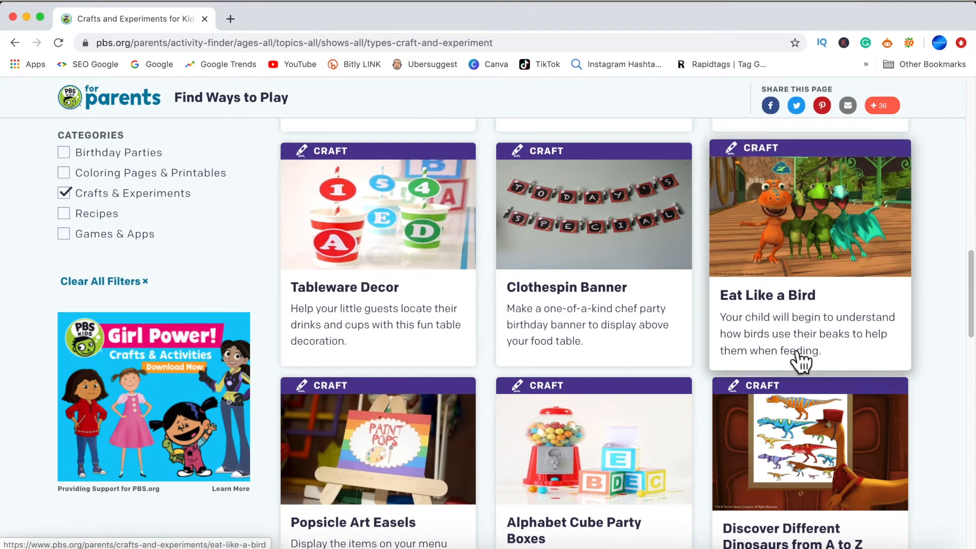
mouse_move(755, 313)
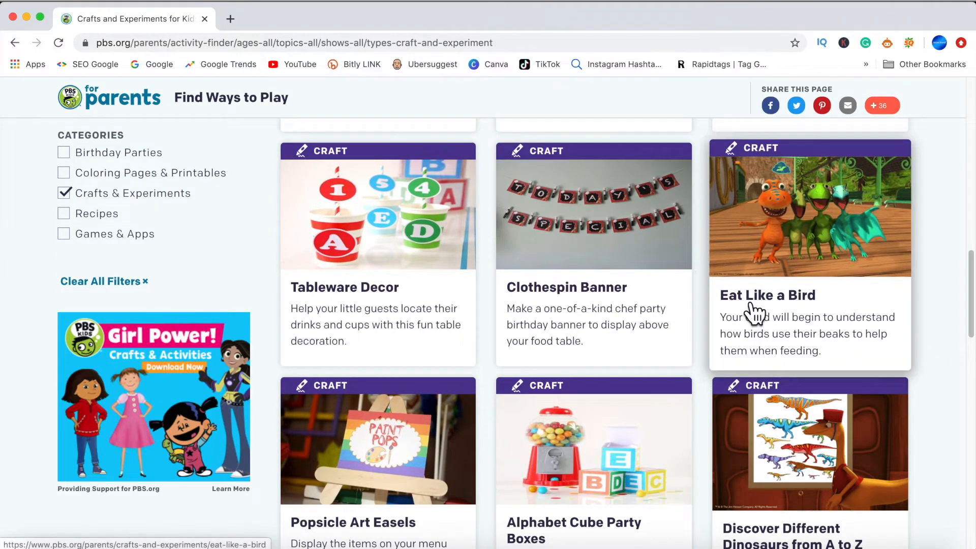
scroll(down, 3)
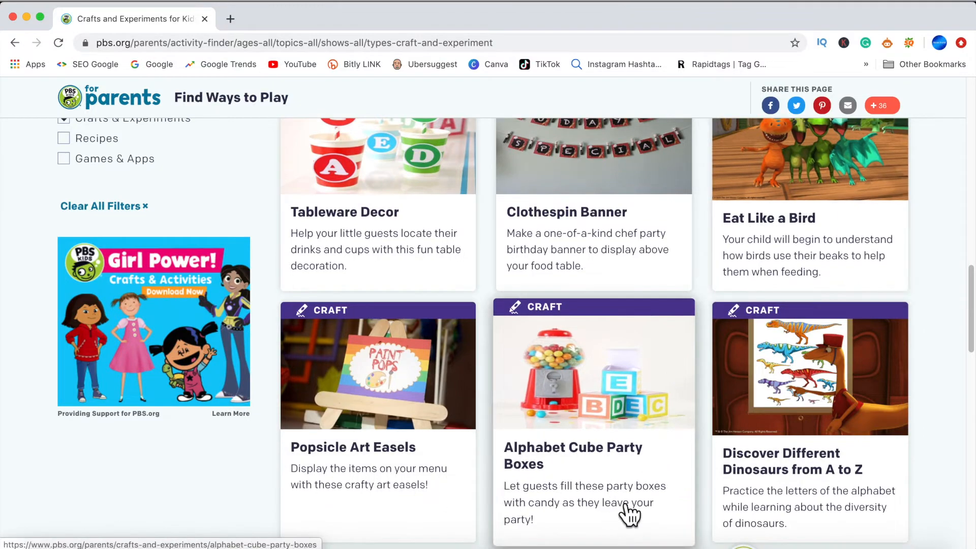
scroll(down, 3)
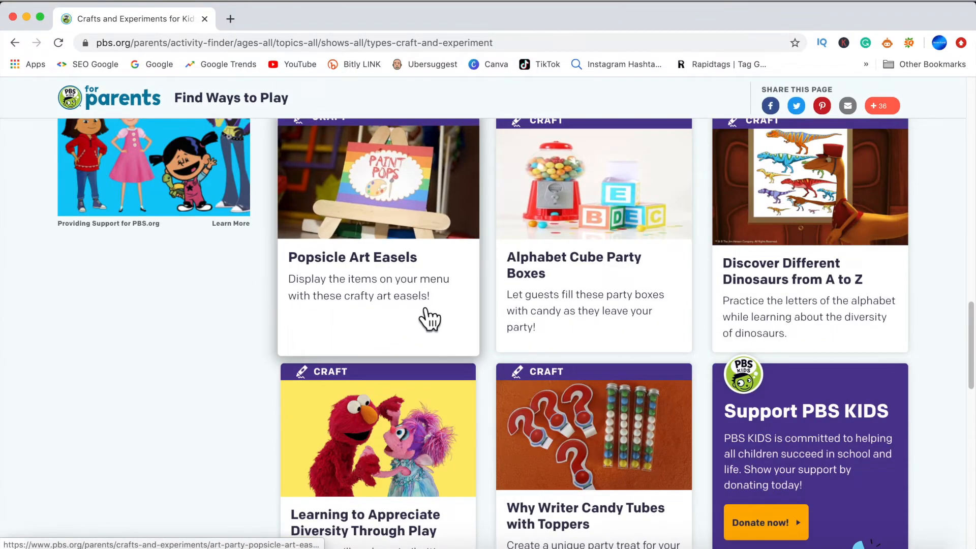
scroll(up, 3)
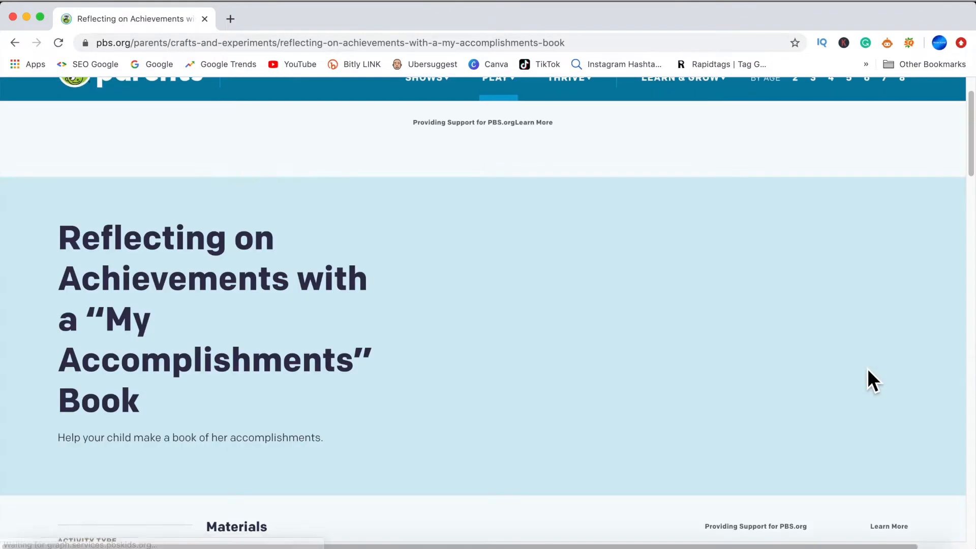
scroll(up, 3)
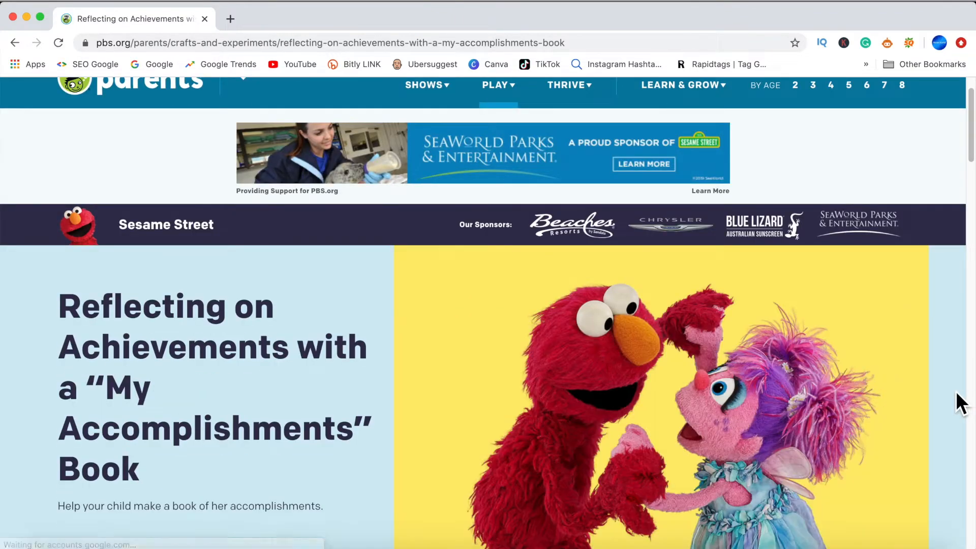
scroll(down, 3)
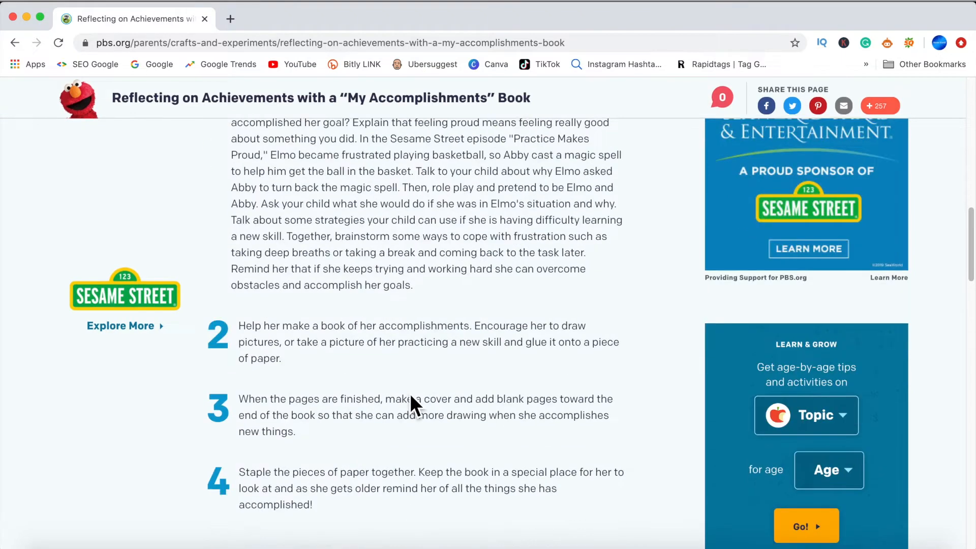
scroll(down, 3)
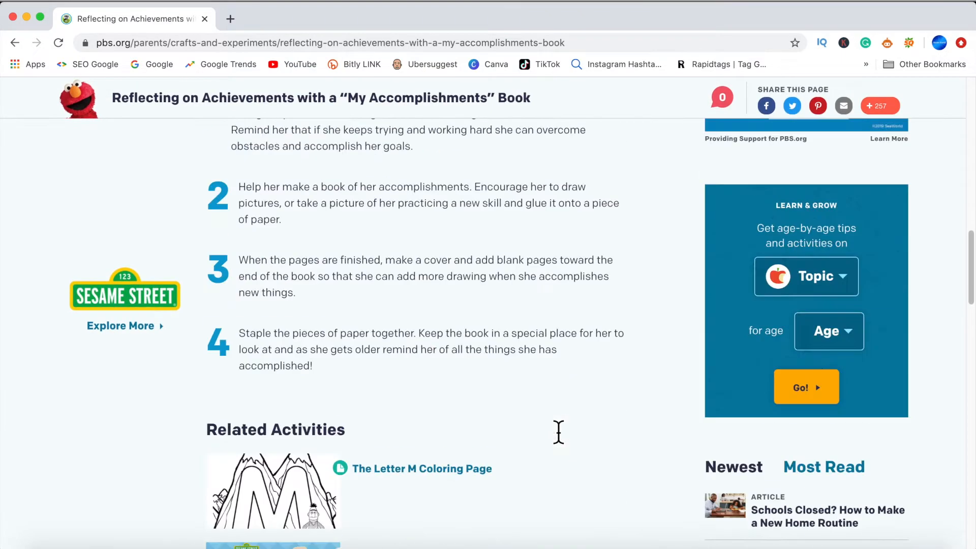
scroll(up, 3)
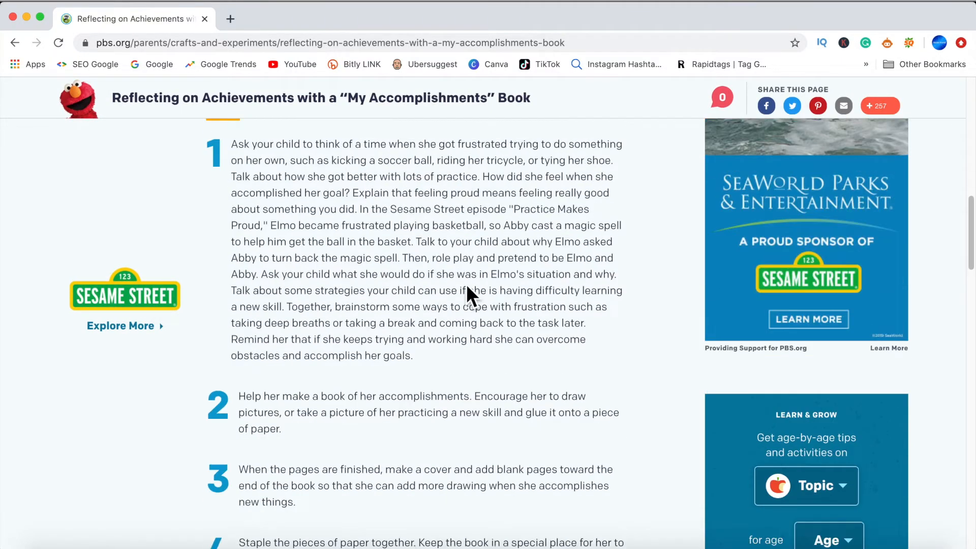
scroll(up, 3)
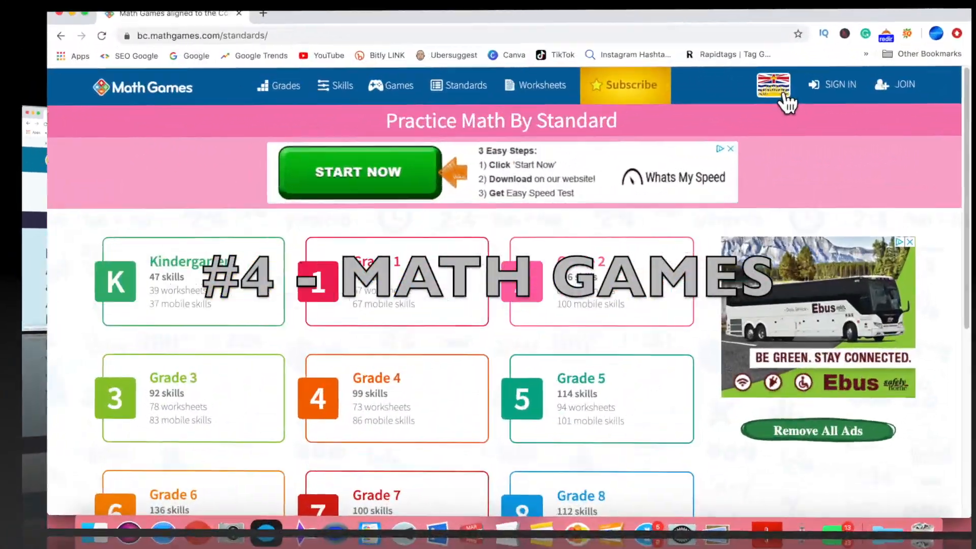
Choose a regional curriculum from Math Games' standards list, then go to Worksheets.
click(771, 86)
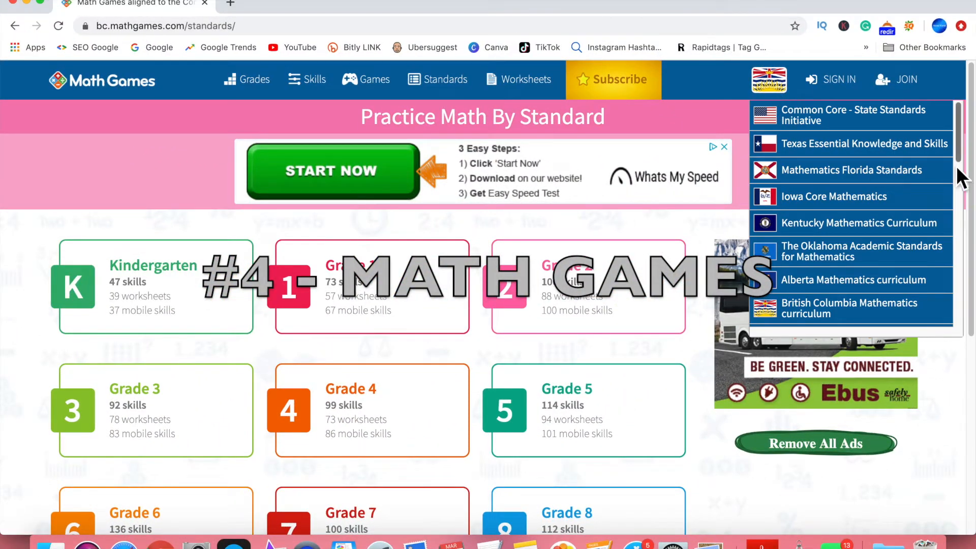
scroll(down, 3)
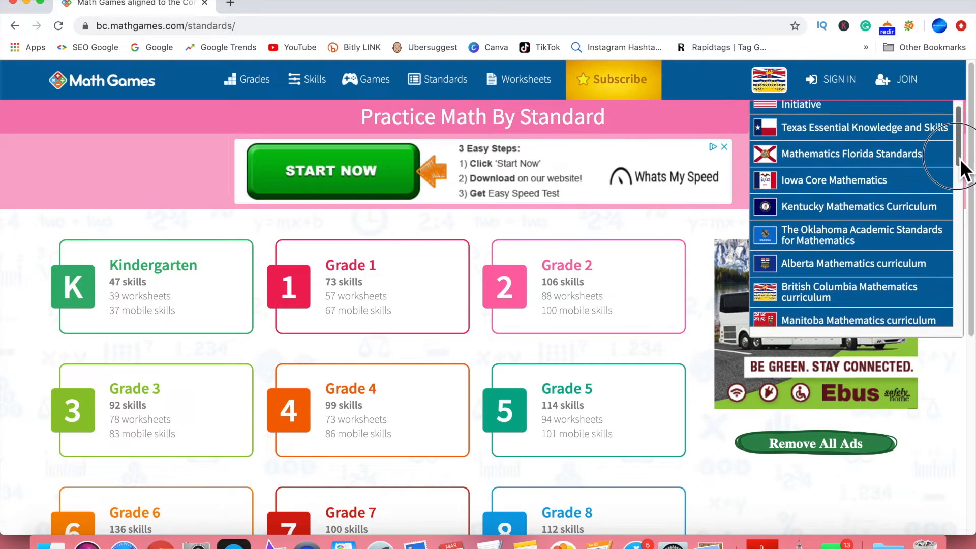
scroll(down, 3)
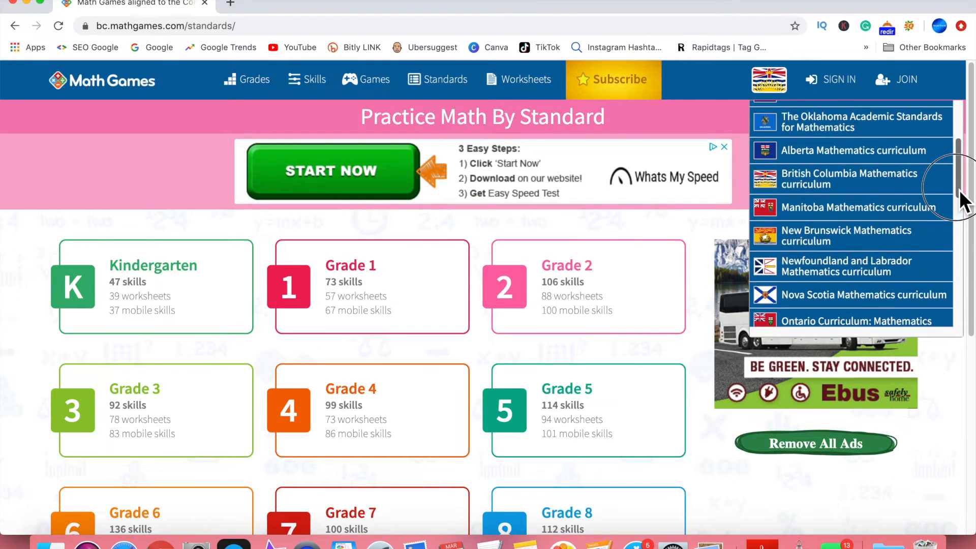
scroll(down, 3)
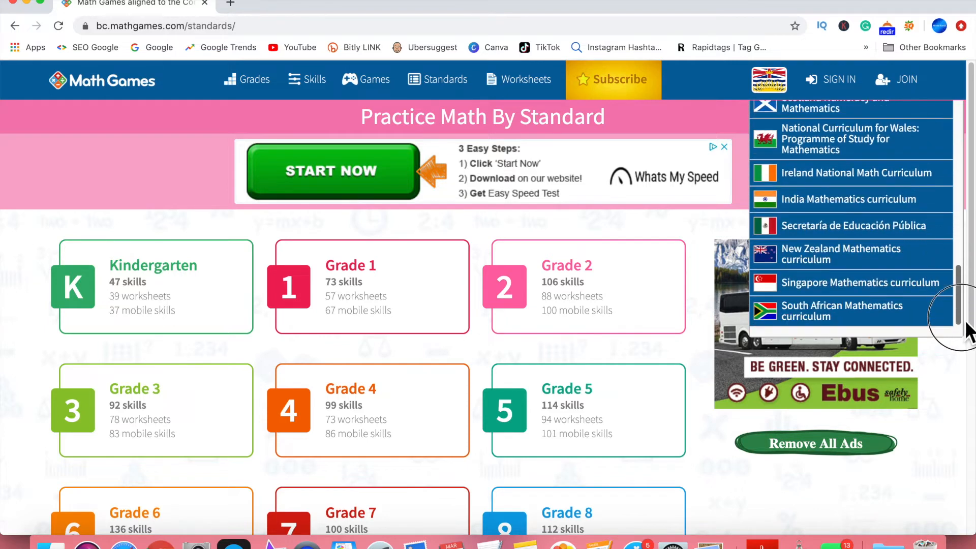
click(102, 80)
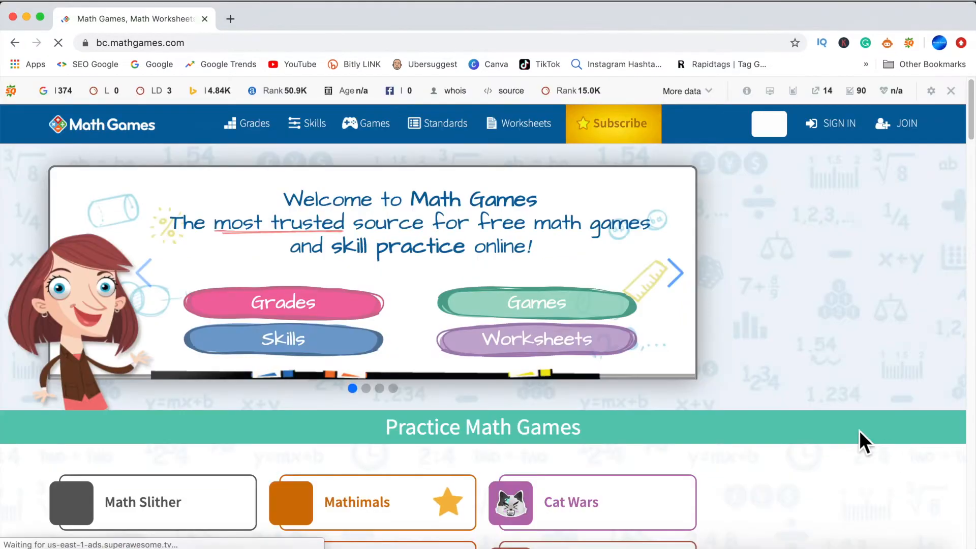
mouse_move(541, 339)
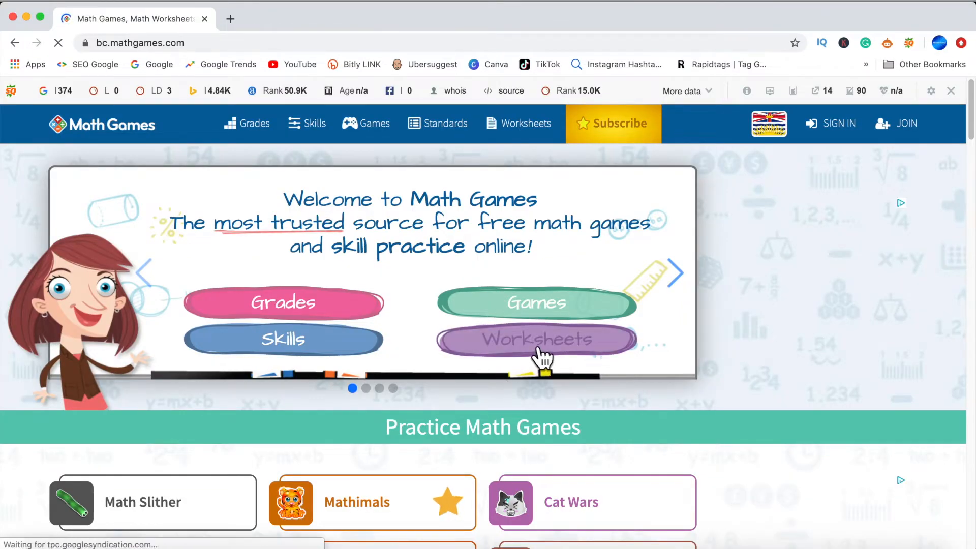
click(535, 339)
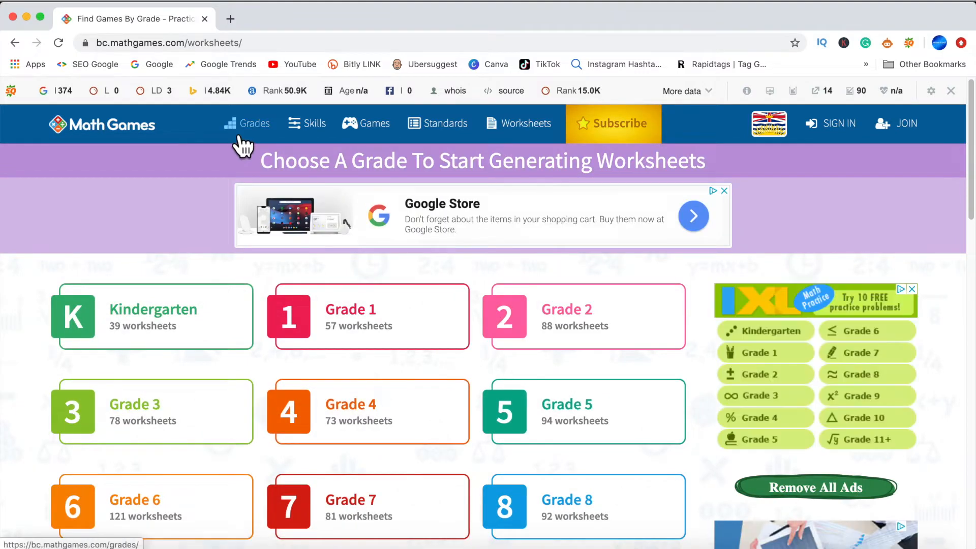
Scroll through Grade 1 worksheets on number properties, subtraction, measurement, geometry and graphing.
scroll(down, 3)
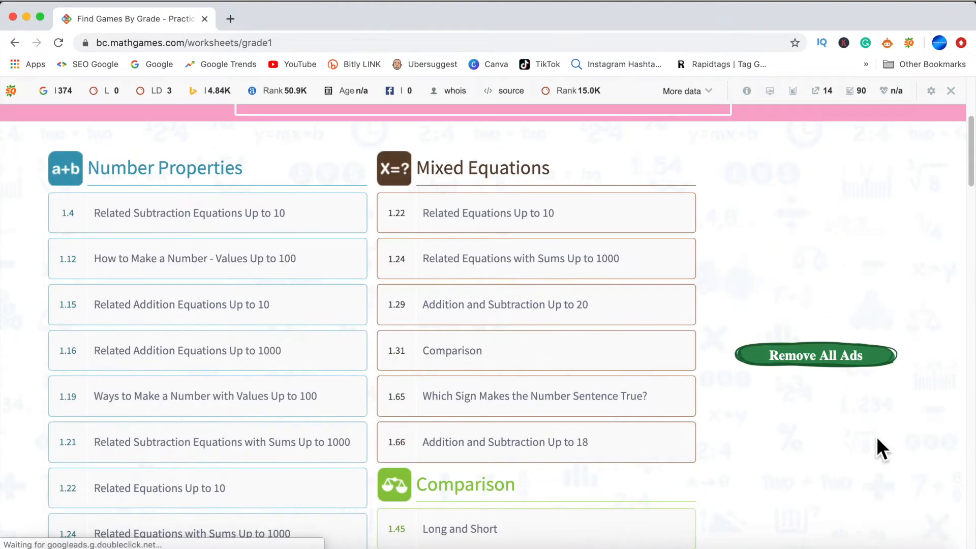
scroll(down, 3)
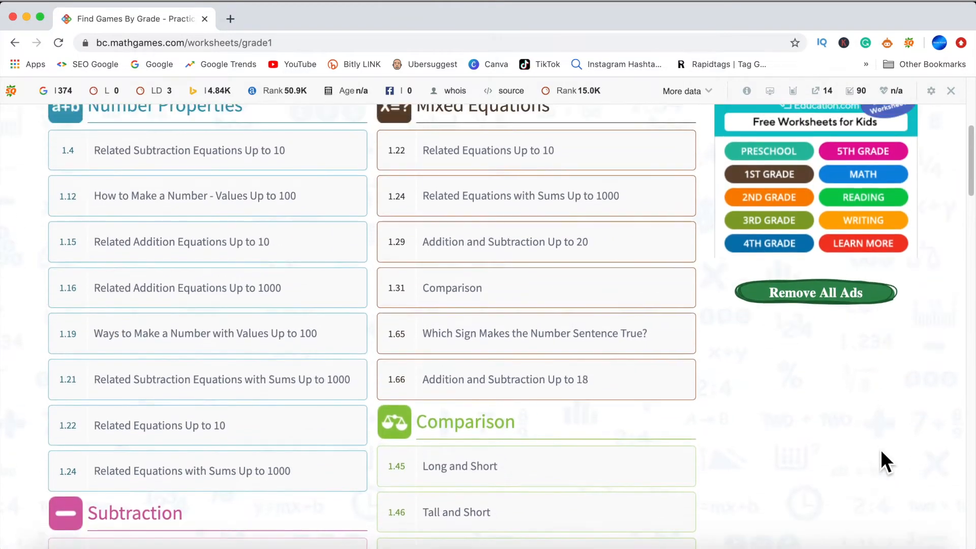
scroll(down, 3)
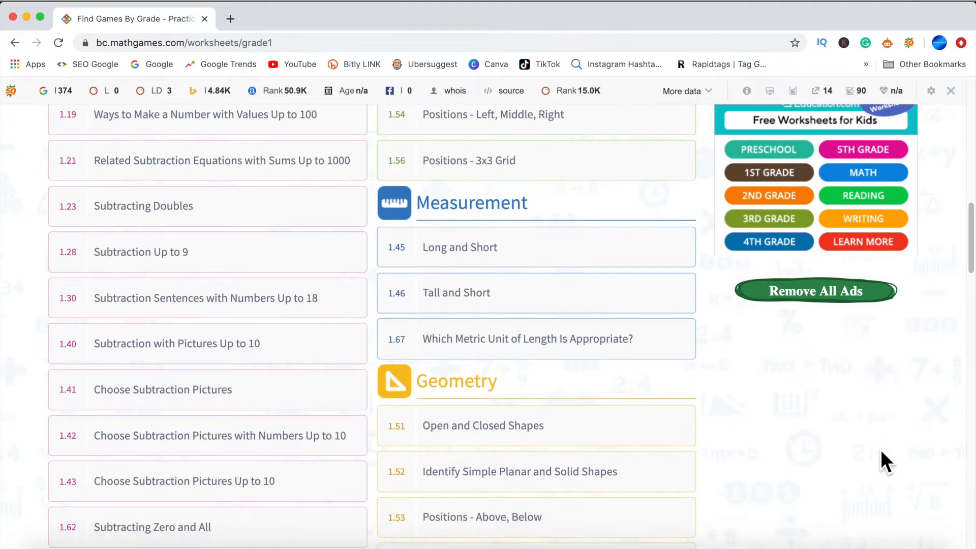
scroll(down, 3)
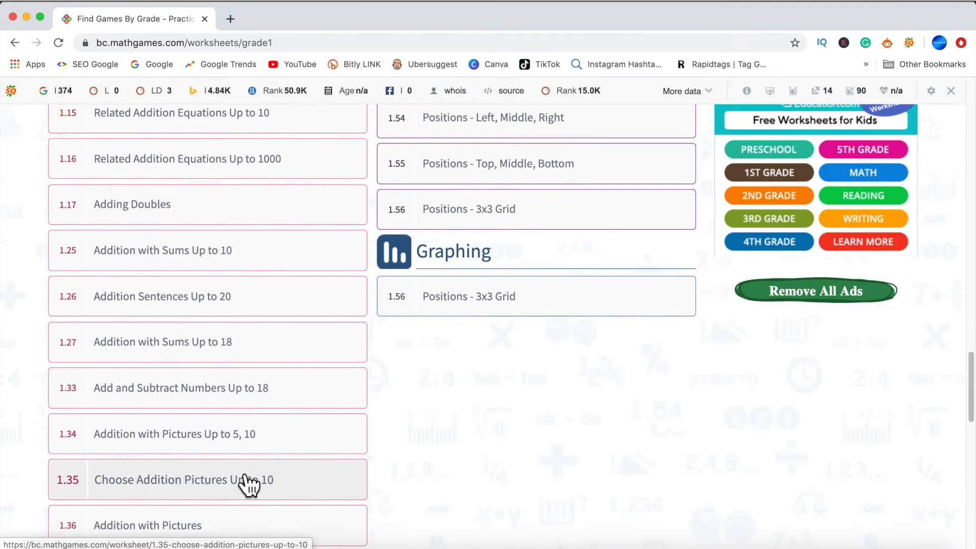
Open Grade 1 Standards and review Number, Computational Fluency, Patterning, and Geometry & Measurement outcomes.
scroll(up, 3)
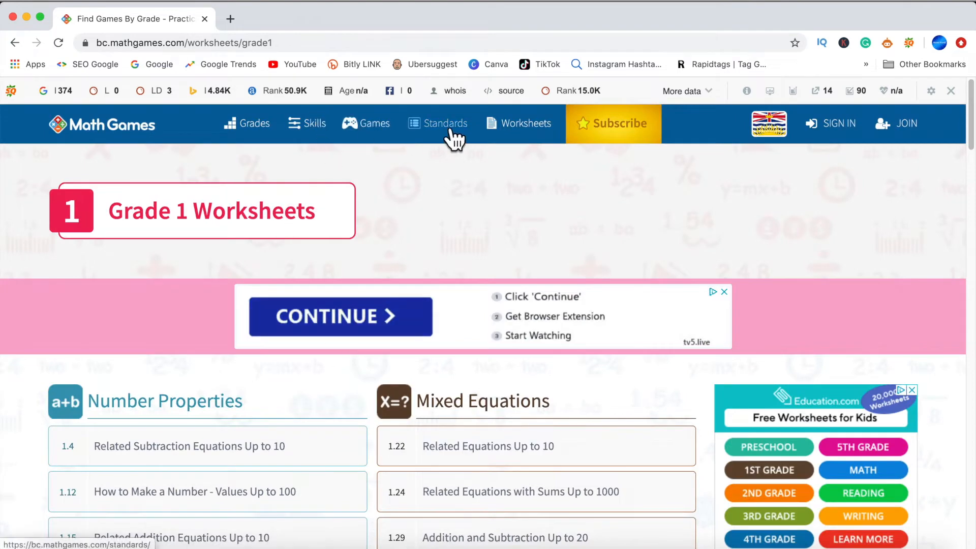
click(444, 122)
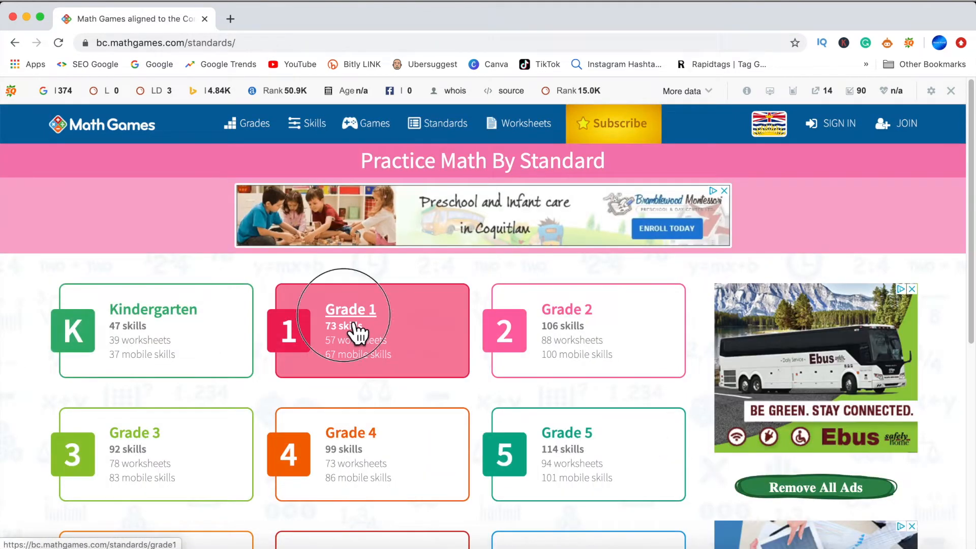
click(351, 309)
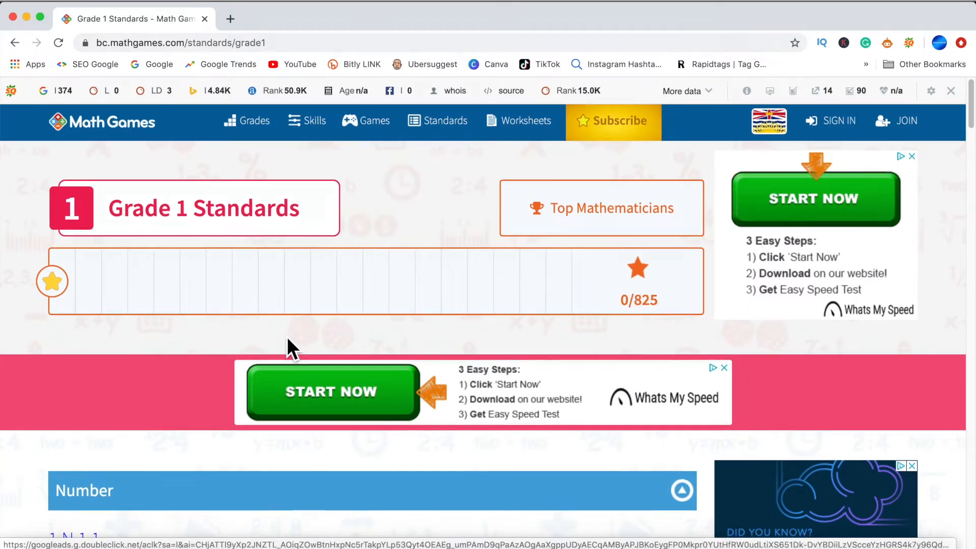
scroll(down, 3)
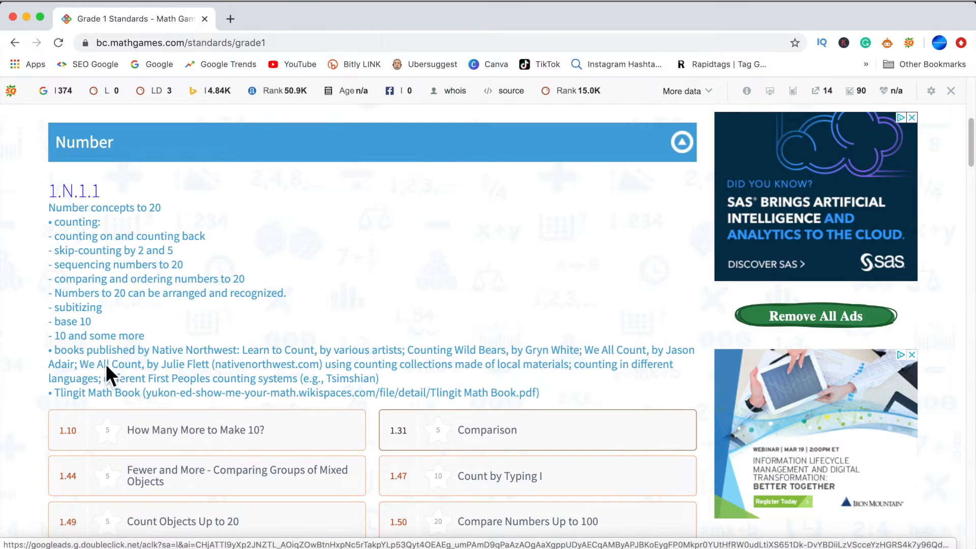
scroll(down, 3)
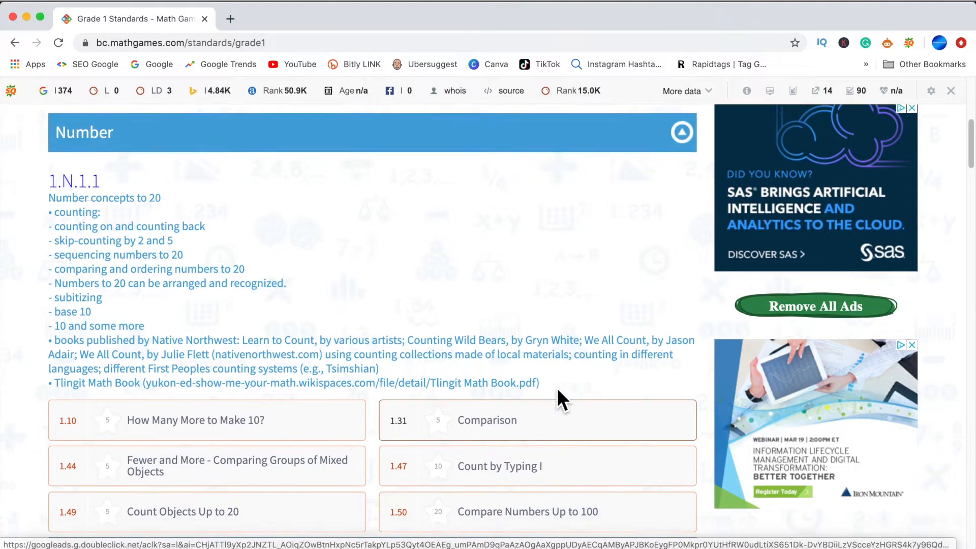
scroll(down, 3)
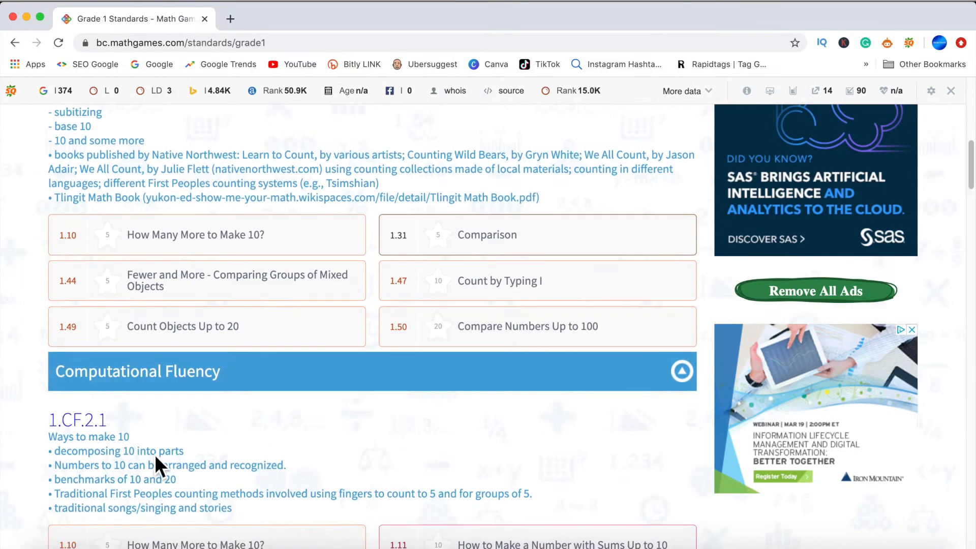
scroll(down, 3)
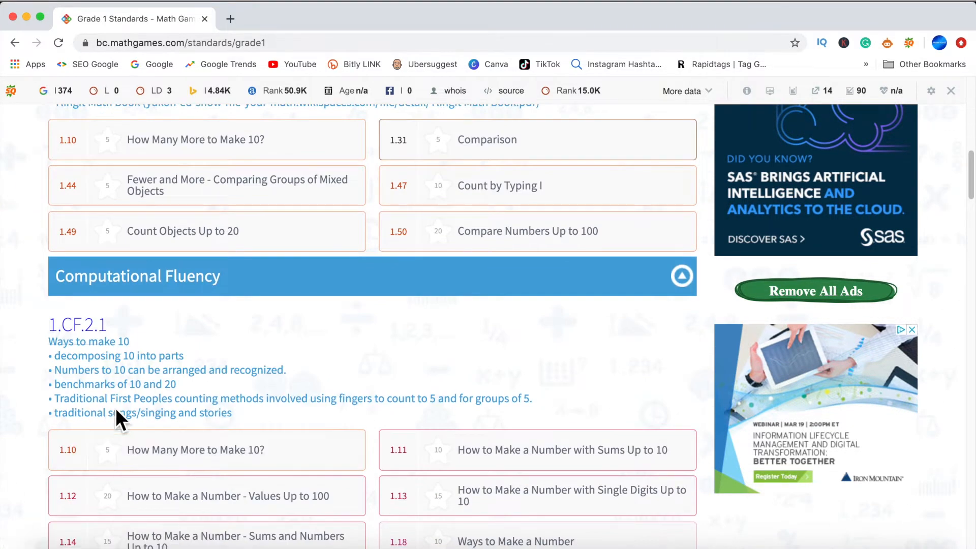
scroll(down, 3)
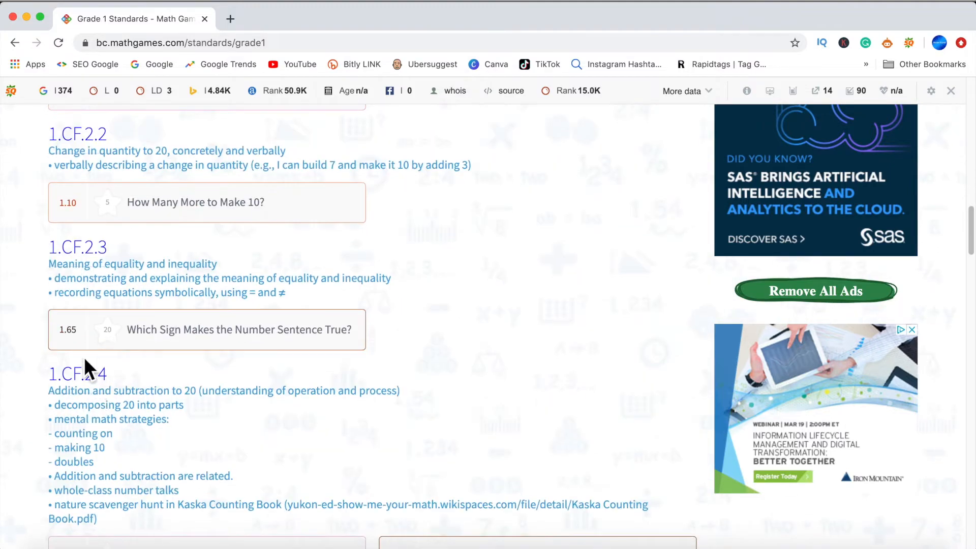
scroll(down, 3)
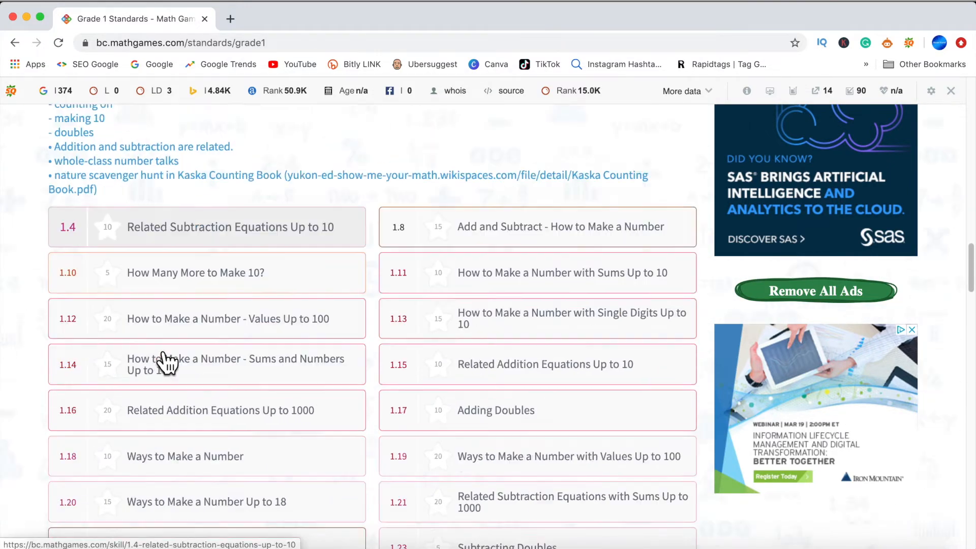
scroll(down, 3)
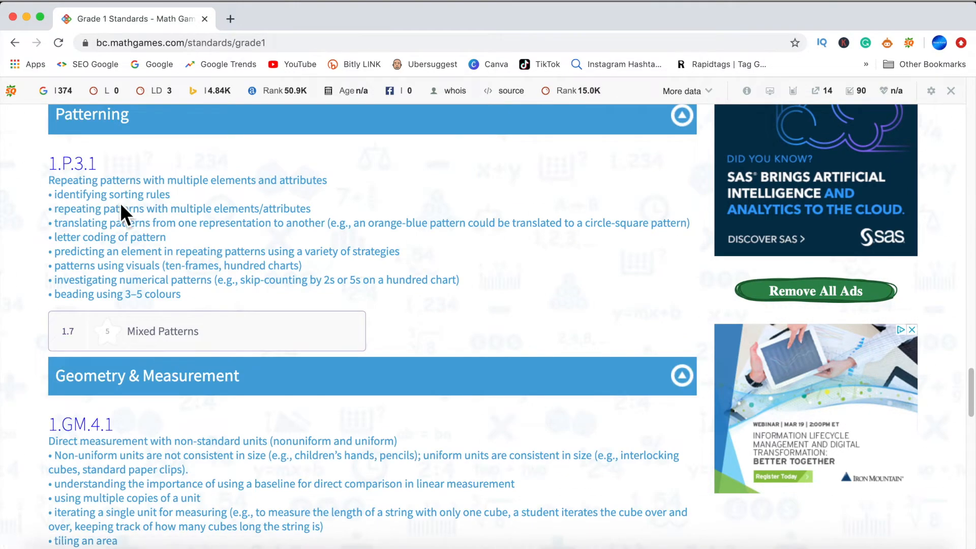
Open the 1.7 Mixed Patterns skill and scroll down to its extra resources.
click(163, 330)
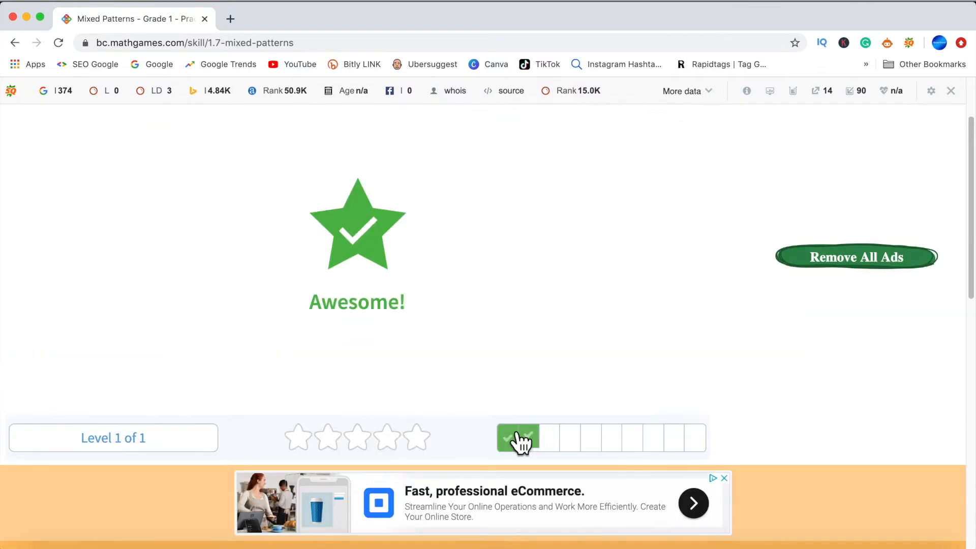
scroll(down, 3)
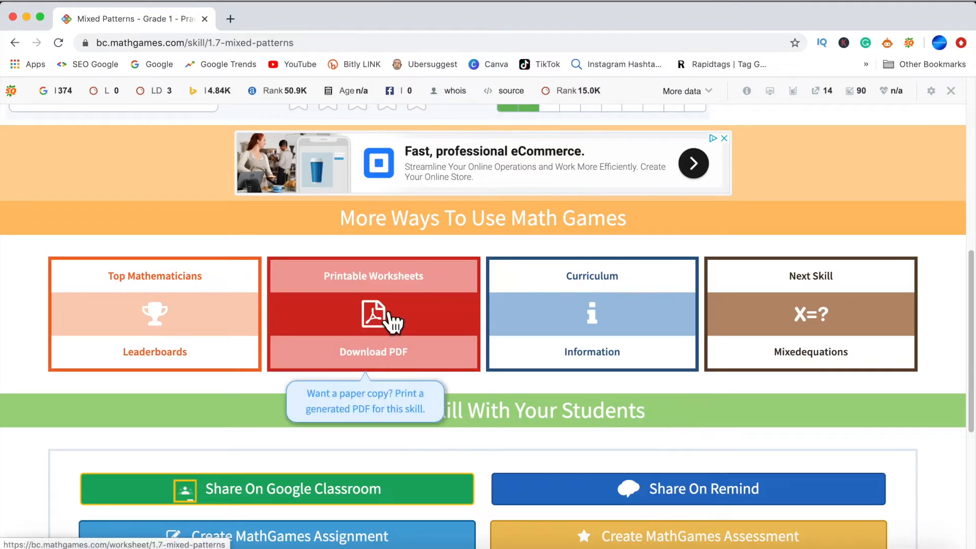
mouse_move(349, 332)
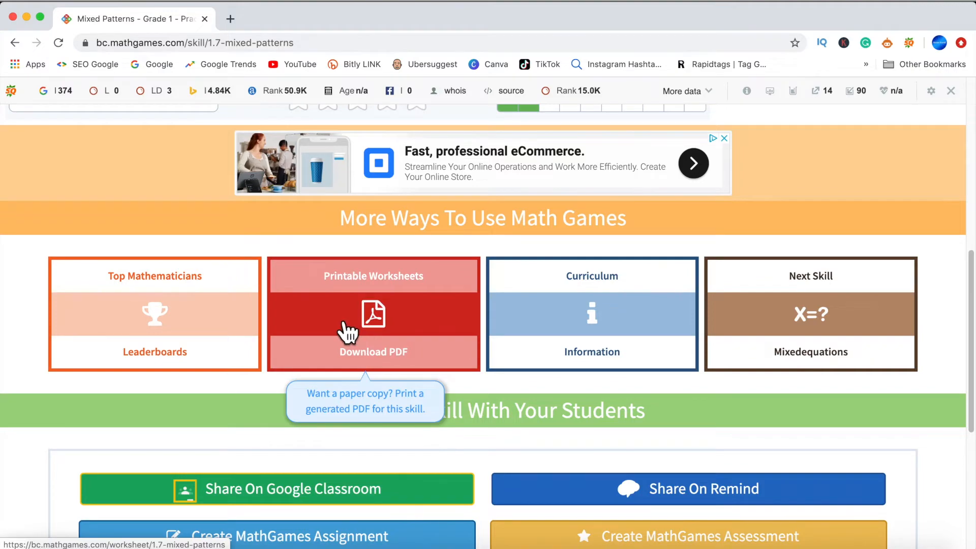
Open the Open and Closed Shapes printable worksheet and check its curriculum standard.
click(372, 332)
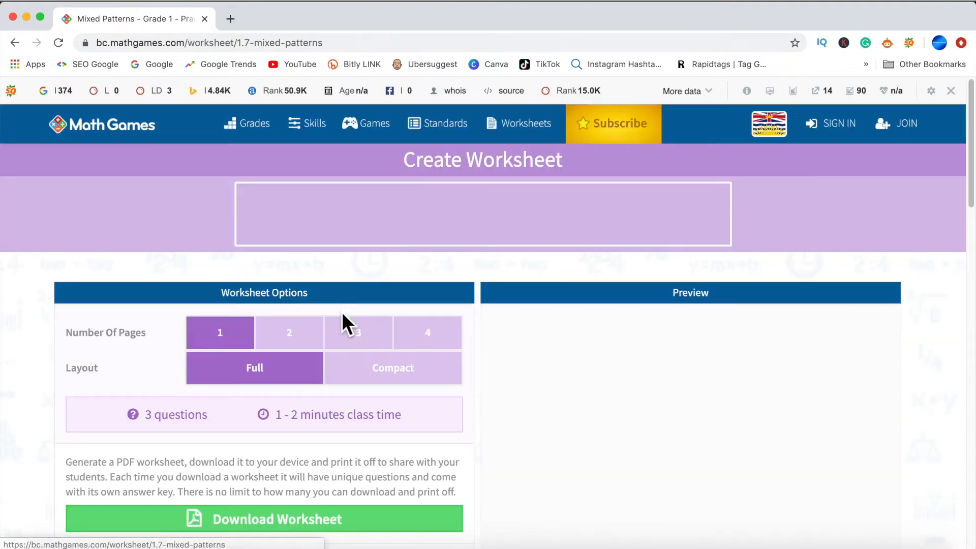
scroll(down, 3)
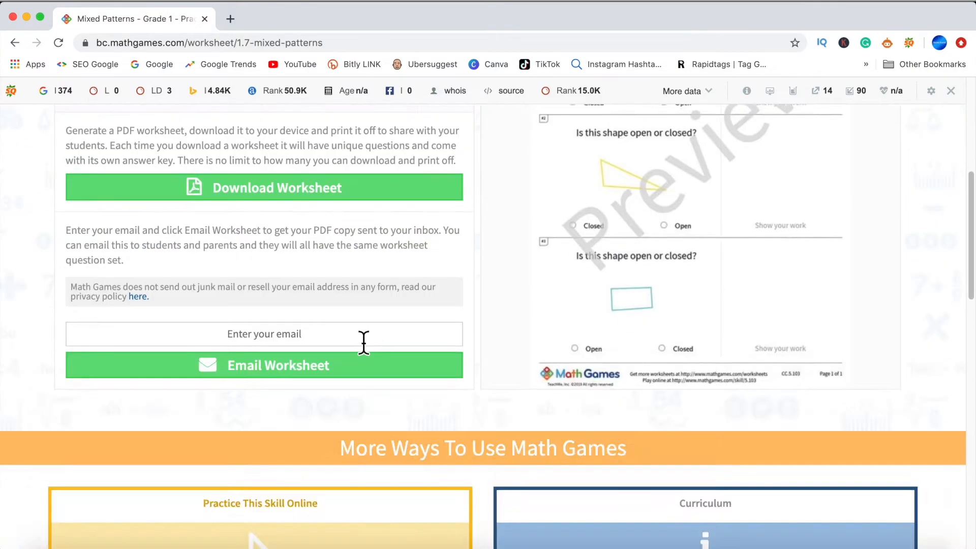
scroll(down, 3)
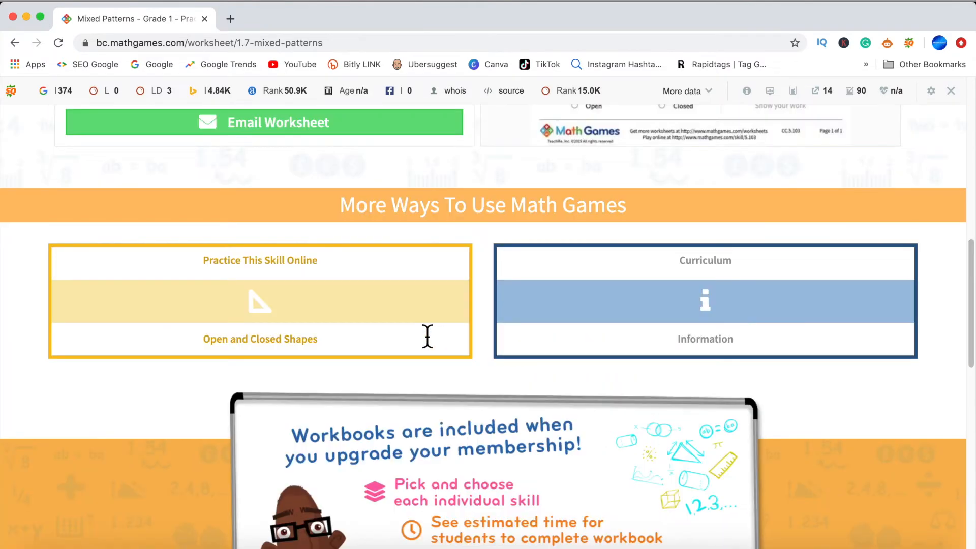
click(704, 301)
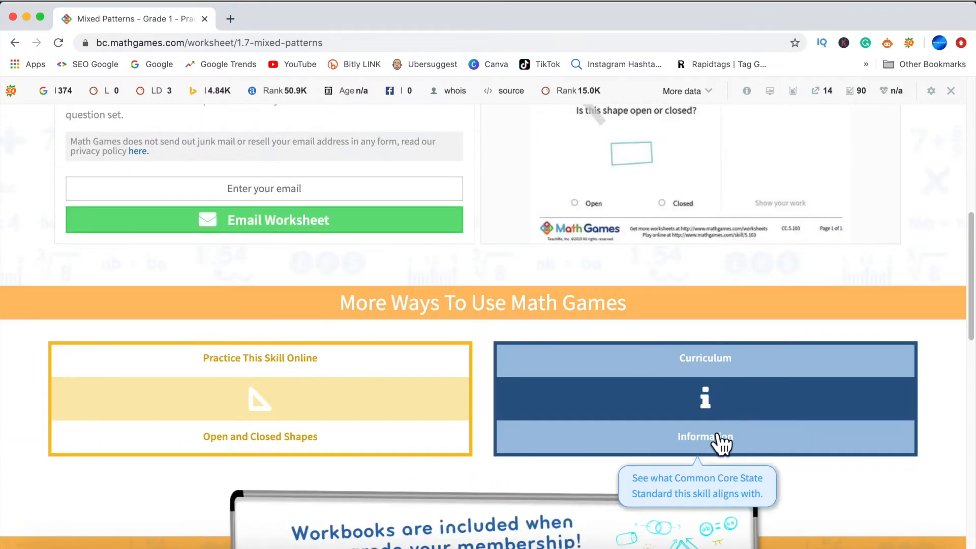
scroll(up, 3)
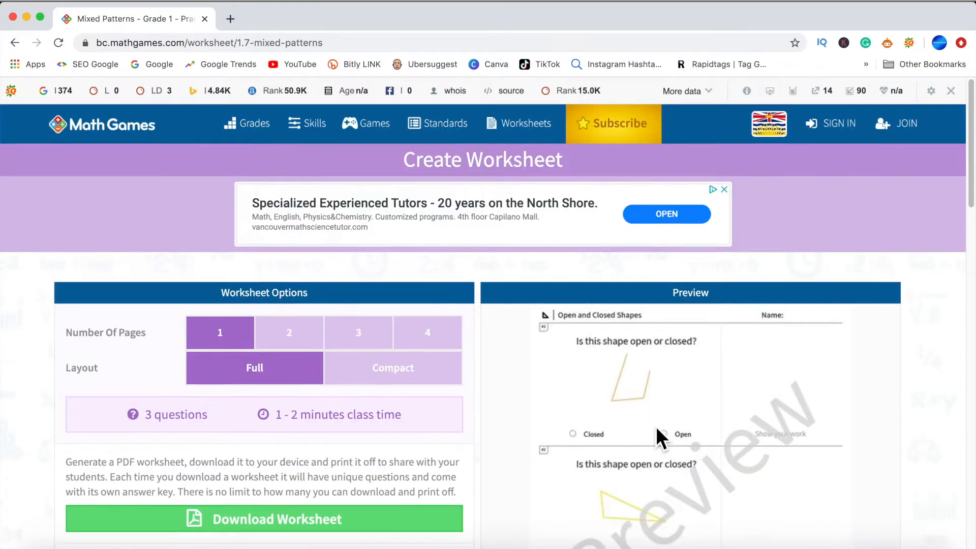
Generate and download the worksheet PDF, then look over the downloaded file.
click(263, 518)
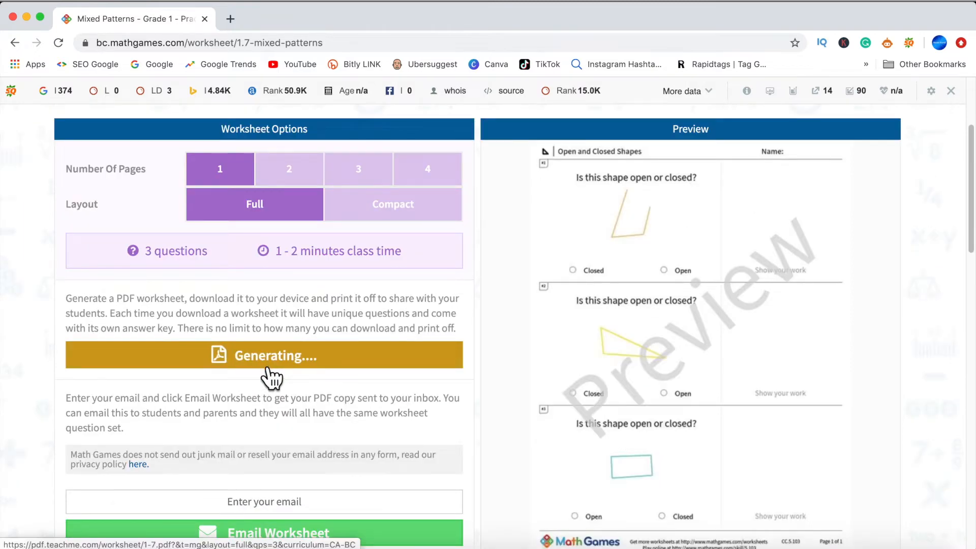
click(264, 355)
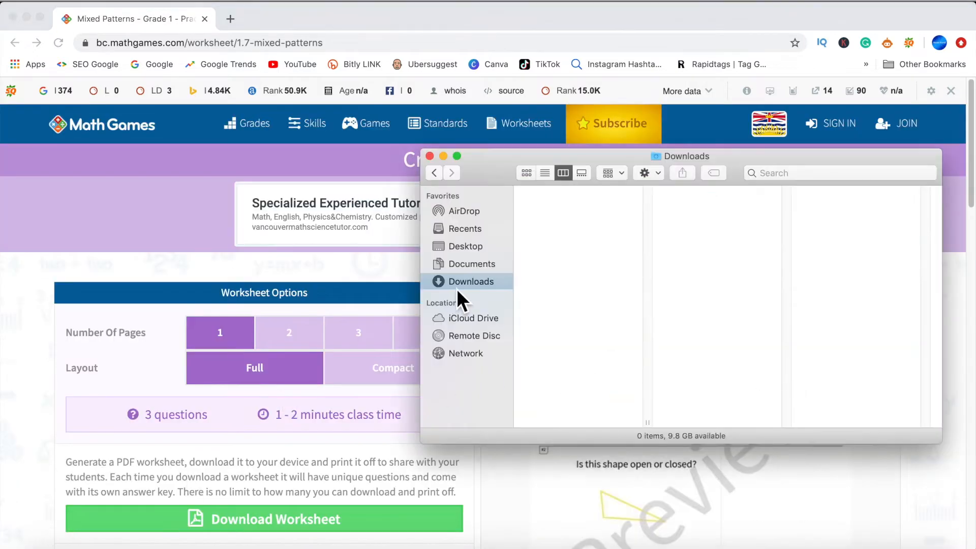
mouse_move(221, 286)
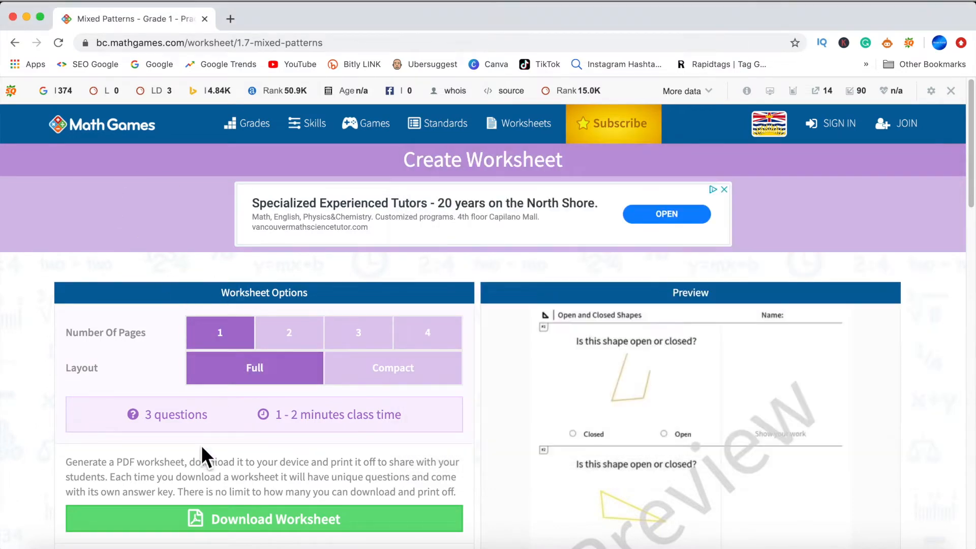
scroll(down, 3)
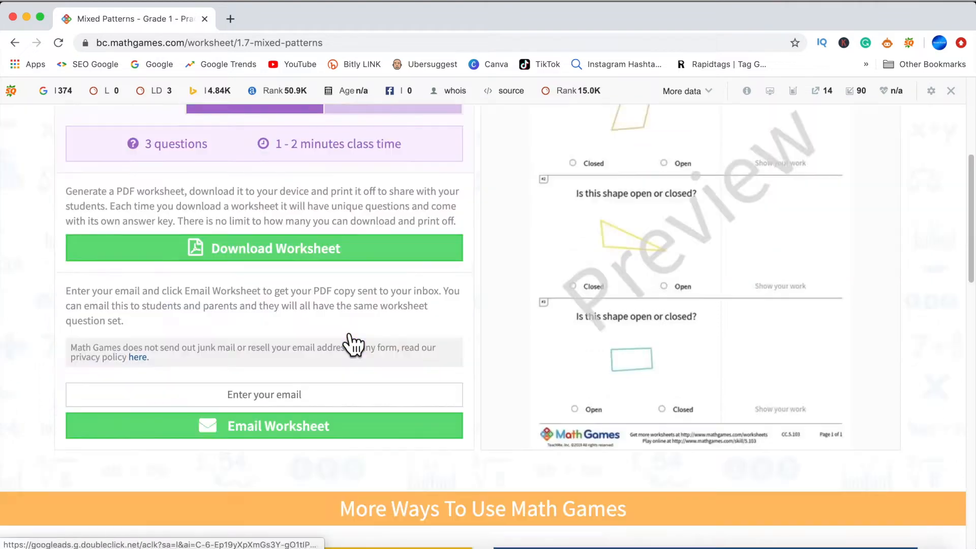
scroll(down, 3)
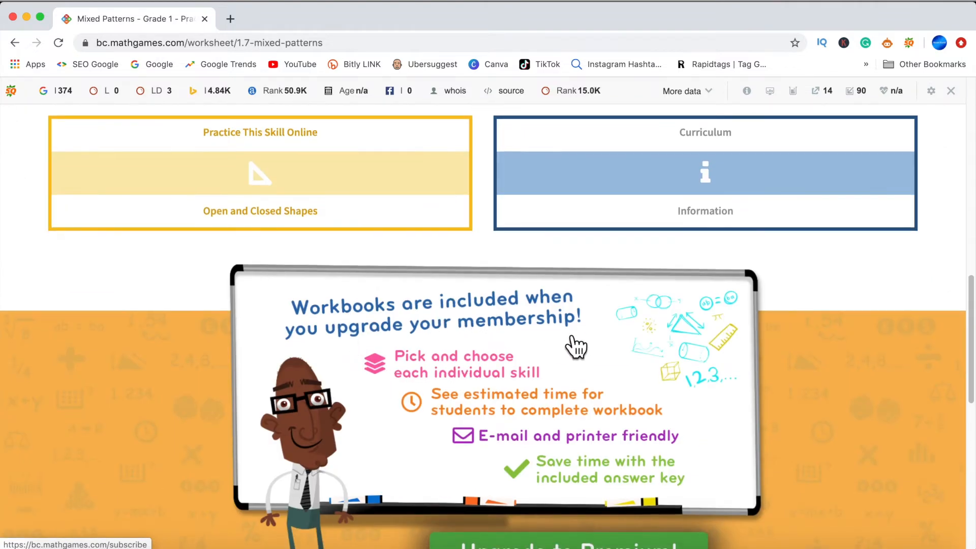
scroll(down, 3)
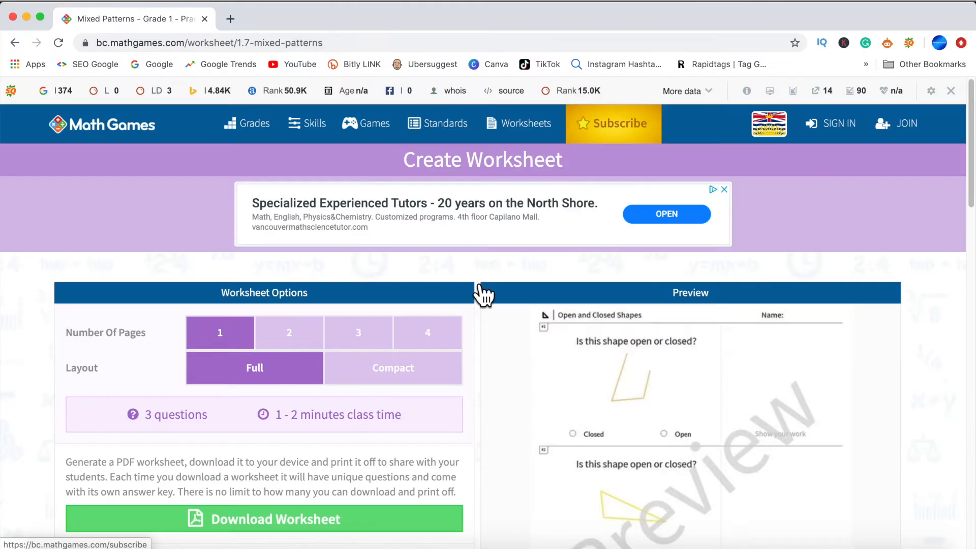
click(246, 122)
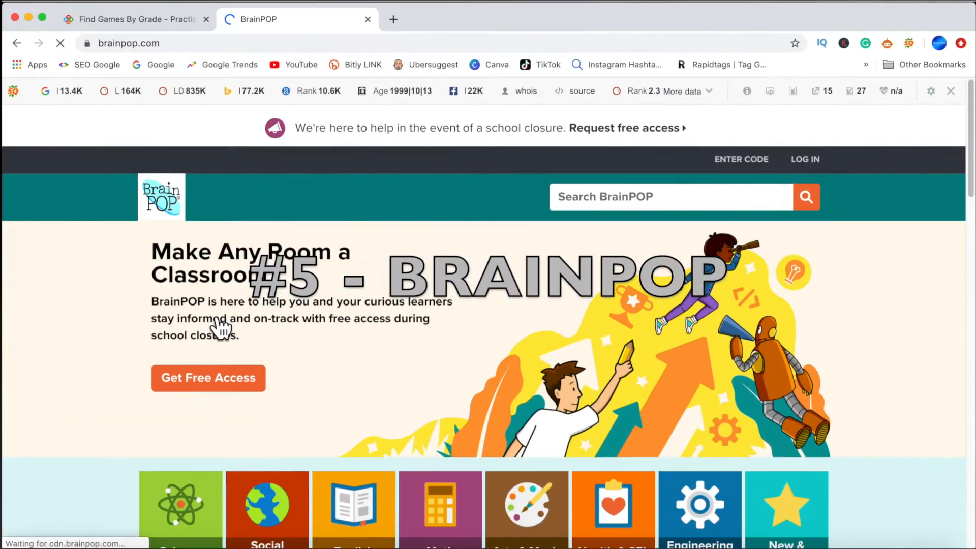
Scroll to the BrainPOP homepage footer and follow the BrainPOP Jr. (K-3) link.
scroll(down, 3)
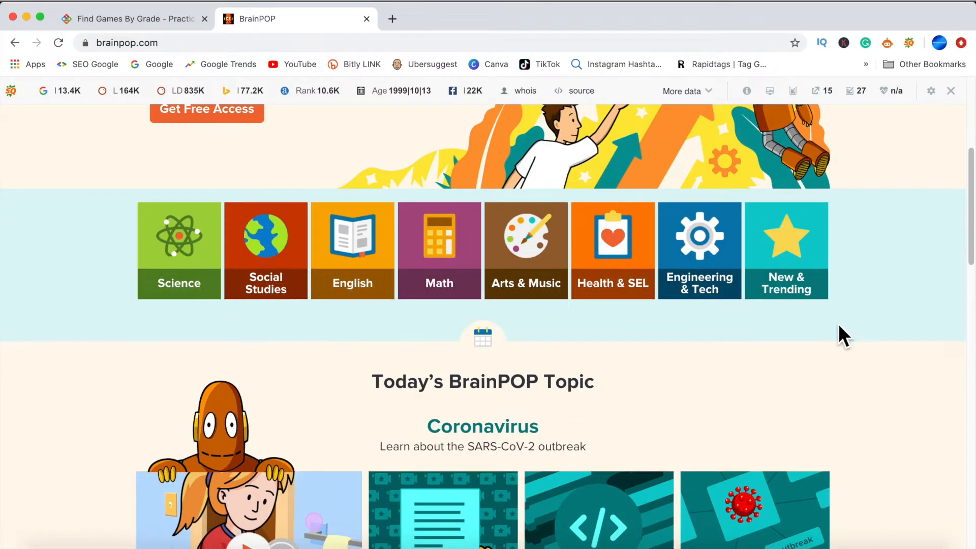
scroll(down, 3)
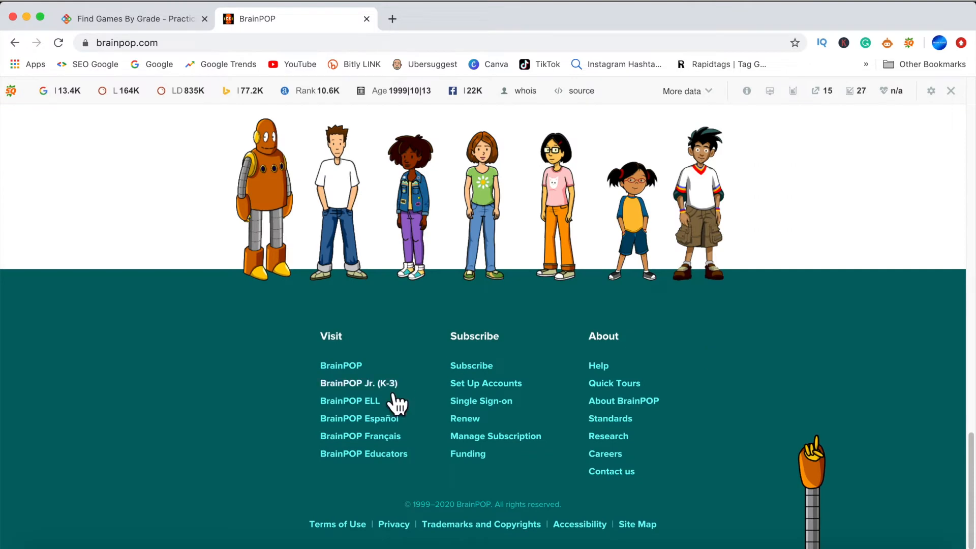
click(358, 382)
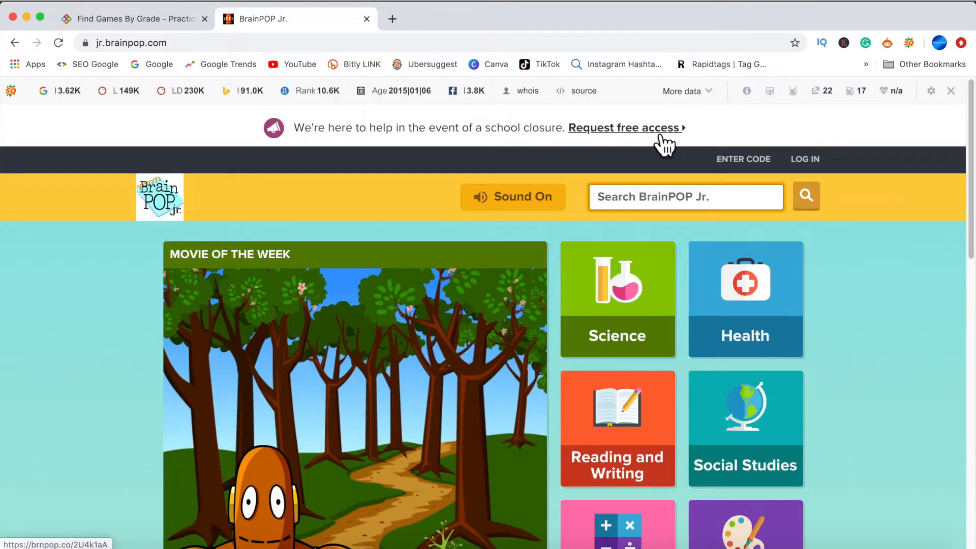
Request BrainPOP's free access offered during COVID-19 school closures.
click(622, 128)
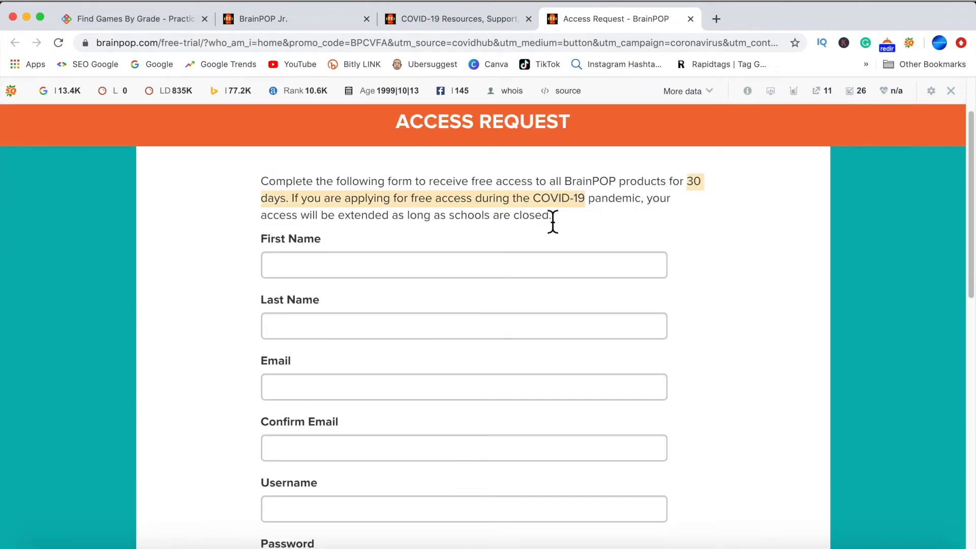
mouse_move(555, 238)
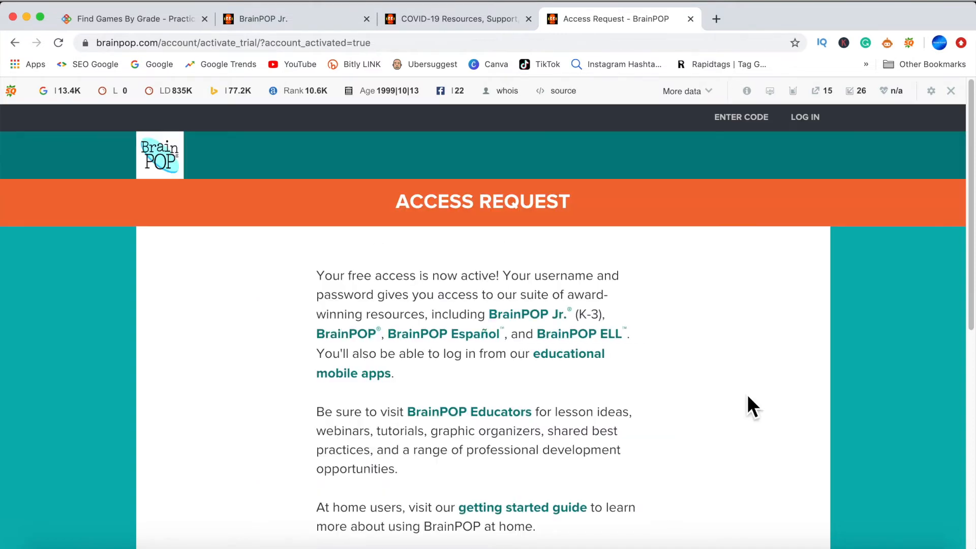
mouse_move(553, 355)
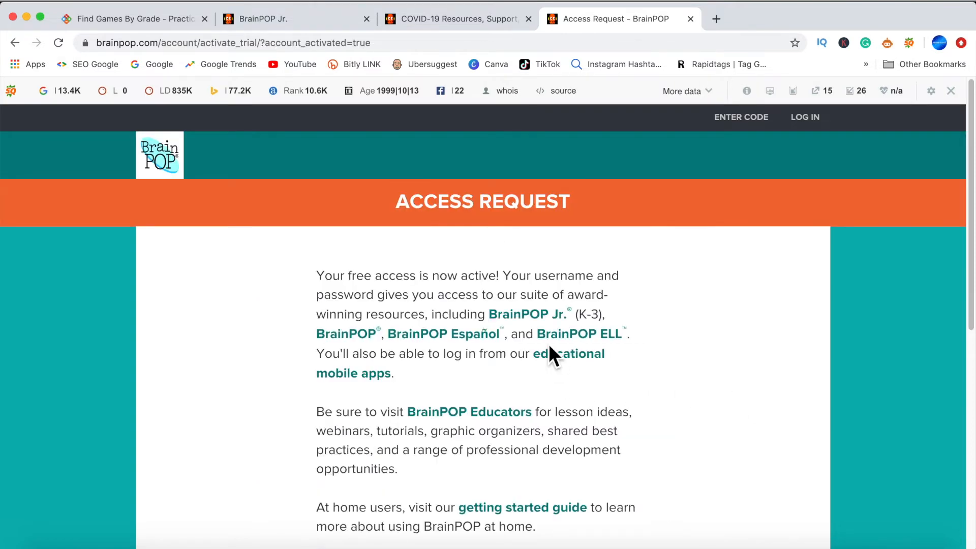
mouse_move(539, 327)
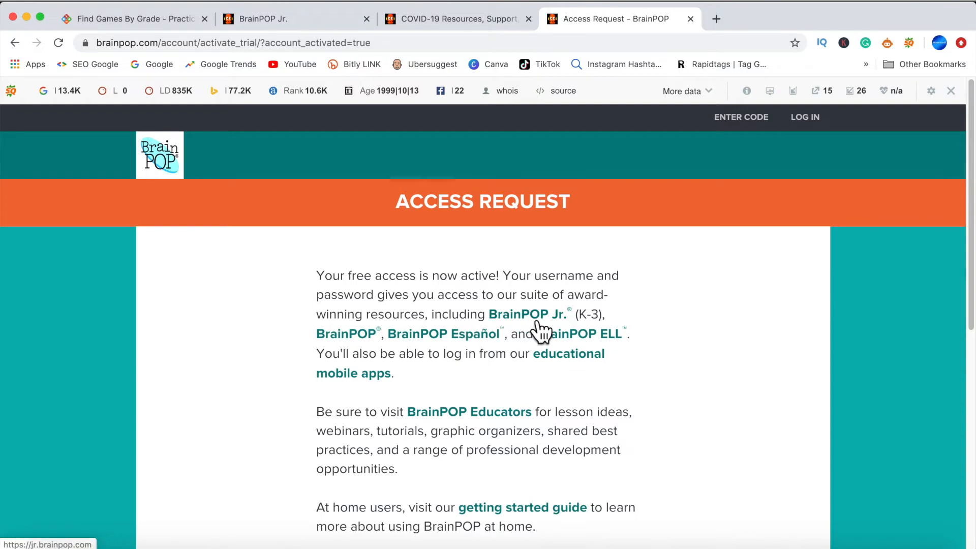
Enter BrainPOP Jr. and open Science, then Animals, then the Fish lesson.
click(526, 314)
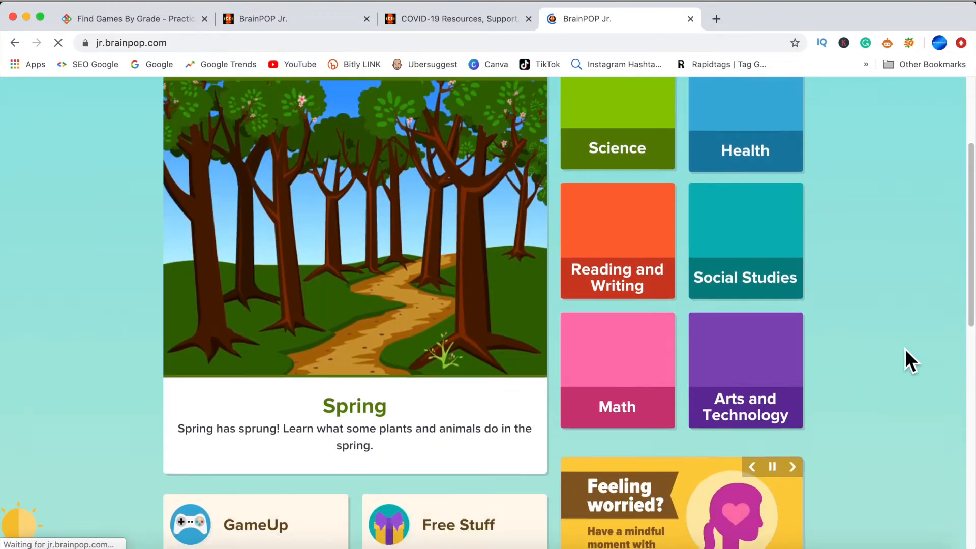
scroll(down, 3)
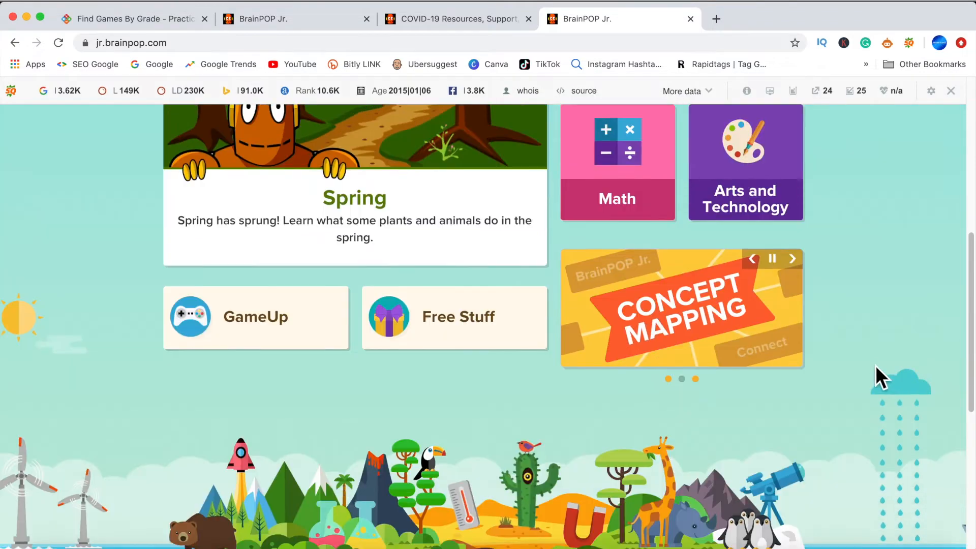
scroll(up, 3)
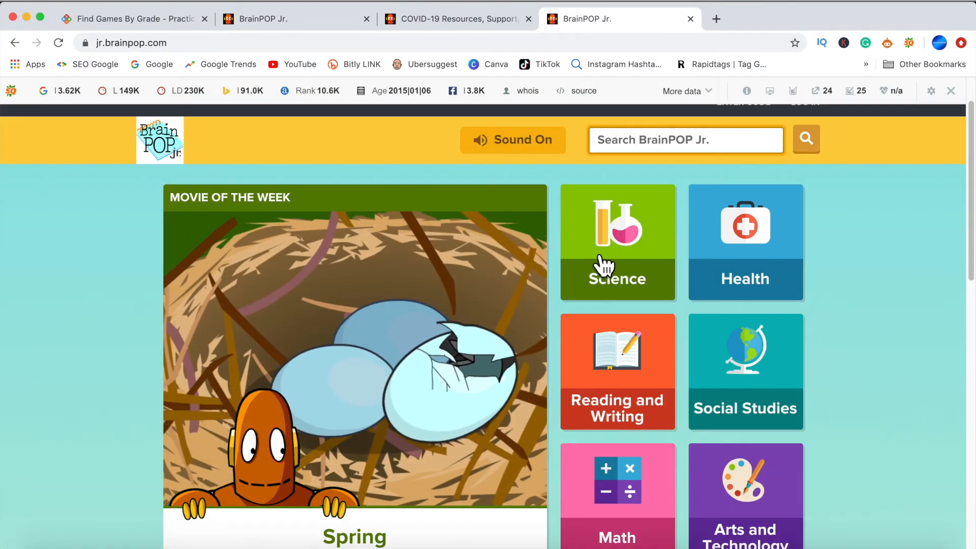
click(616, 243)
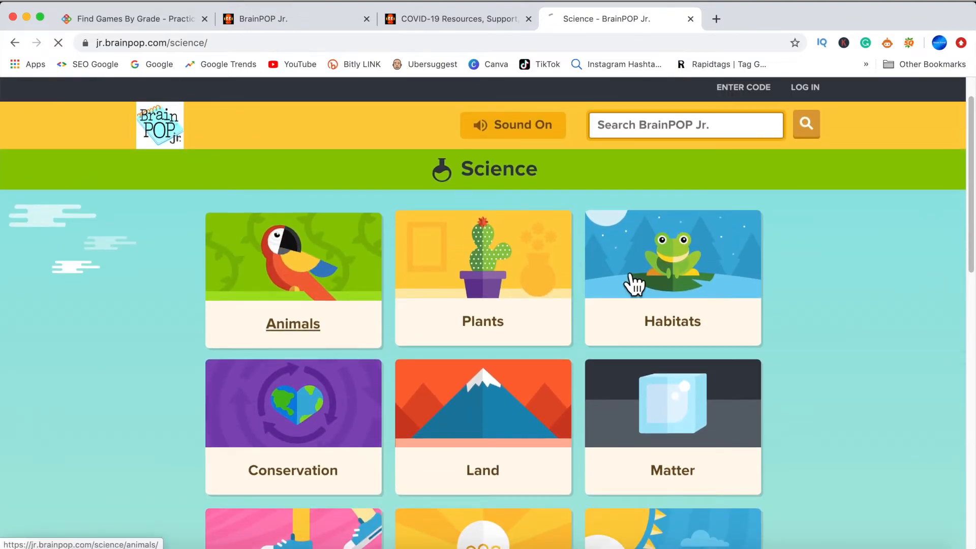
click(292, 280)
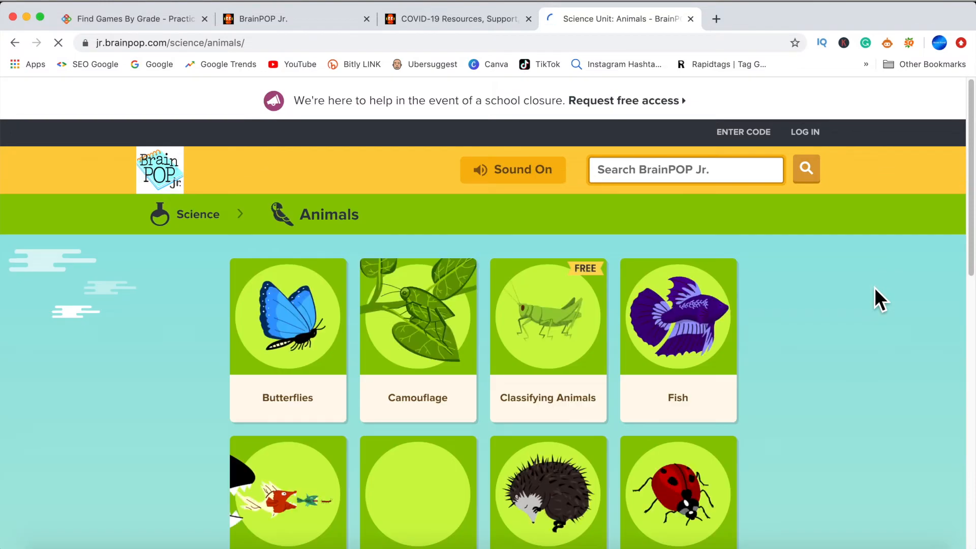
click(677, 341)
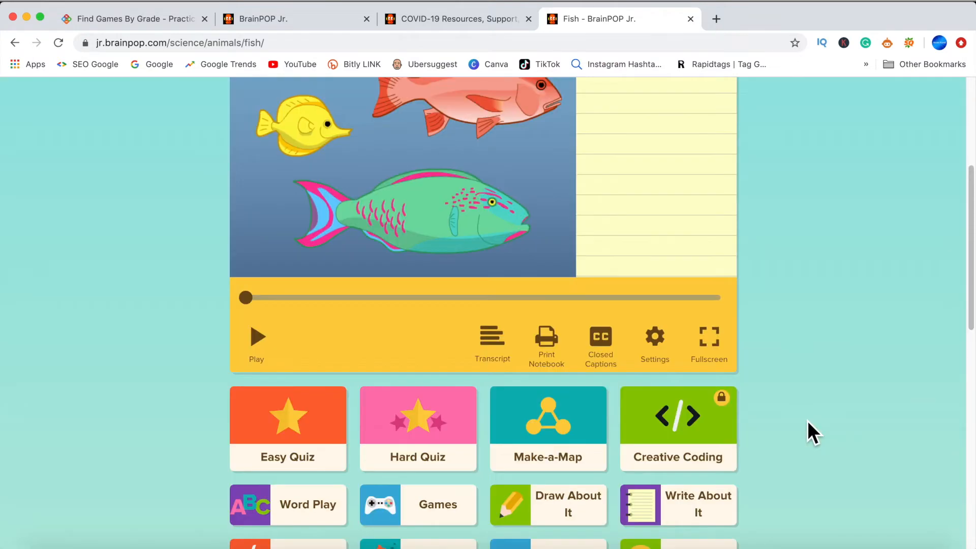
Turn on closed captions and play the Fish movie.
scroll(up, 3)
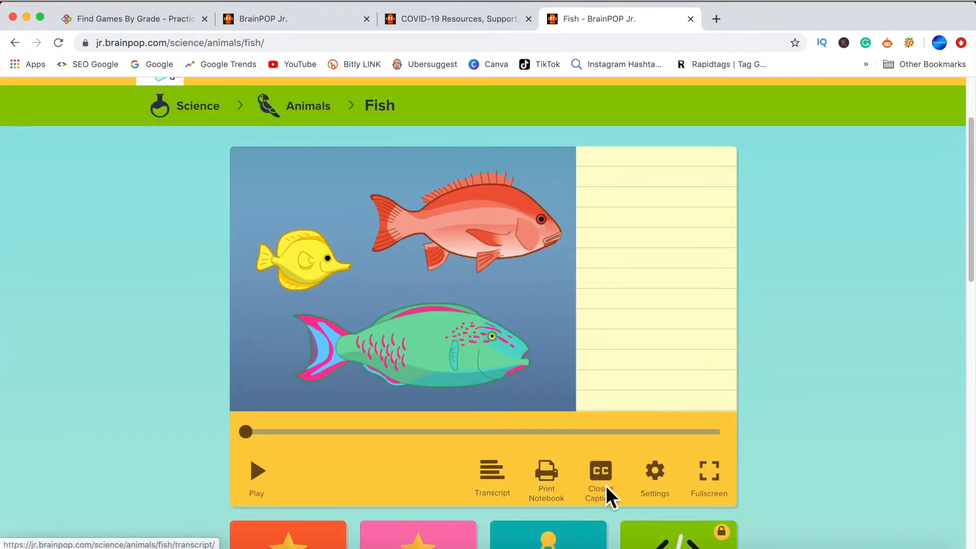
click(599, 471)
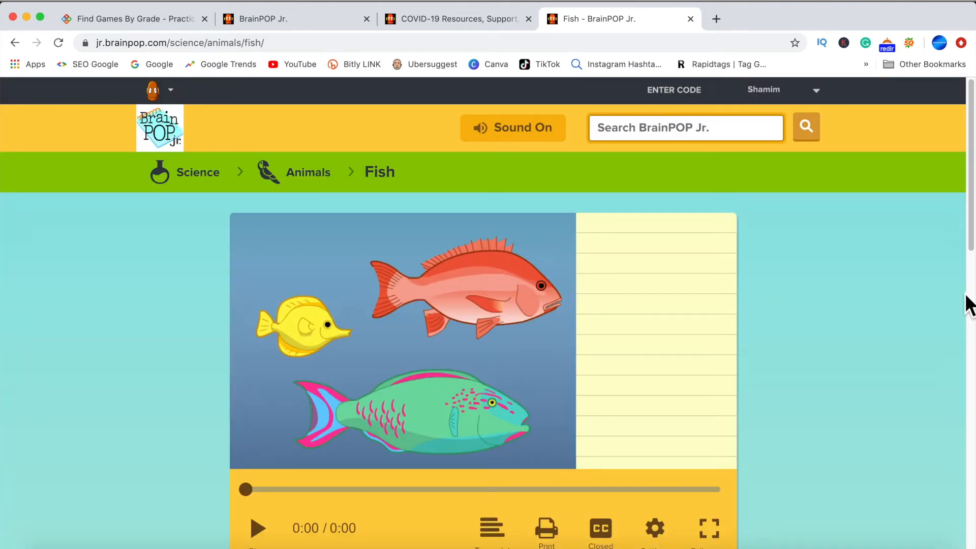
scroll(down, 3)
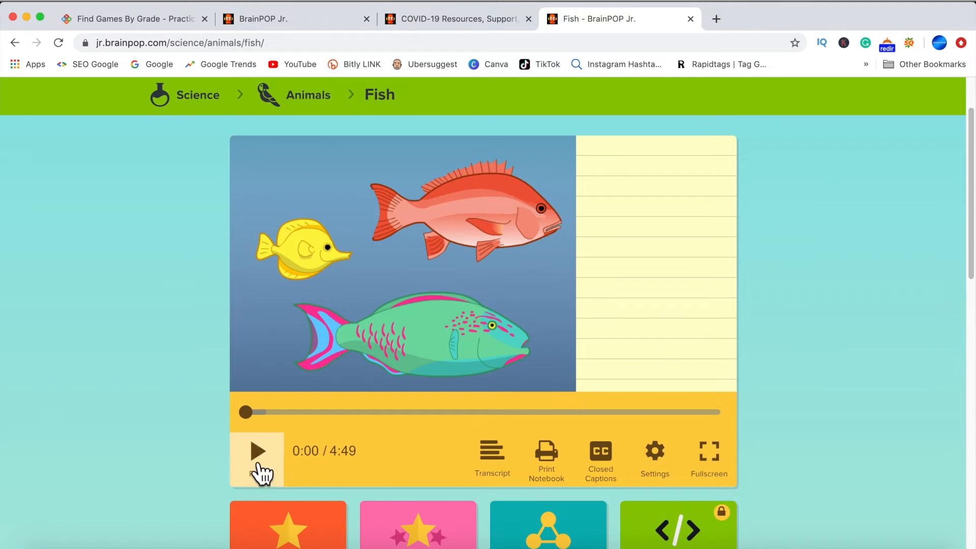
click(257, 451)
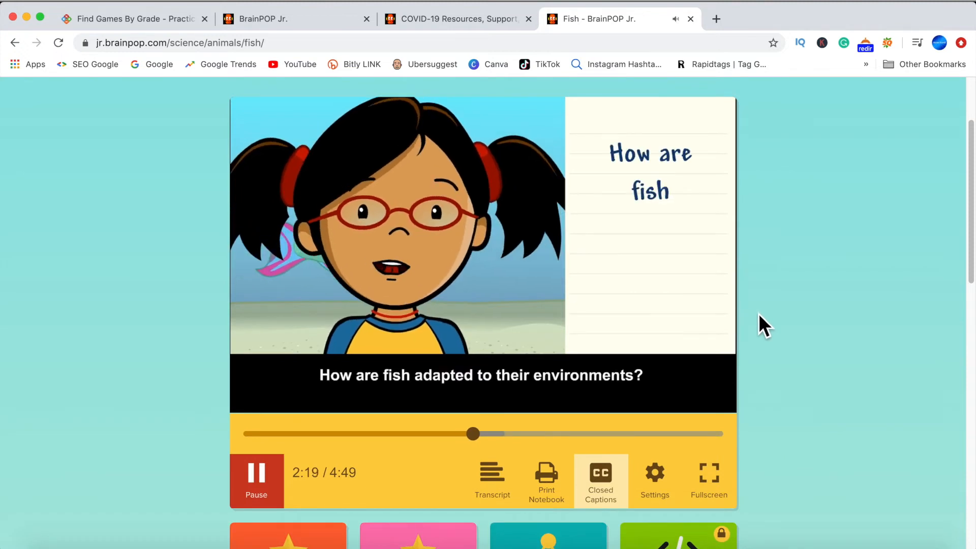
scroll(down, 3)
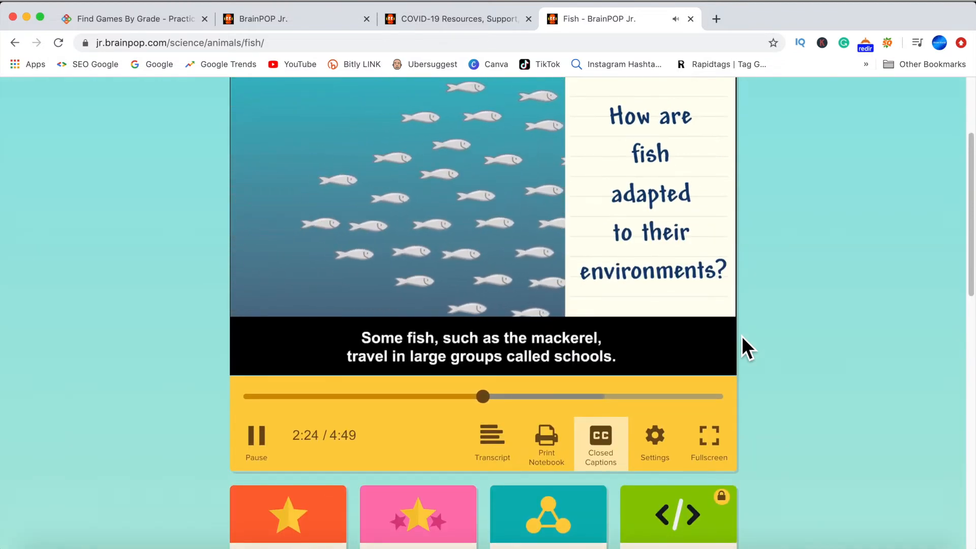
scroll(down, 3)
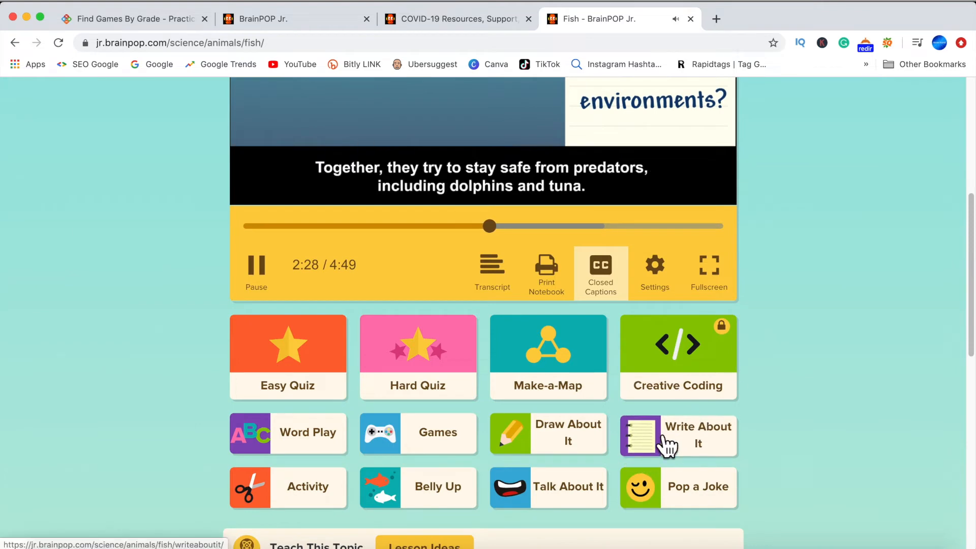
Start the Fish Write About It activity, then go to the lesson's Activity page.
click(678, 435)
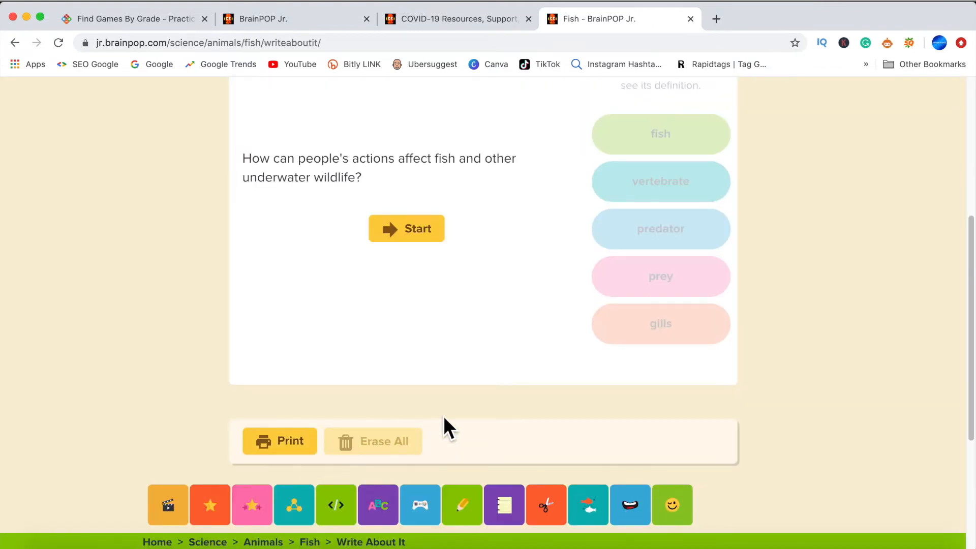
click(407, 229)
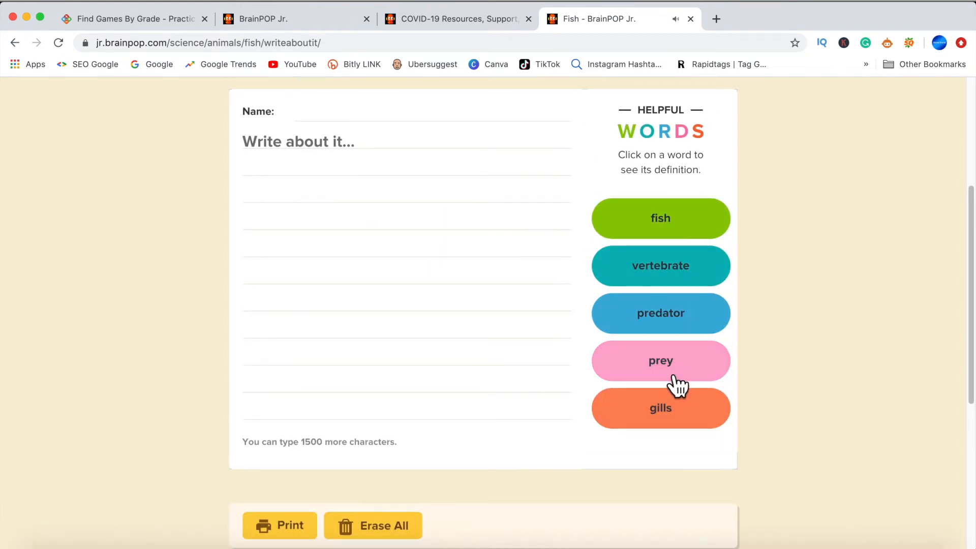
scroll(down, 3)
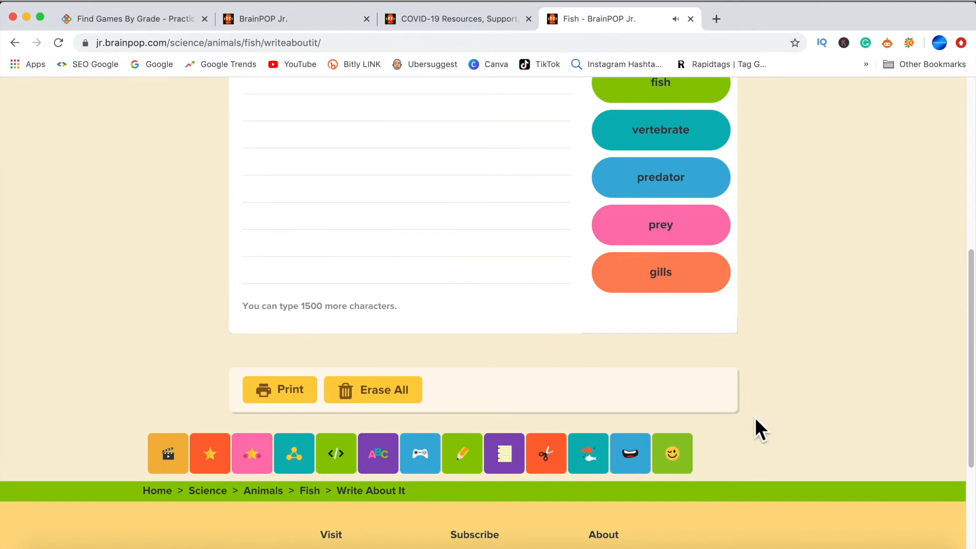
mouse_move(546, 453)
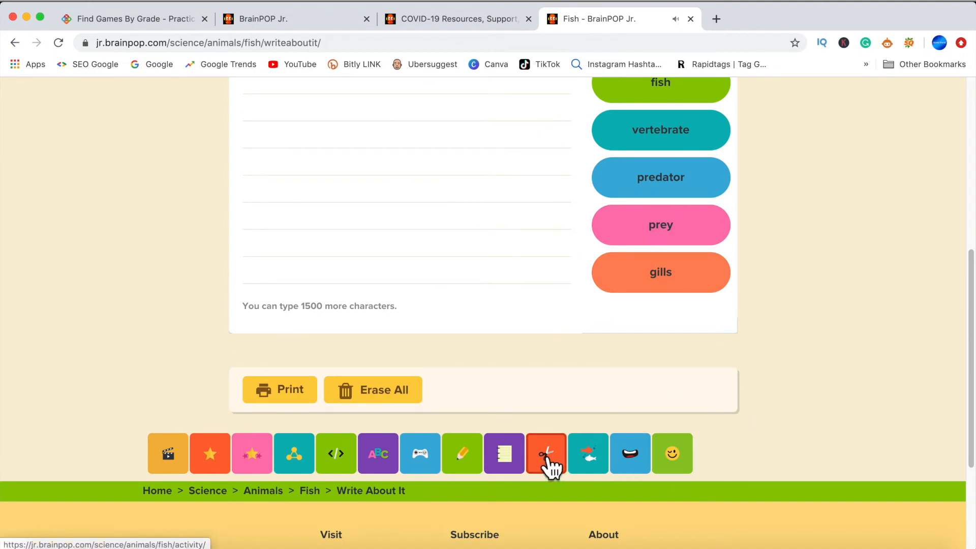
mouse_move(504, 452)
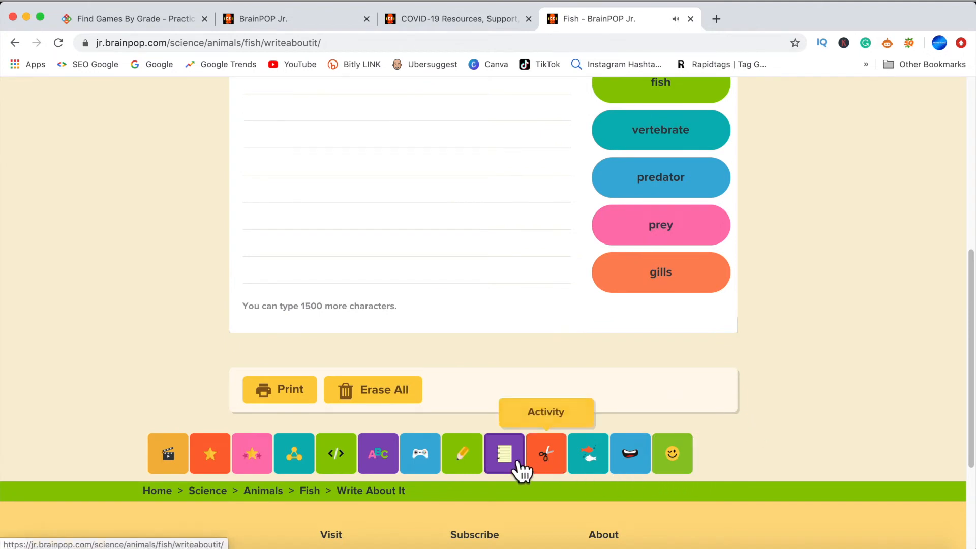
mouse_move(462, 453)
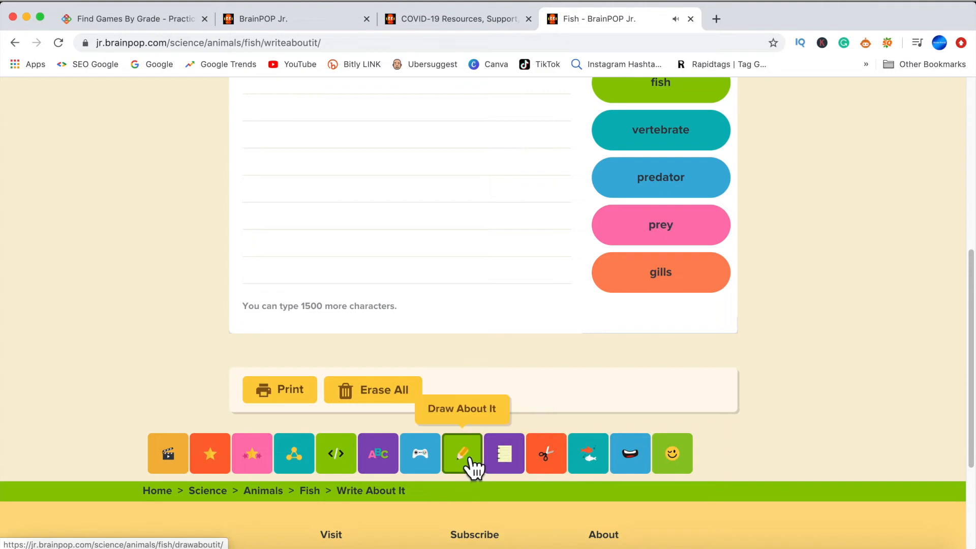
mouse_move(439, 463)
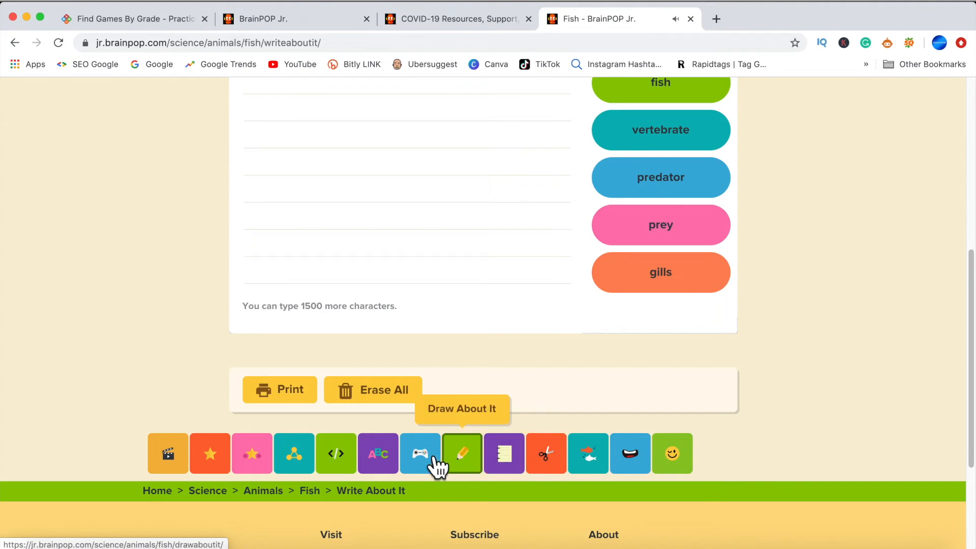
mouse_move(378, 453)
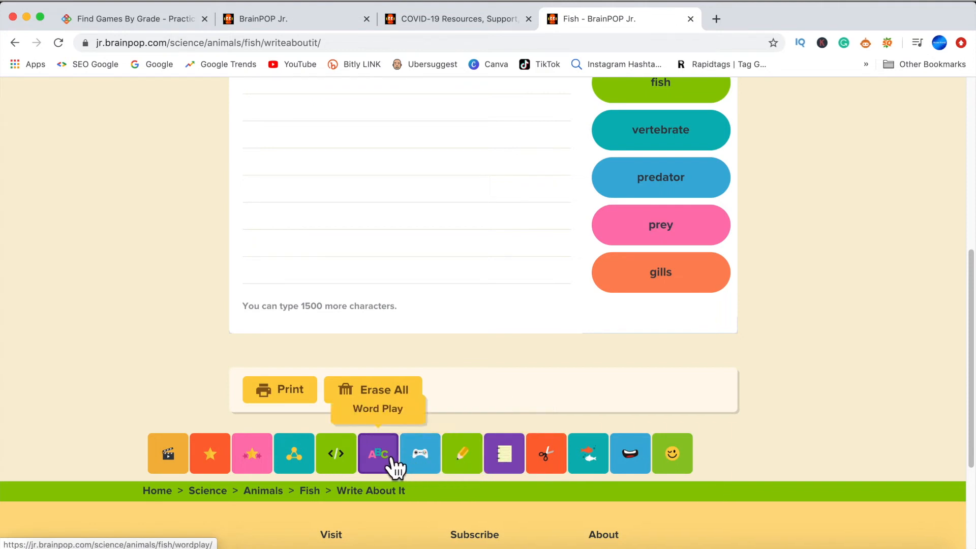
mouse_move(545, 453)
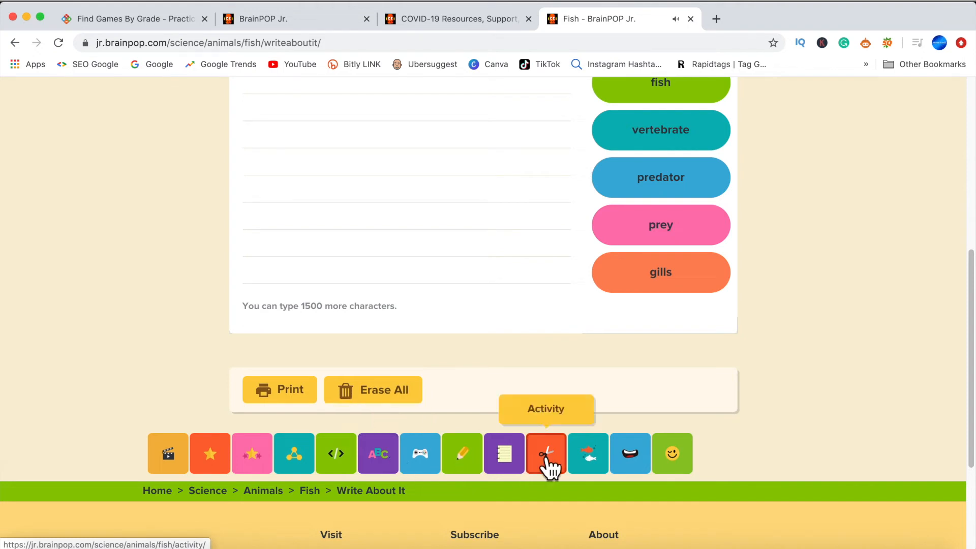
click(545, 453)
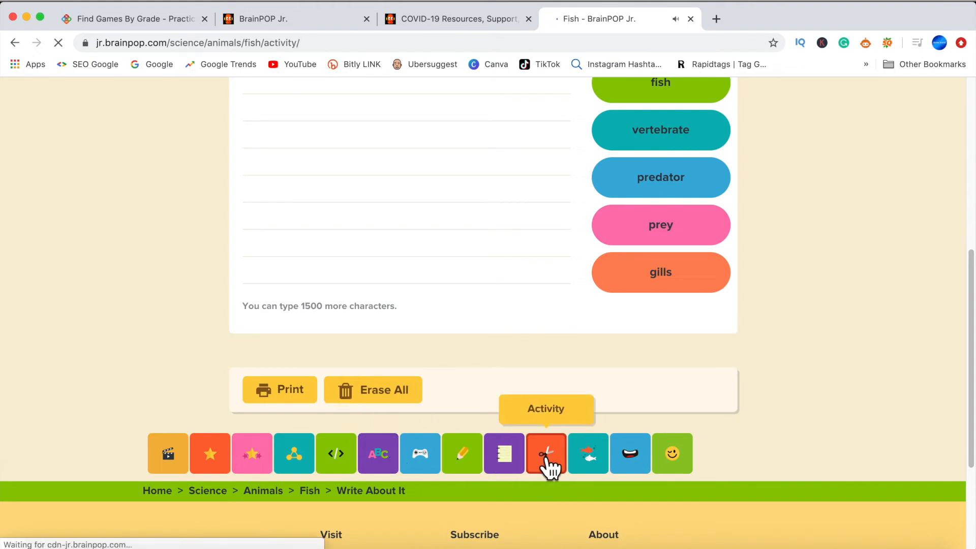
Scroll through the fish research worksheet's questions and drawing box, then back up.
click(546, 453)
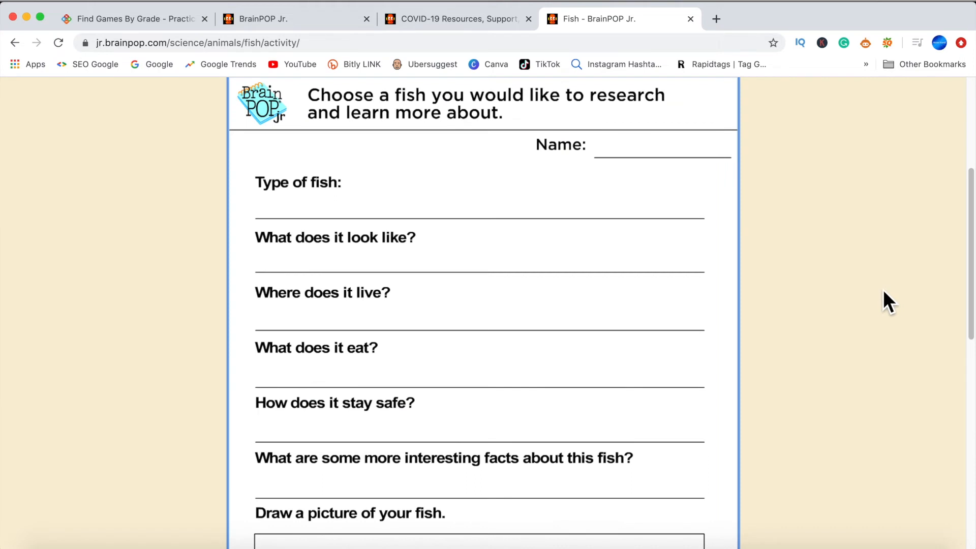
scroll(up, 3)
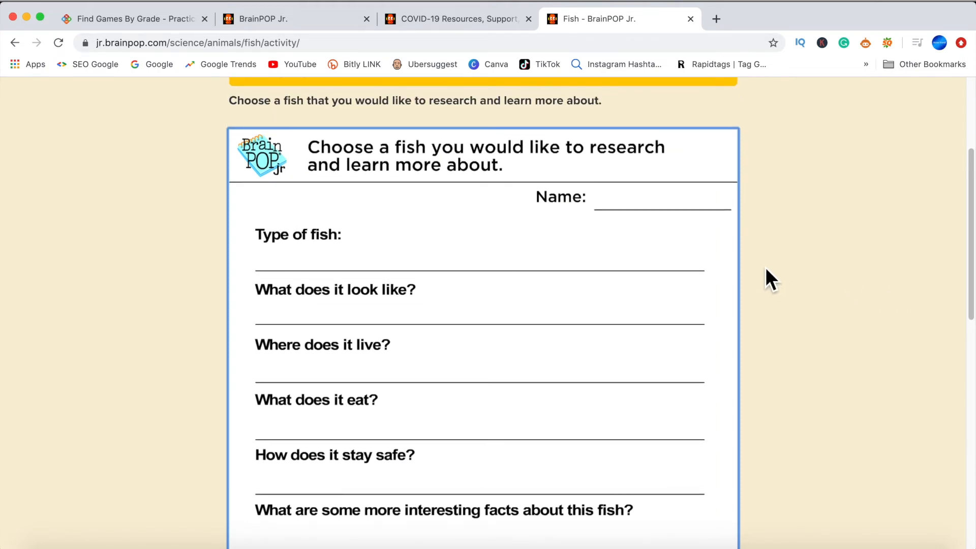
scroll(down, 3)
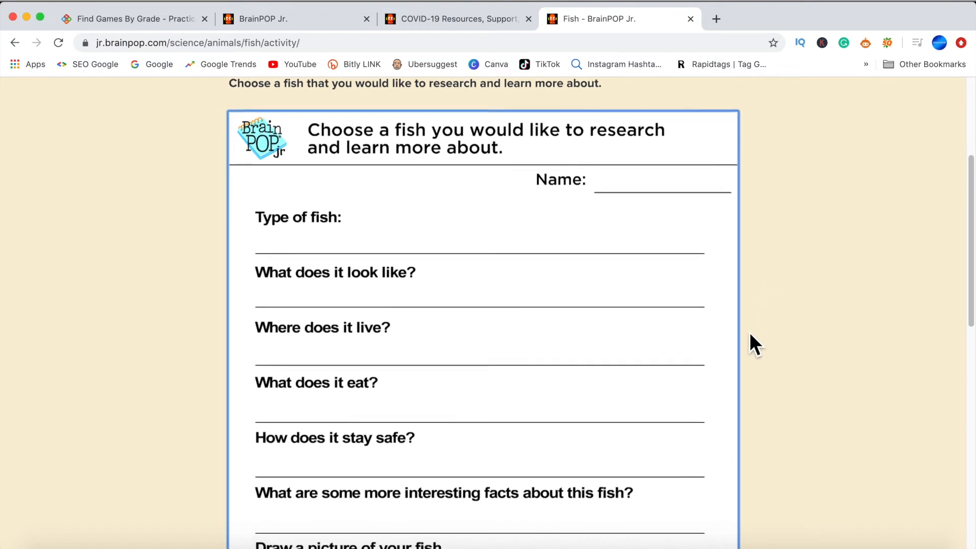
scroll(down, 3)
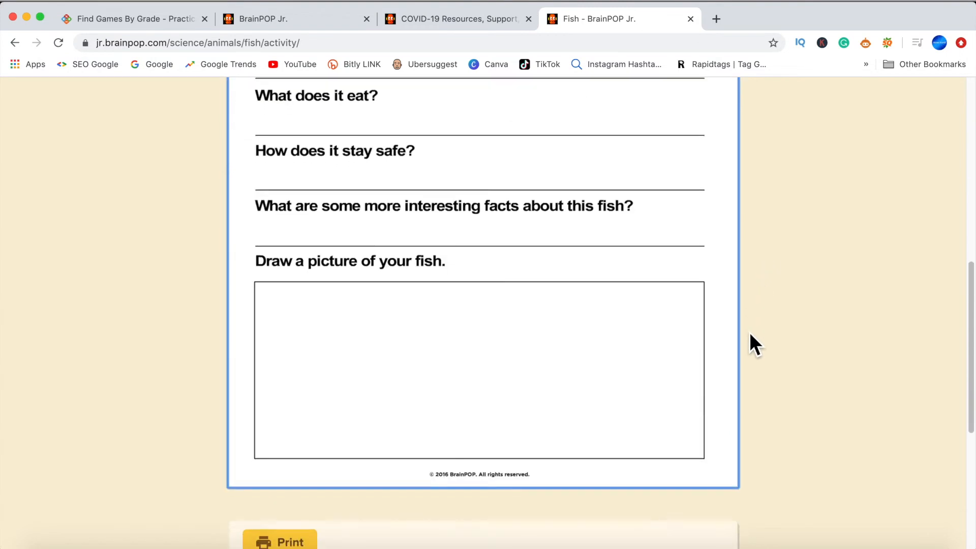
scroll(up, 3)
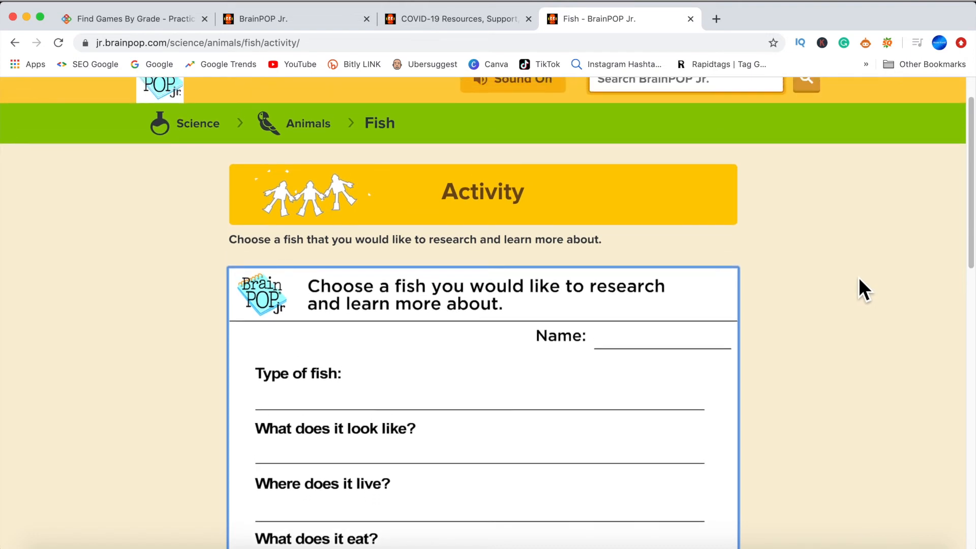
scroll(up, 3)
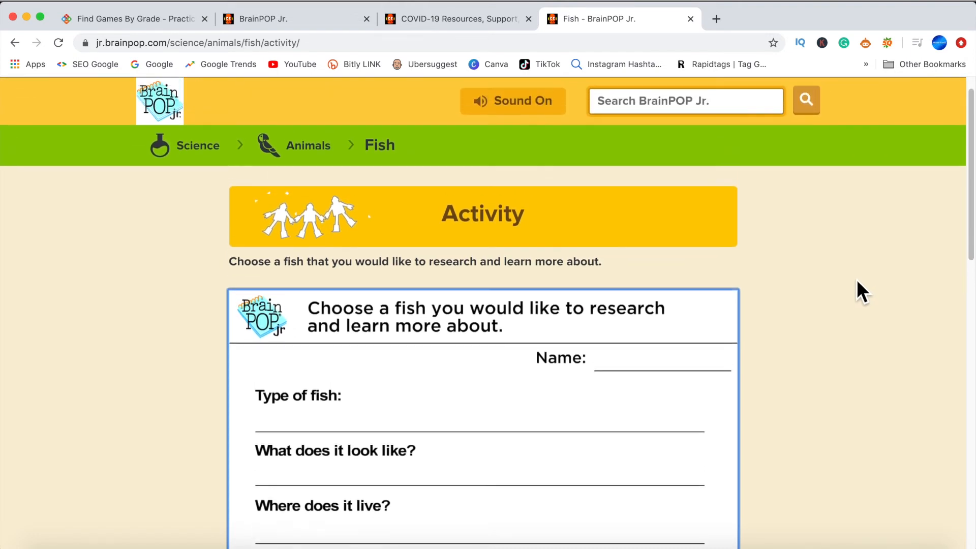
scroll(down, 3)
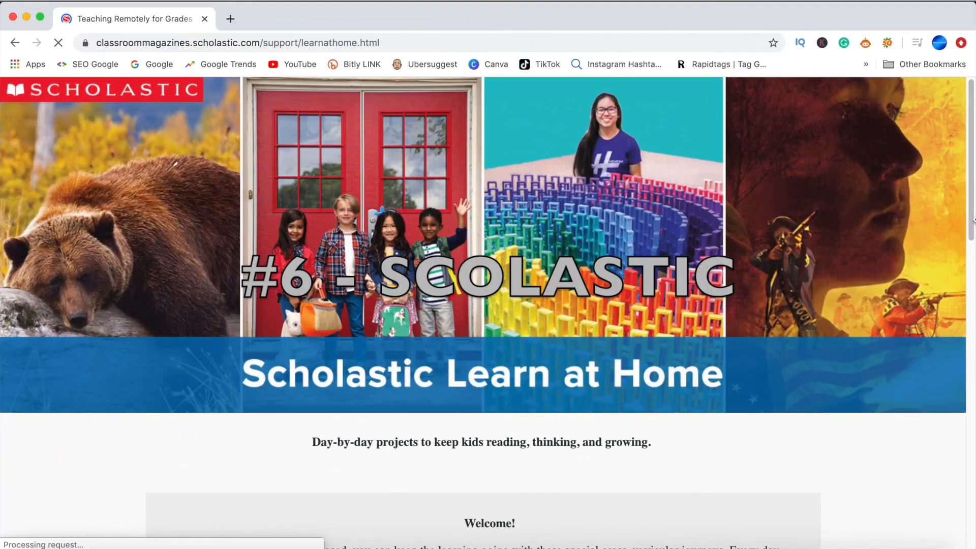
Return to the BookFlix home categories and open Music and Rhyme.
scroll(down, 3)
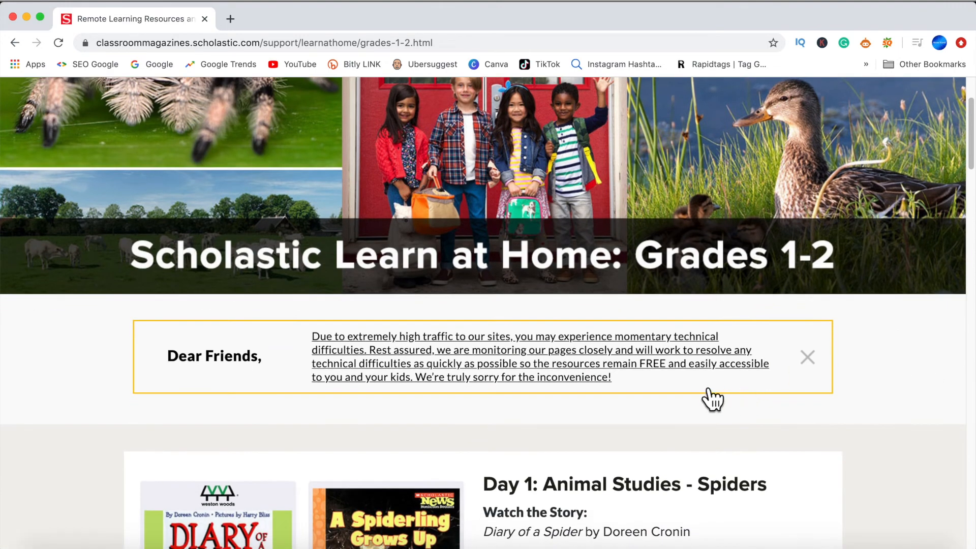
mouse_move(837, 414)
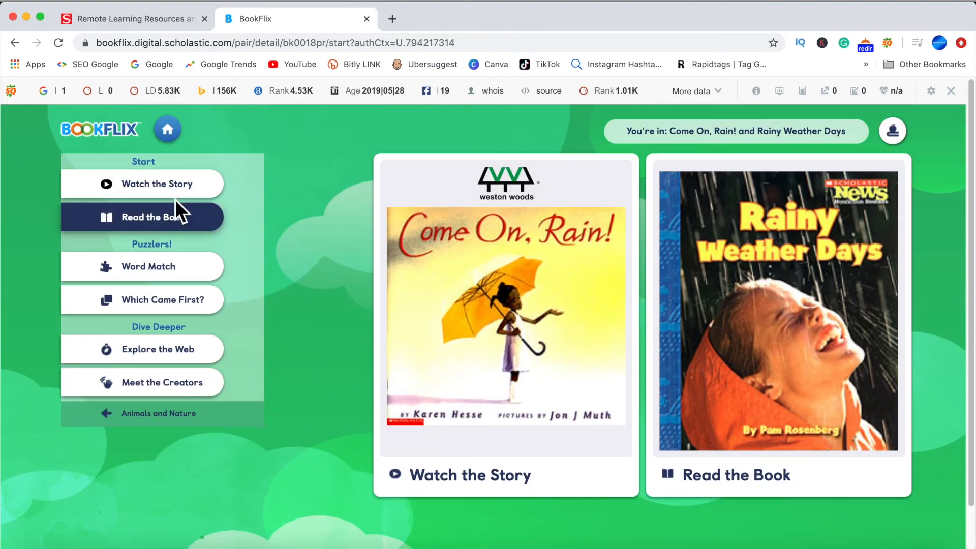
click(167, 130)
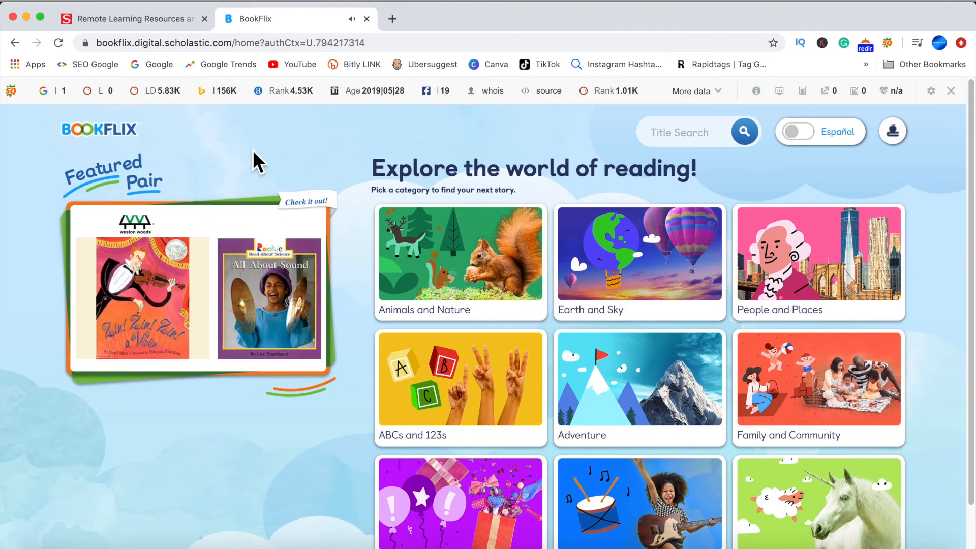
scroll(down, 3)
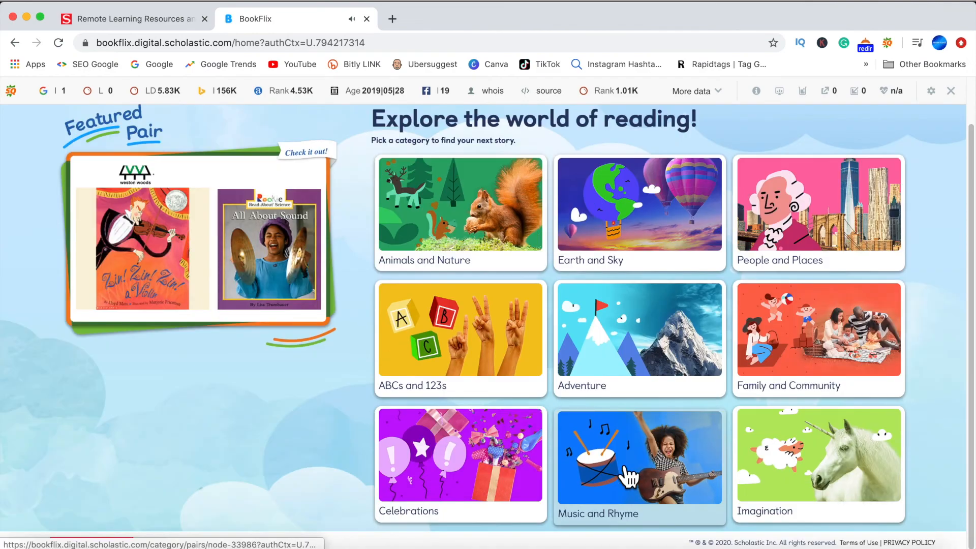
click(818, 457)
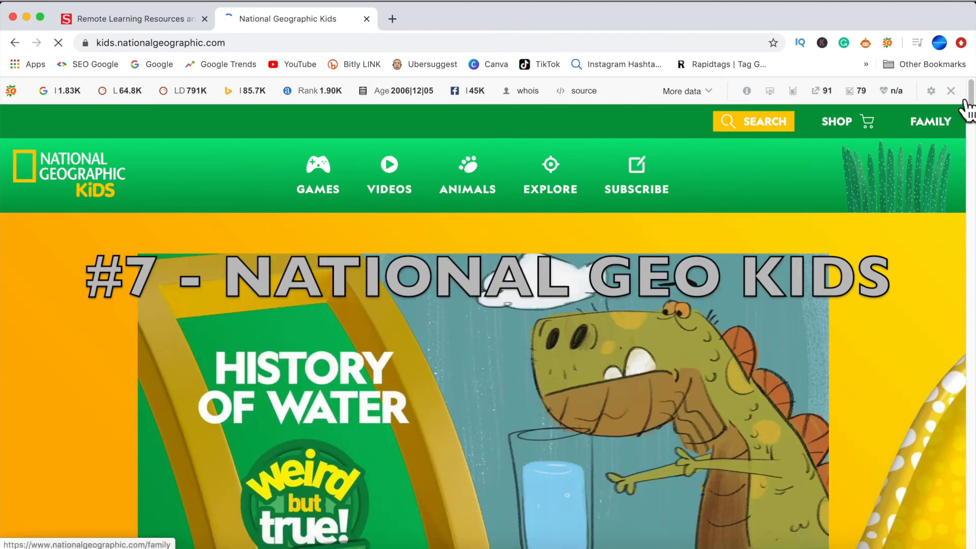
Browse the National Geographic Kids homepage and go to the Science Lab experiments.
scroll(down, 3)
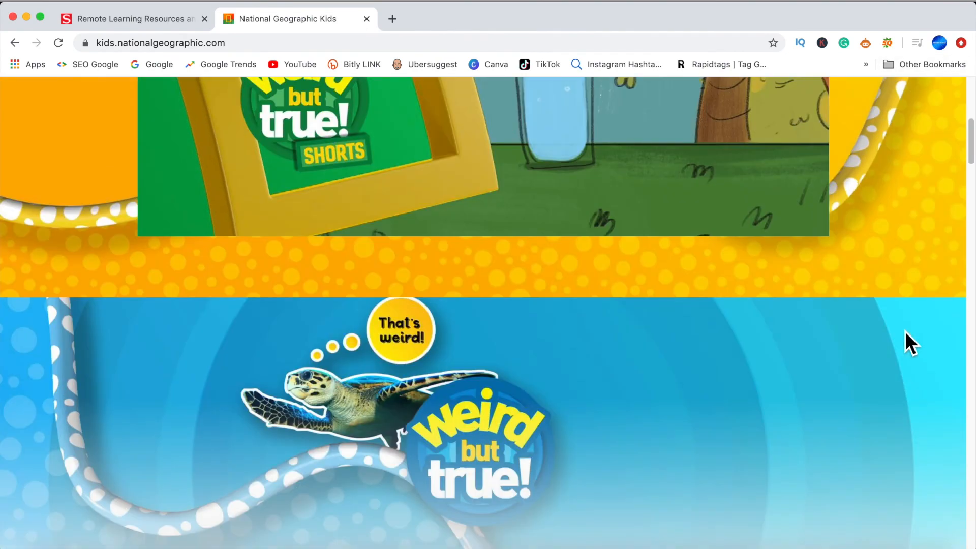
scroll(down, 3)
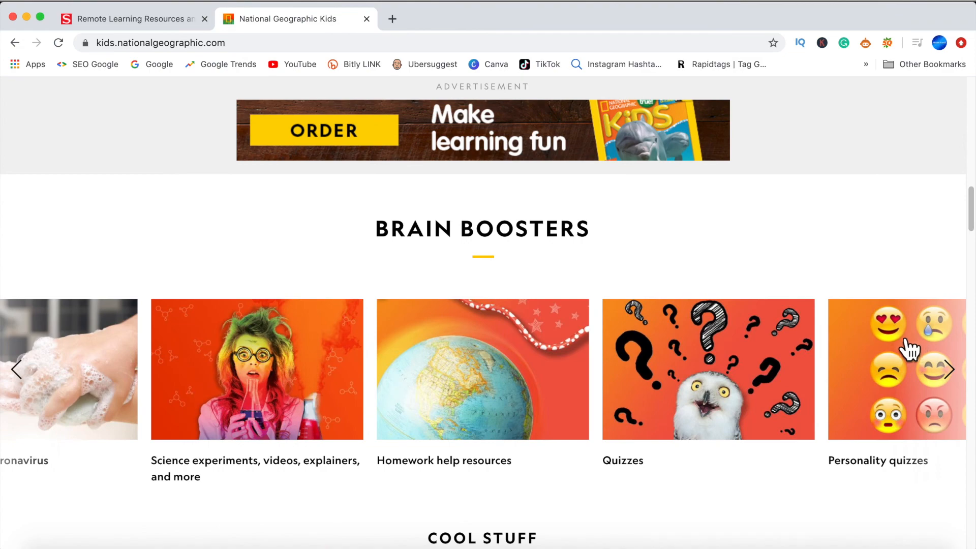
click(466, 149)
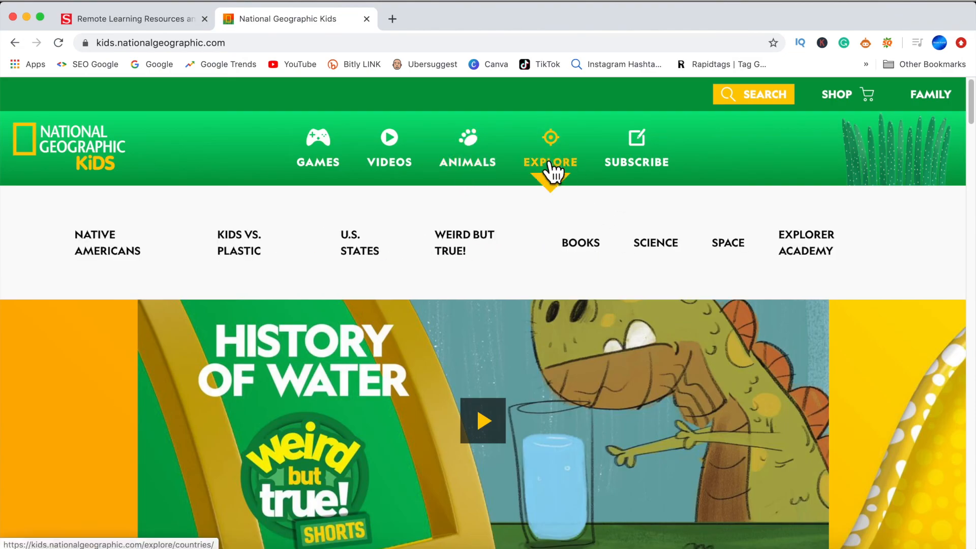
mouse_move(655, 243)
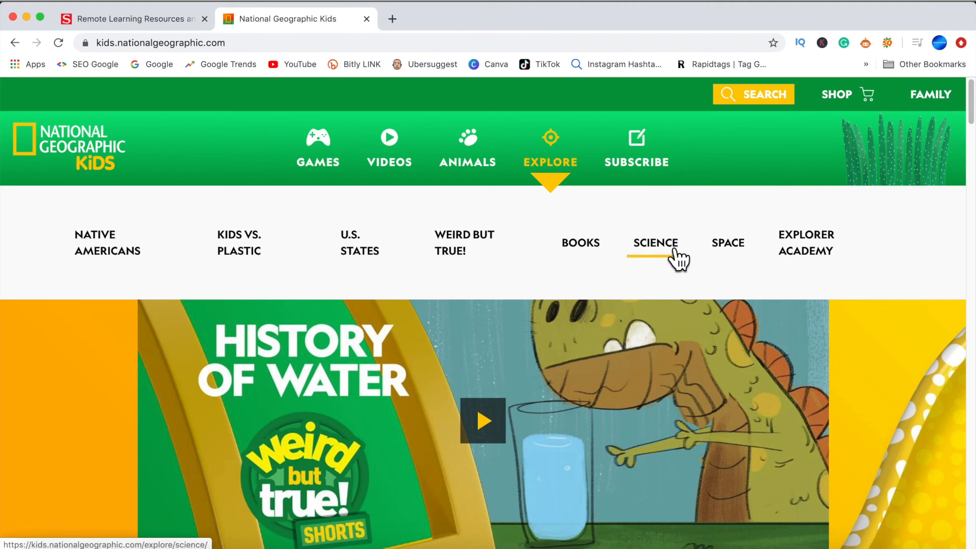
click(654, 243)
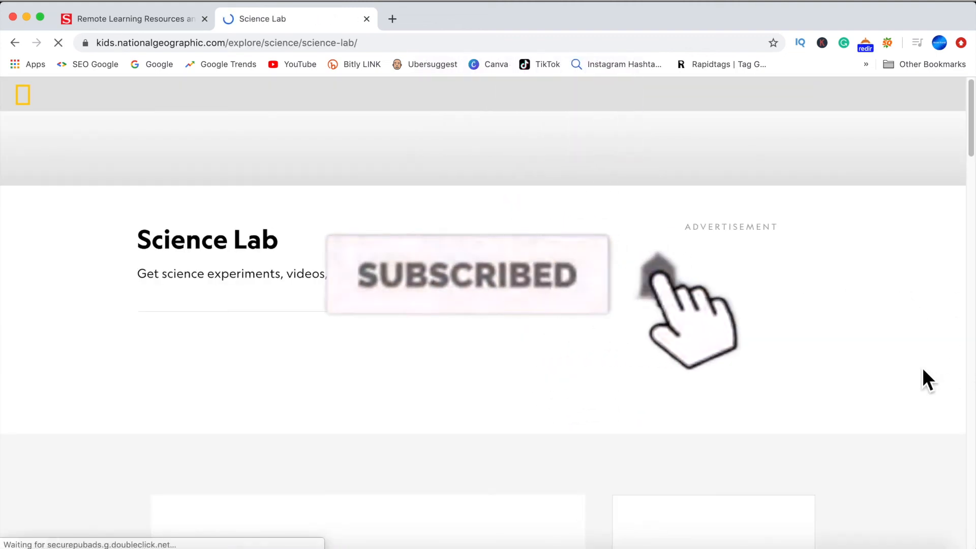
Open the Color explosion experiment and read through its supplies and steps.
scroll(down, 3)
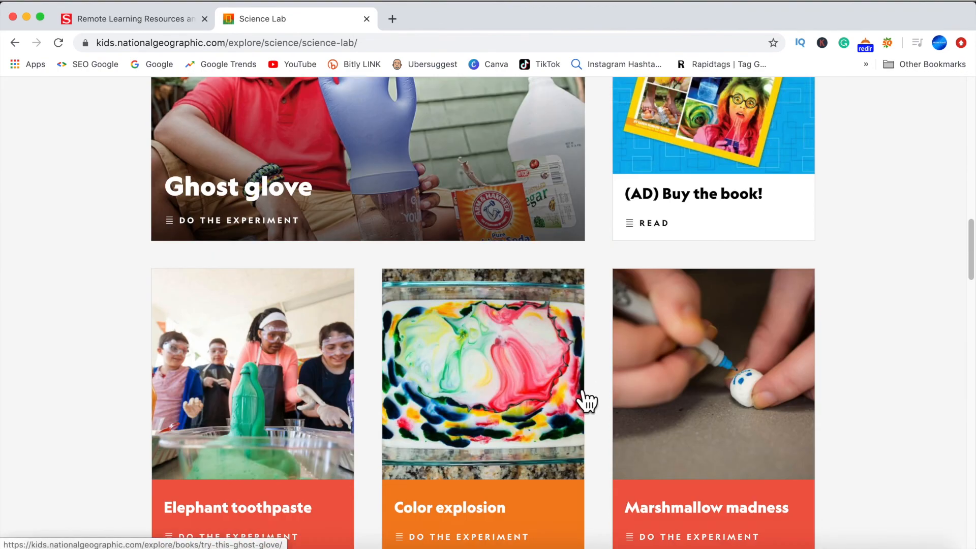
scroll(down, 3)
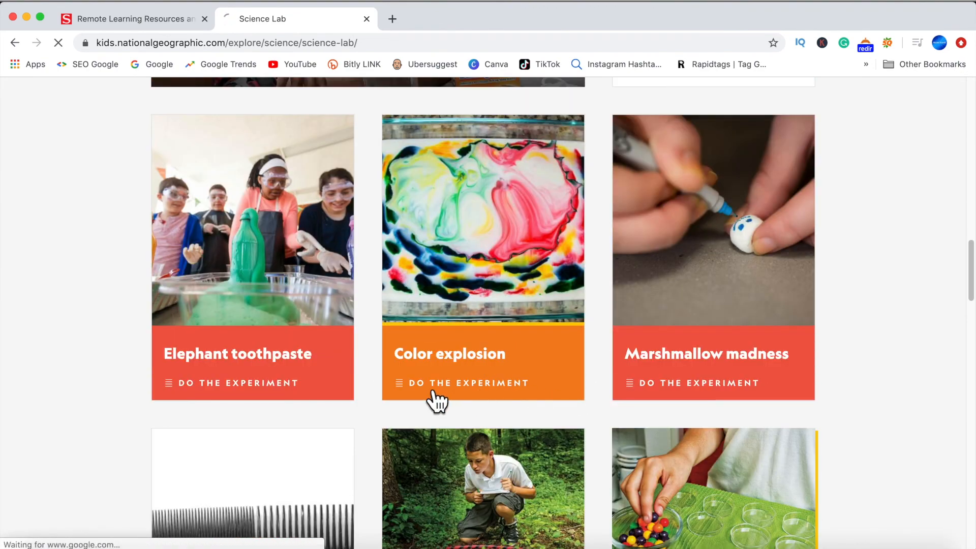
click(462, 383)
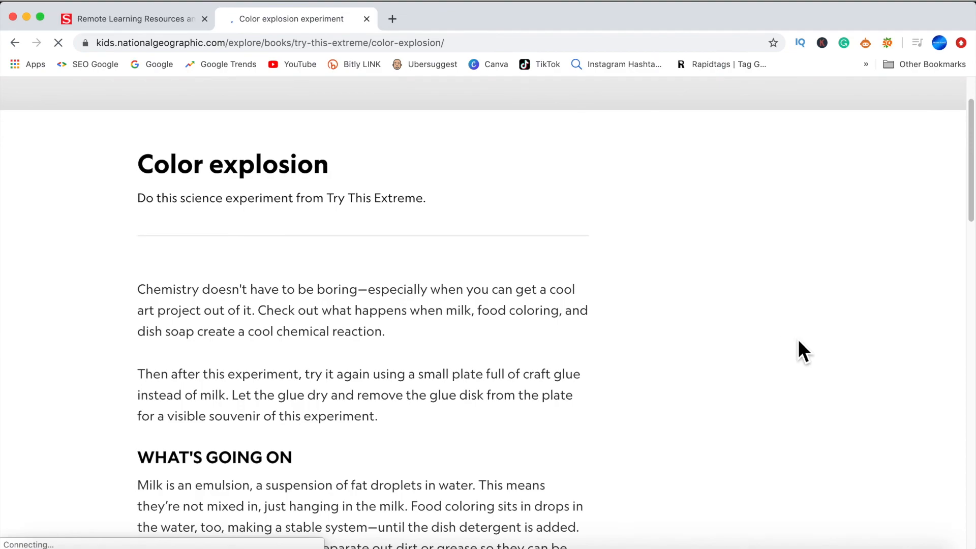
scroll(down, 3)
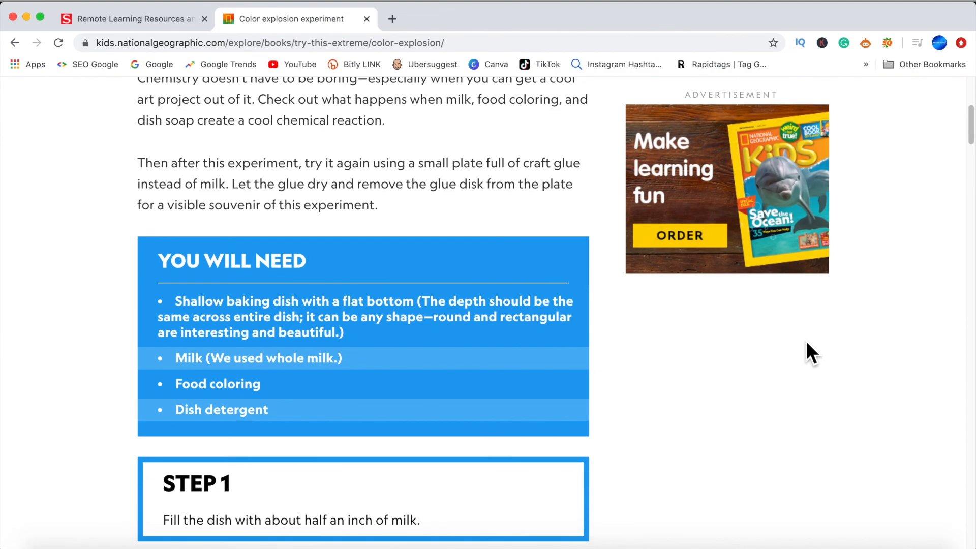
scroll(down, 3)
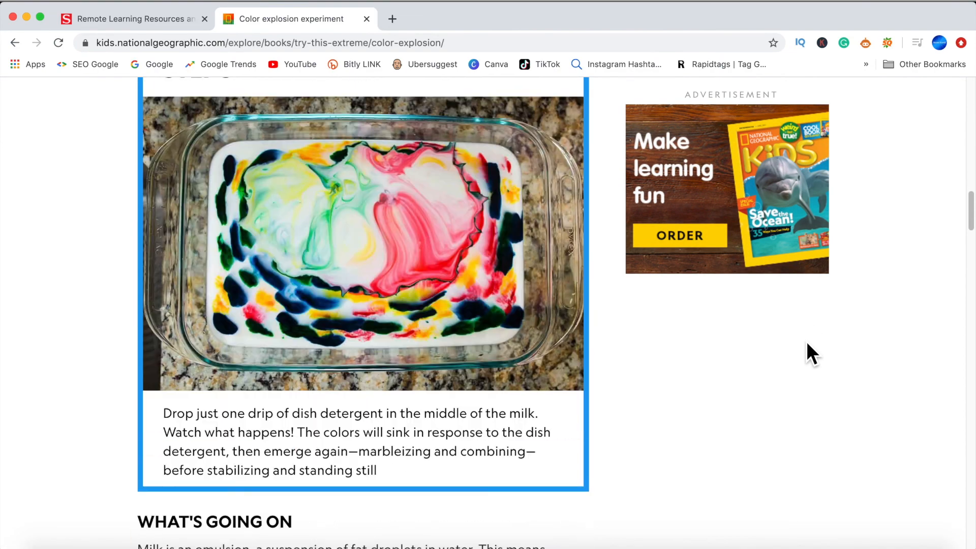